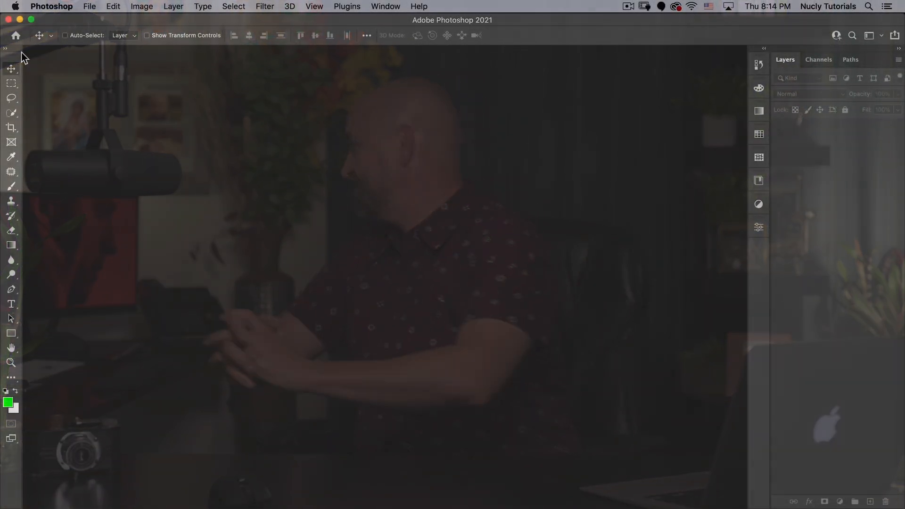
- Open cherry_ver7_xxlg.jpeg, the red CHERRY poster, from the assets folder
left_click(90, 6)
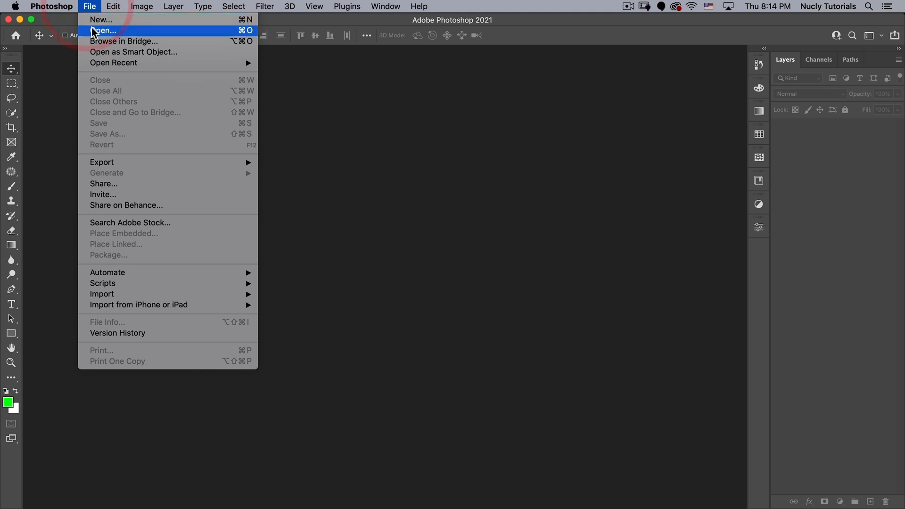
left_click(104, 30)
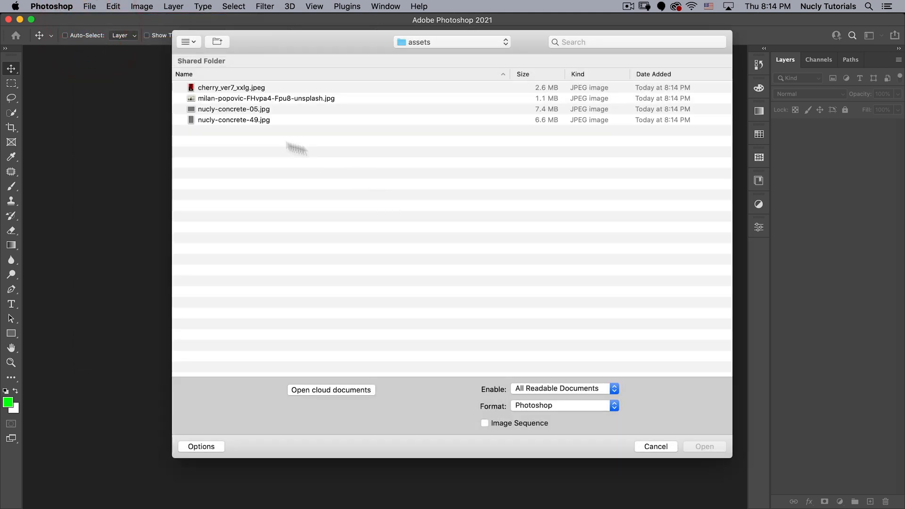
double_click(231, 87)
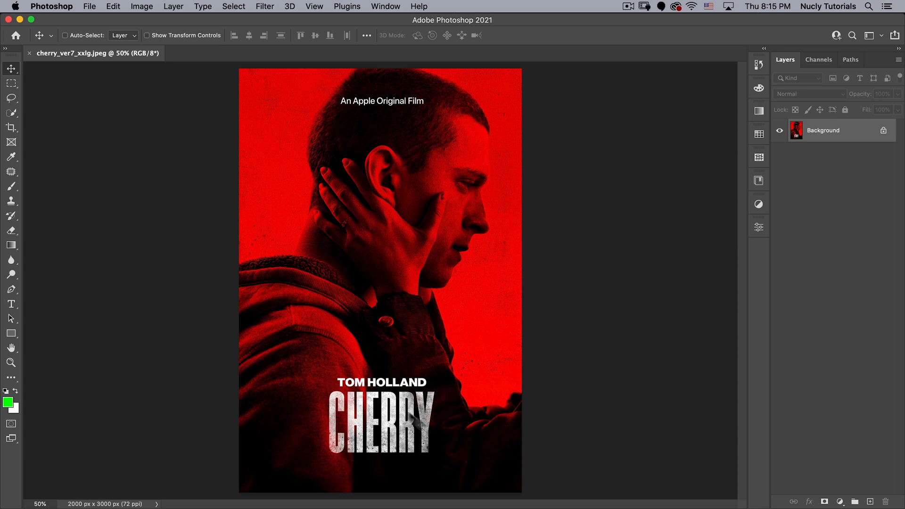
mouse_move(468, 453)
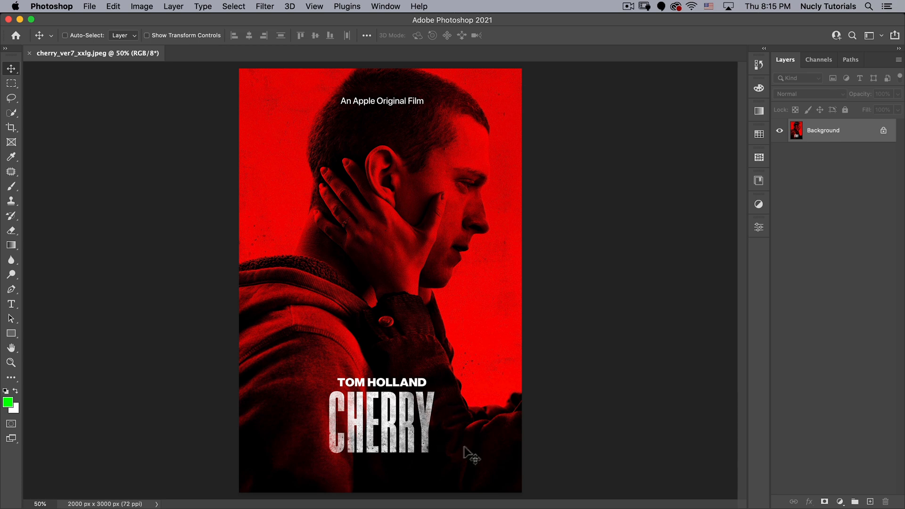
mouse_move(390, 440)
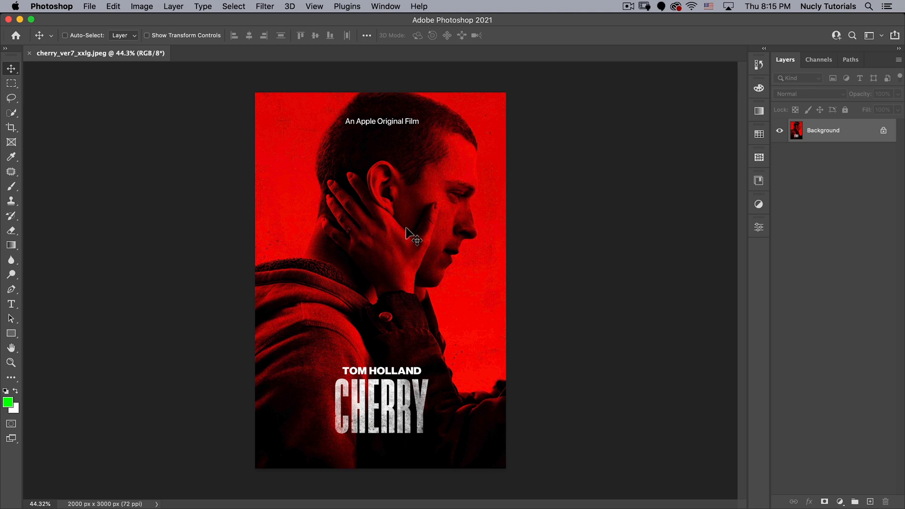
mouse_move(300, 208)
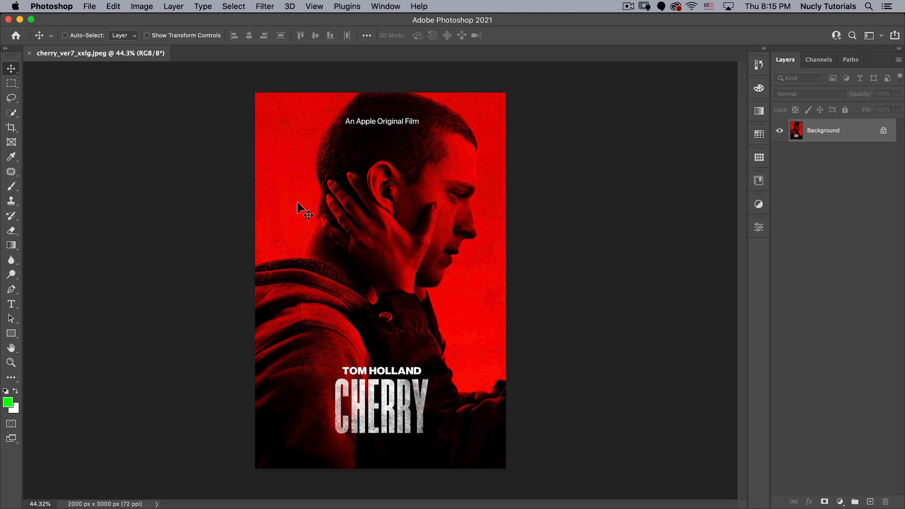
mouse_move(60, 54)
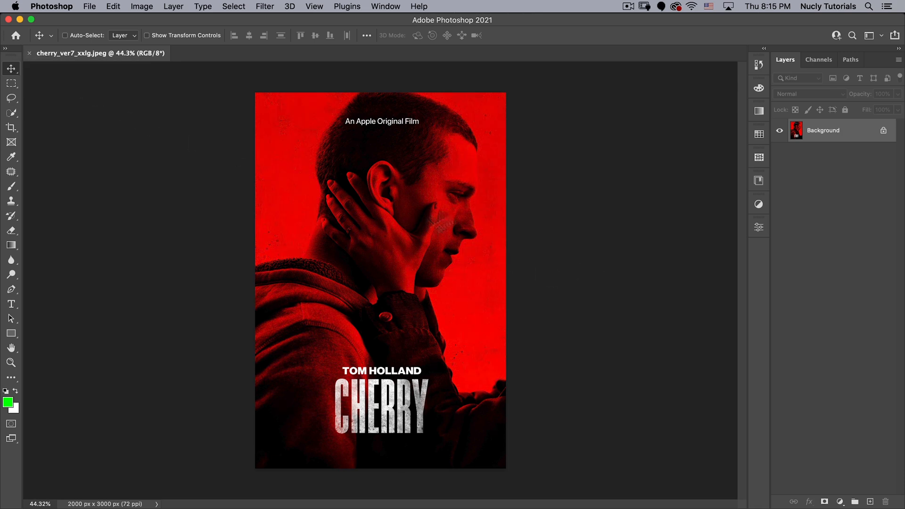
- Open the milan-popovic Unsplash JPEG of the couple by the lake
left_click(16, 35)
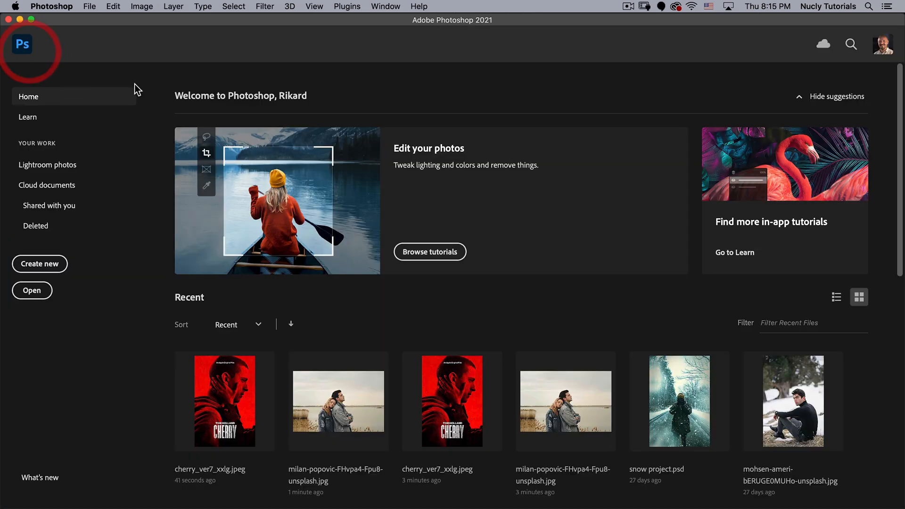
left_click(90, 6)
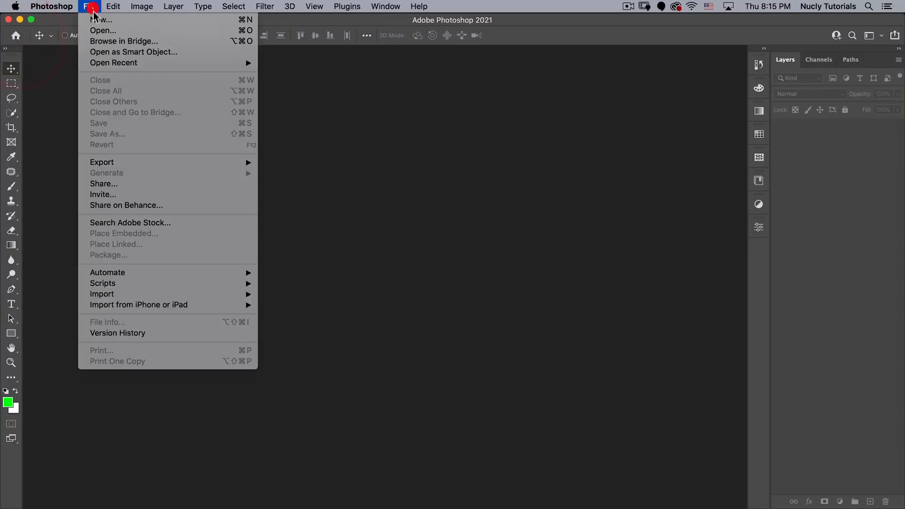
left_click(102, 31)
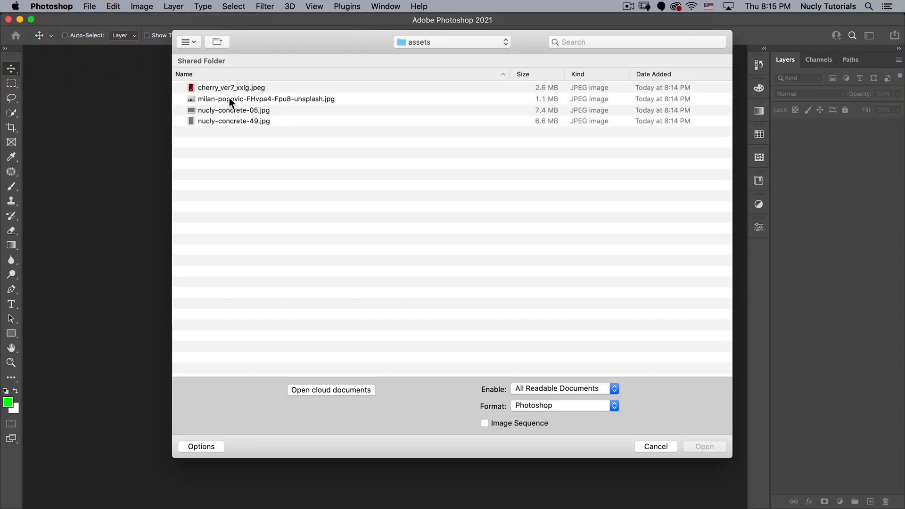
double_click(266, 99)
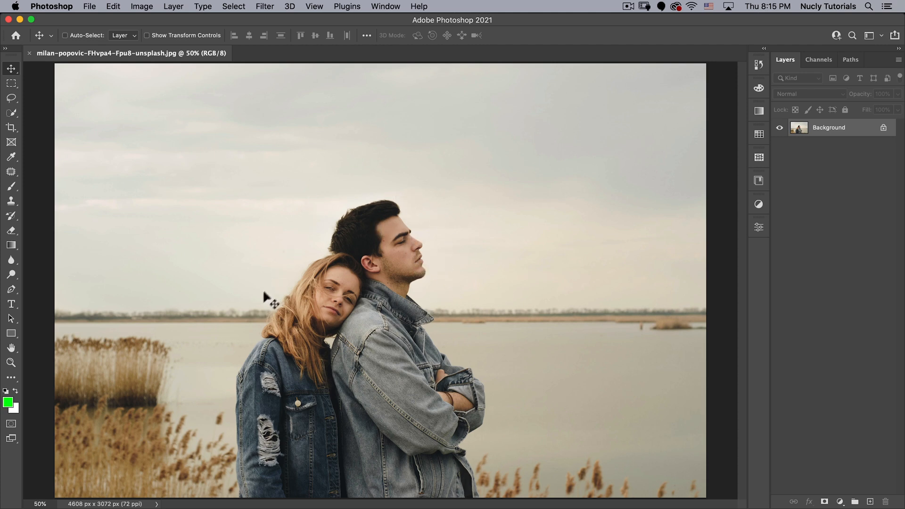
mouse_move(265, 309)
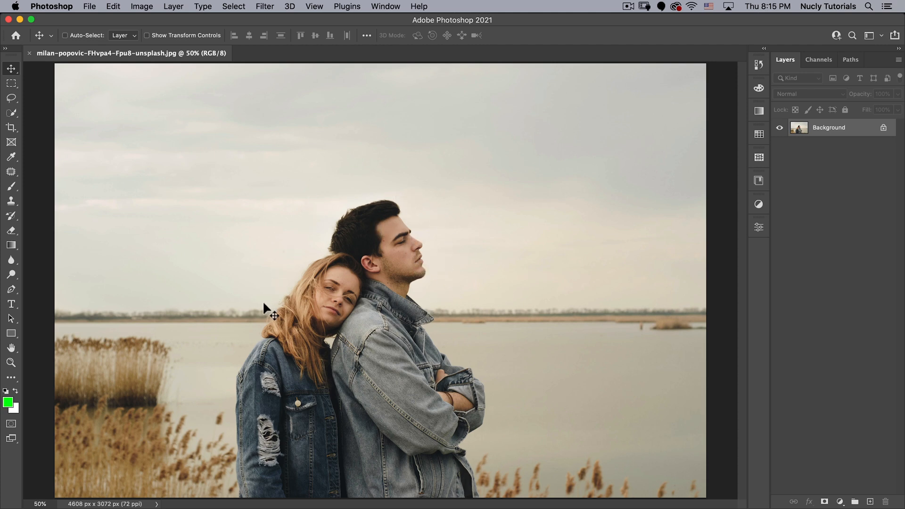
mouse_move(291, 141)
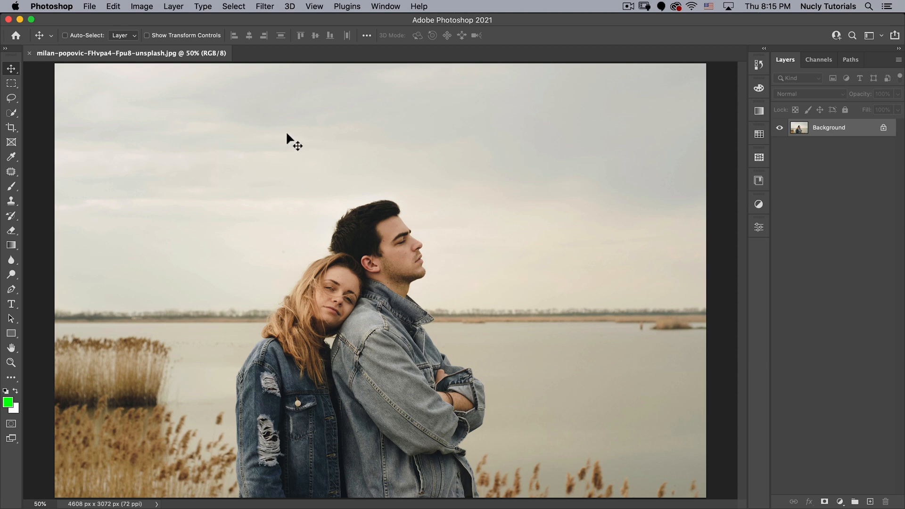
mouse_move(165, 154)
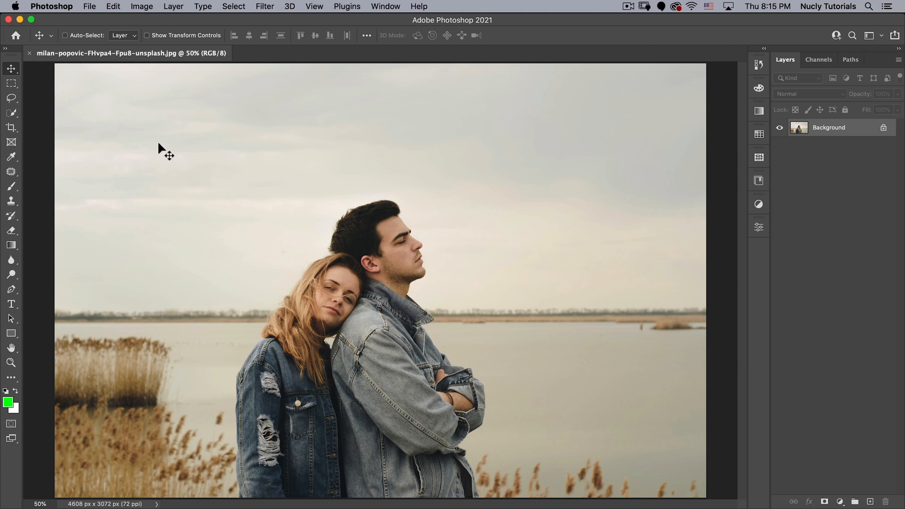
mouse_move(21, 144)
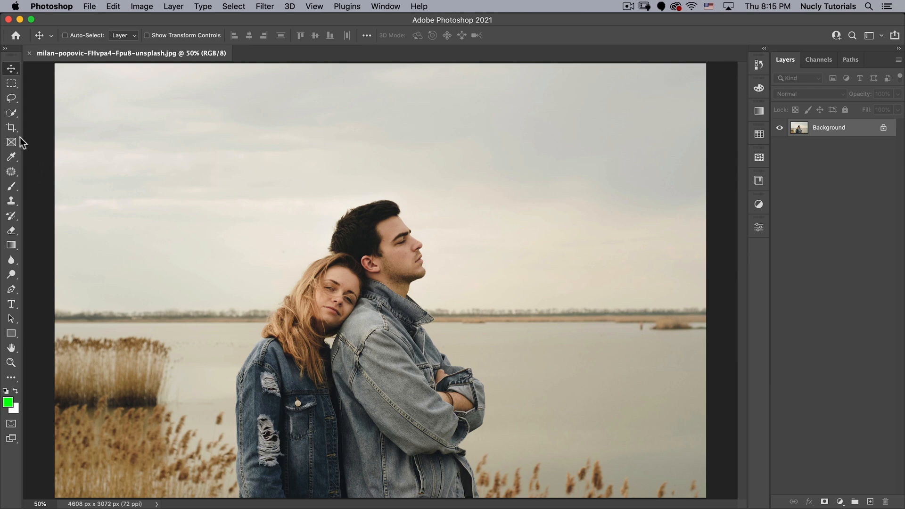
- Crop the couple photo to a 2:3 portrait around their faces and commit it
left_click(11, 128)
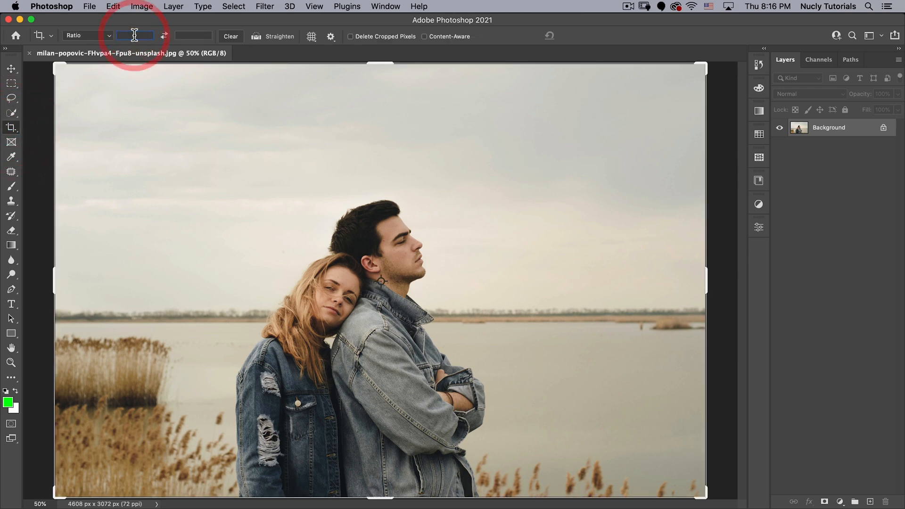
type("3")
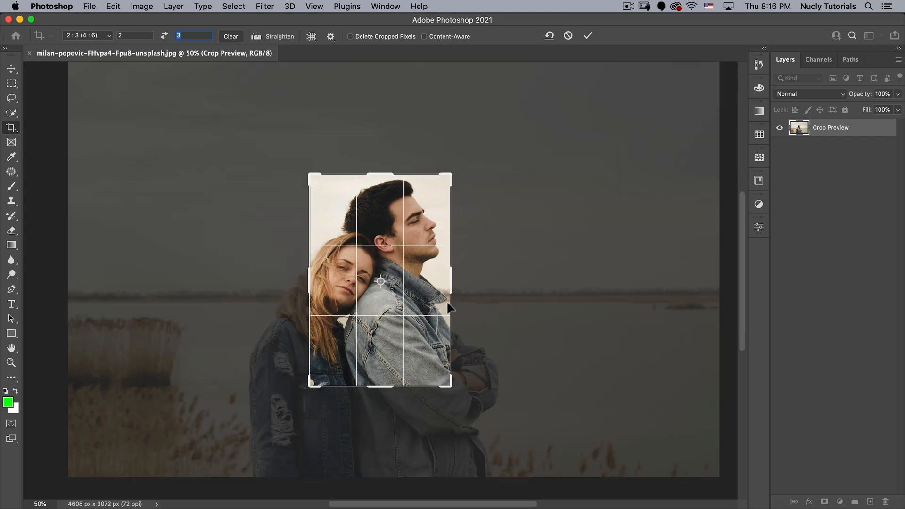
mouse_move(309, 396)
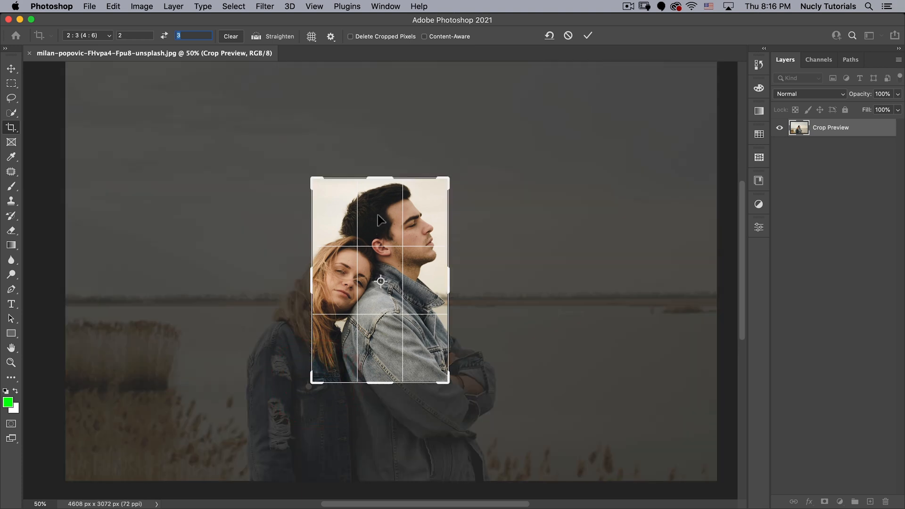
mouse_move(385, 238)
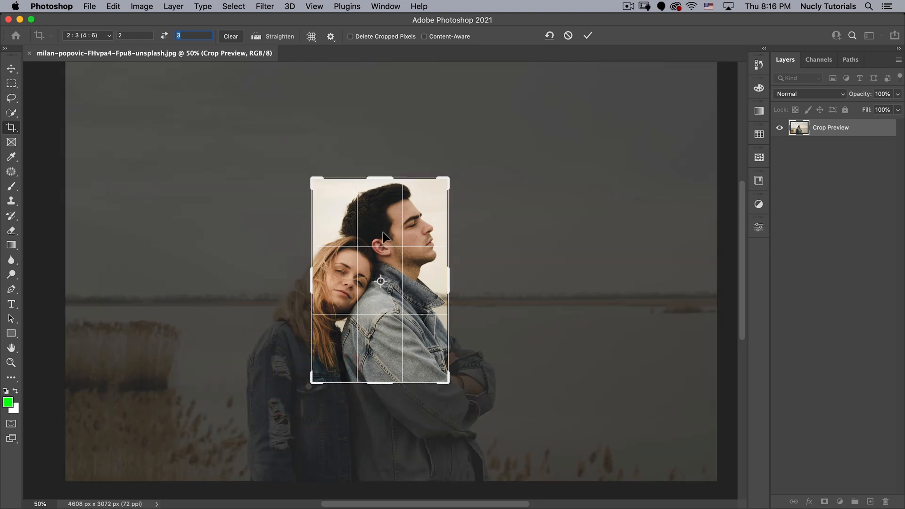
mouse_move(386, 212)
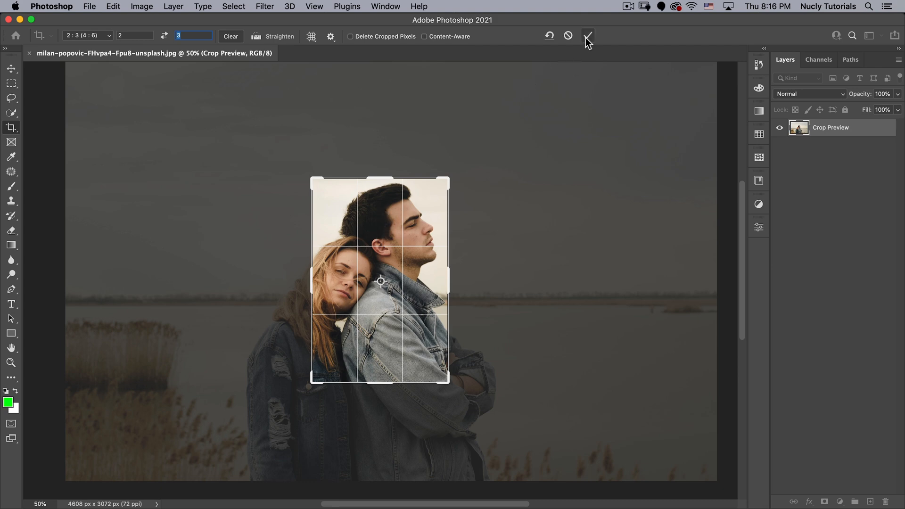
mouse_move(587, 36)
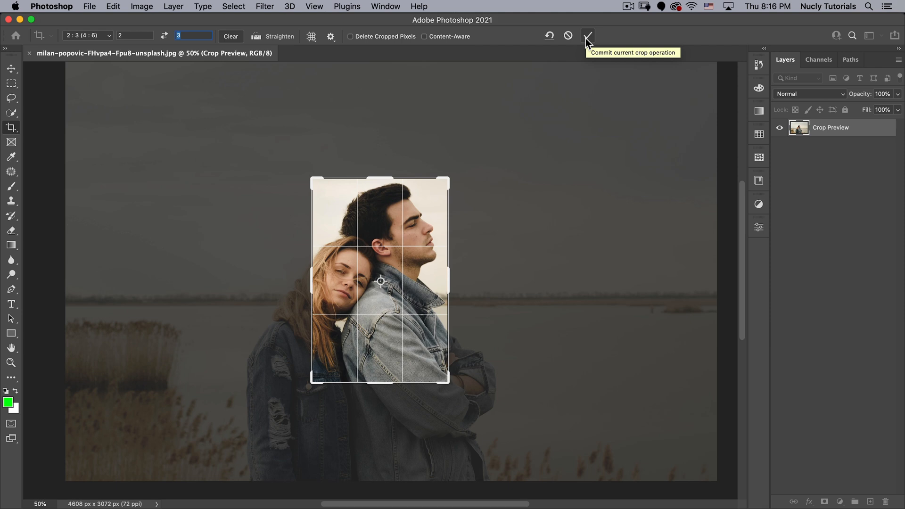
left_click(588, 35)
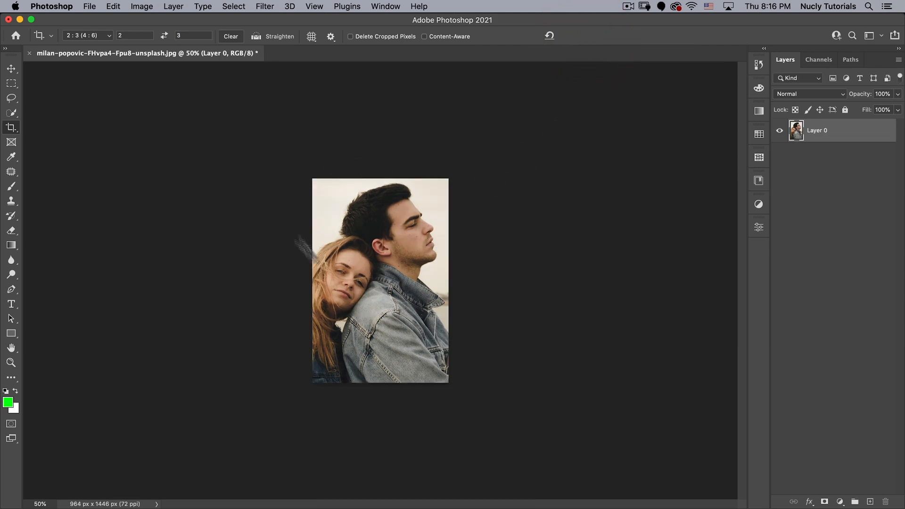
mouse_move(371, 212)
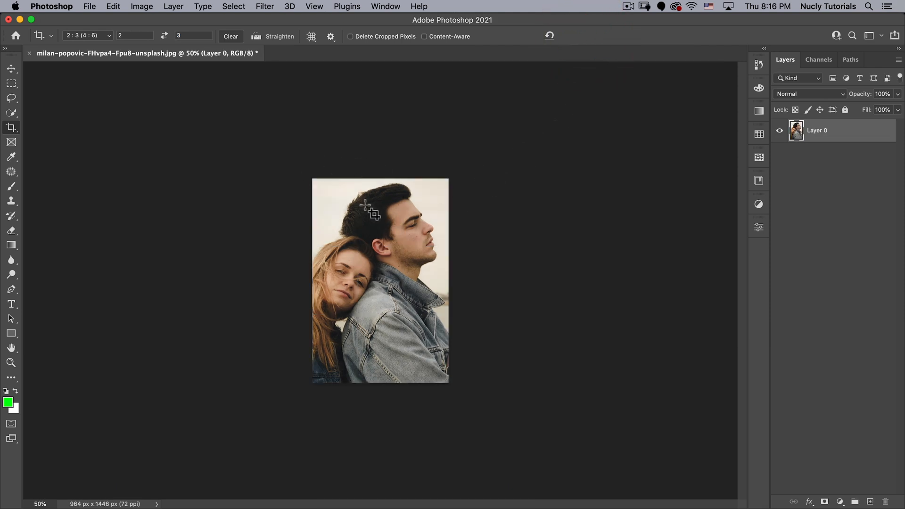
mouse_move(384, 193)
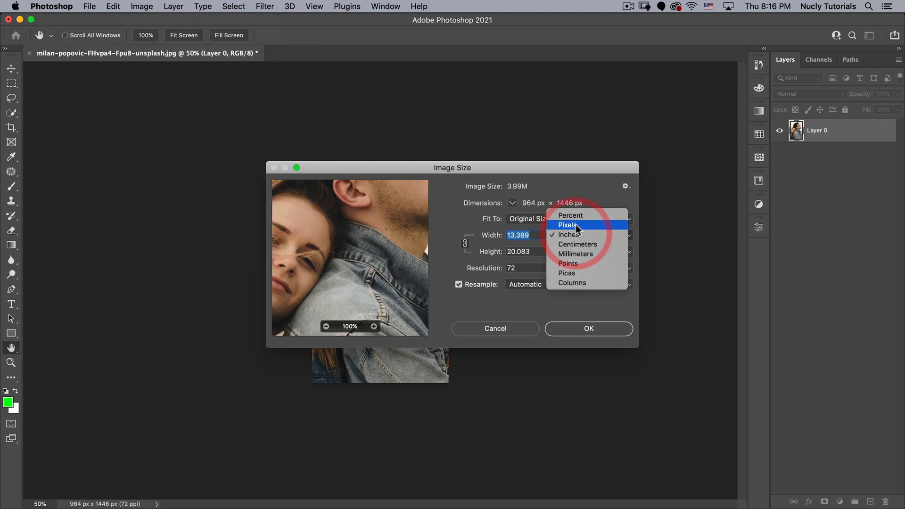
- Check the image dimensions in pixels in the Image Size dialog
left_click(567, 225)
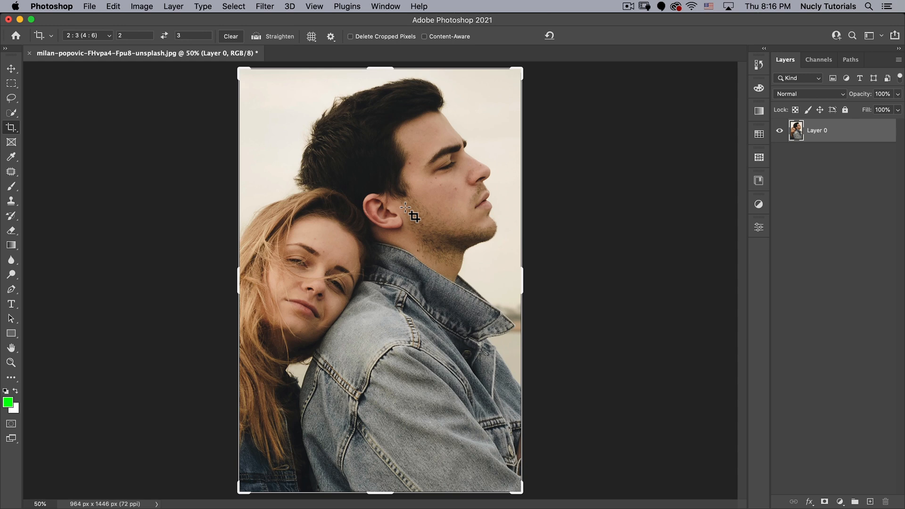
mouse_move(11, 68)
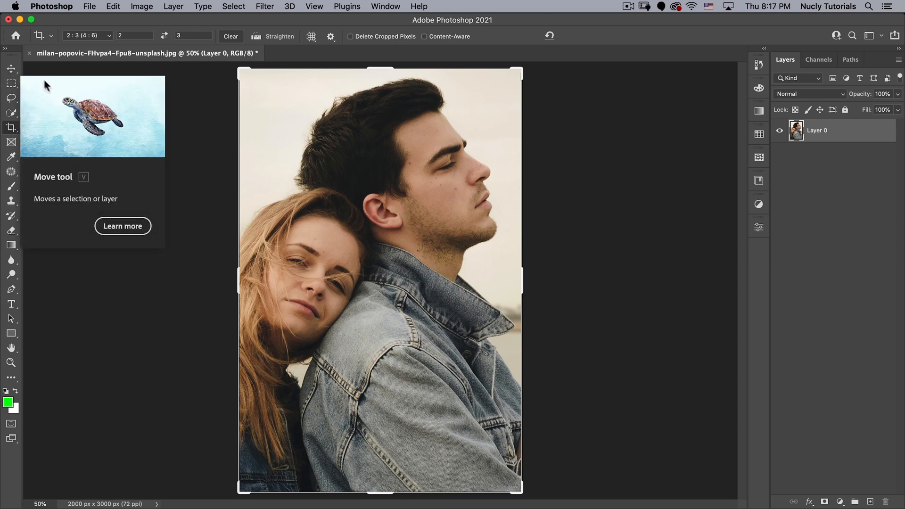
mouse_move(149, 102)
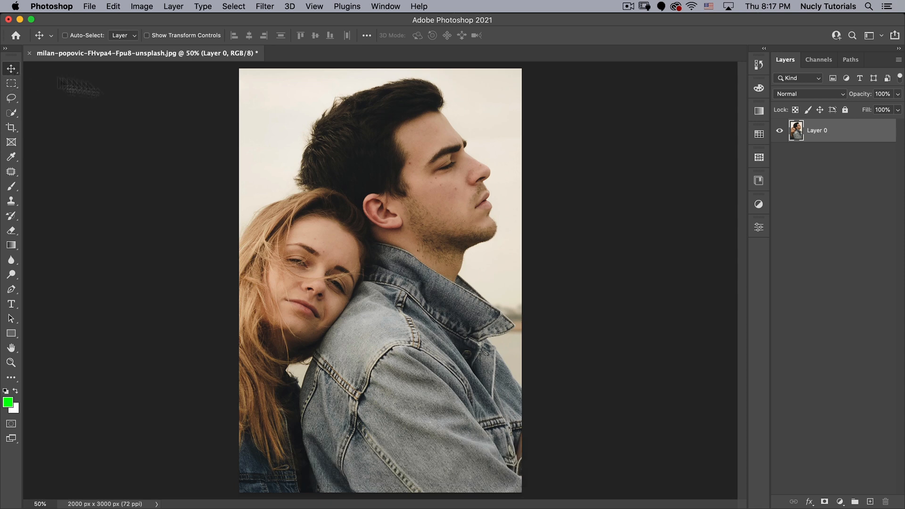
mouse_move(476, 242)
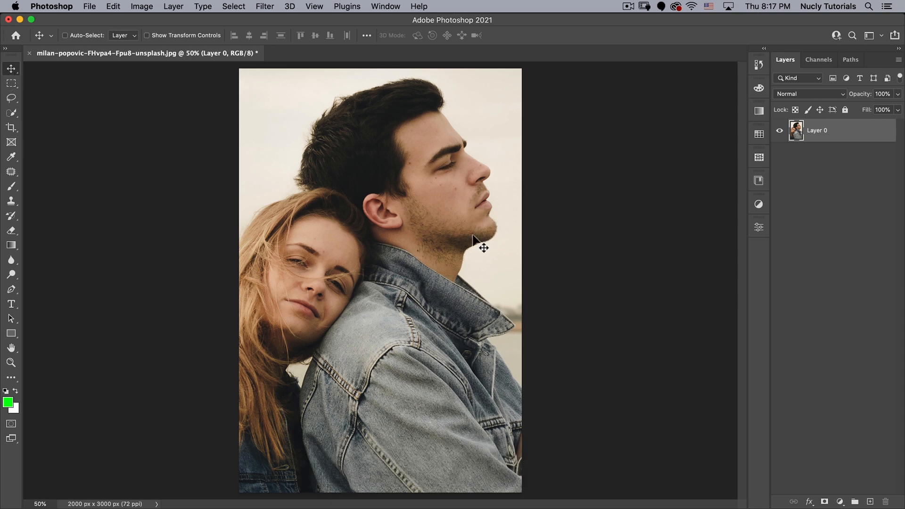
mouse_move(475, 243)
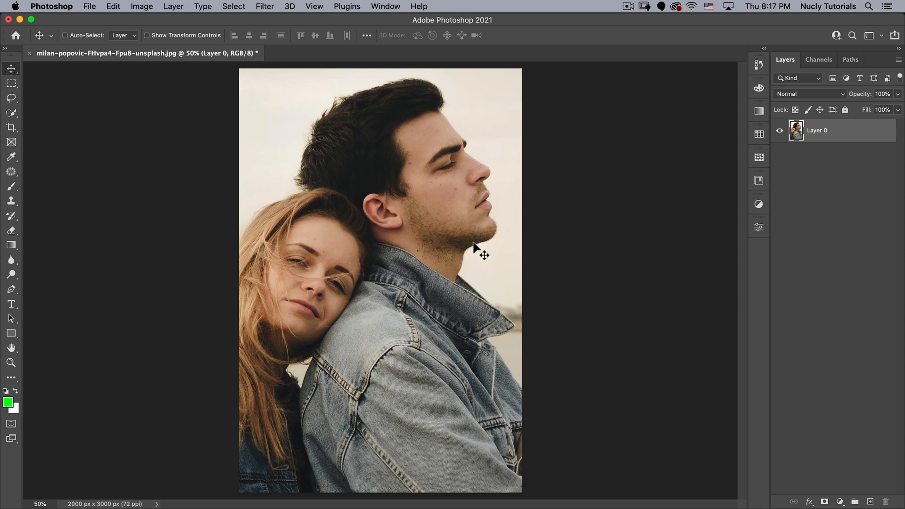
mouse_move(481, 271)
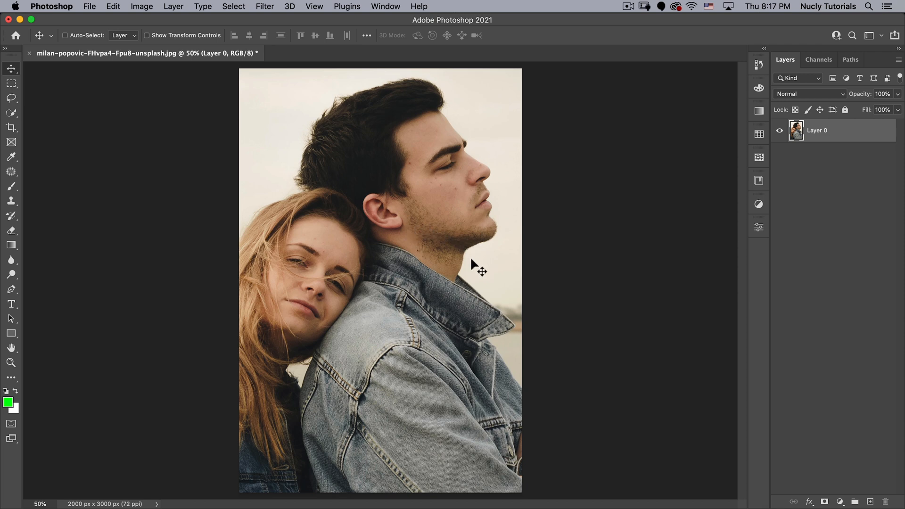
mouse_move(514, 312)
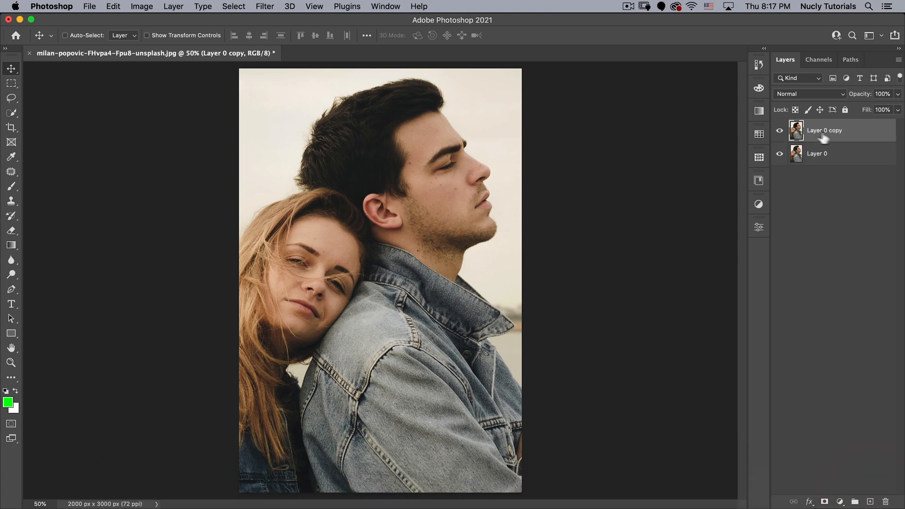
mouse_move(378, 200)
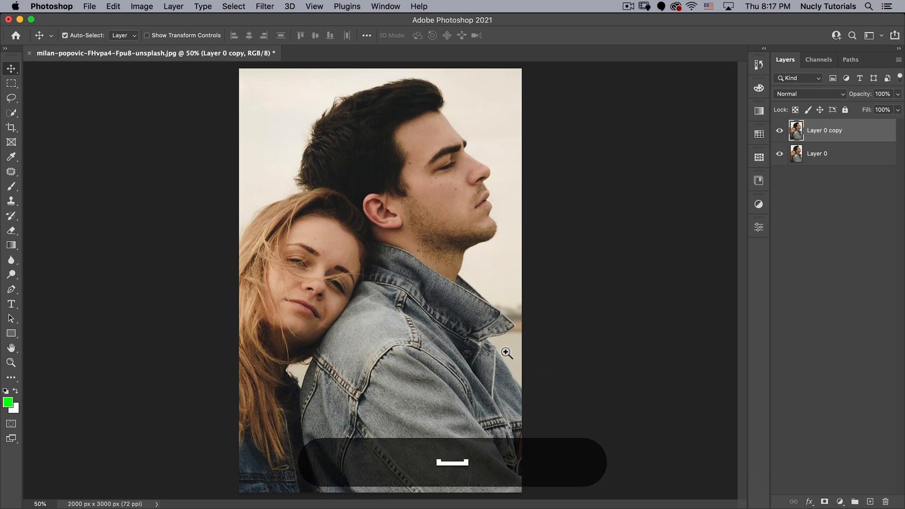
- Zoom in on the man's jacket collar where it meets the pale backdrop
left_click(506, 353)
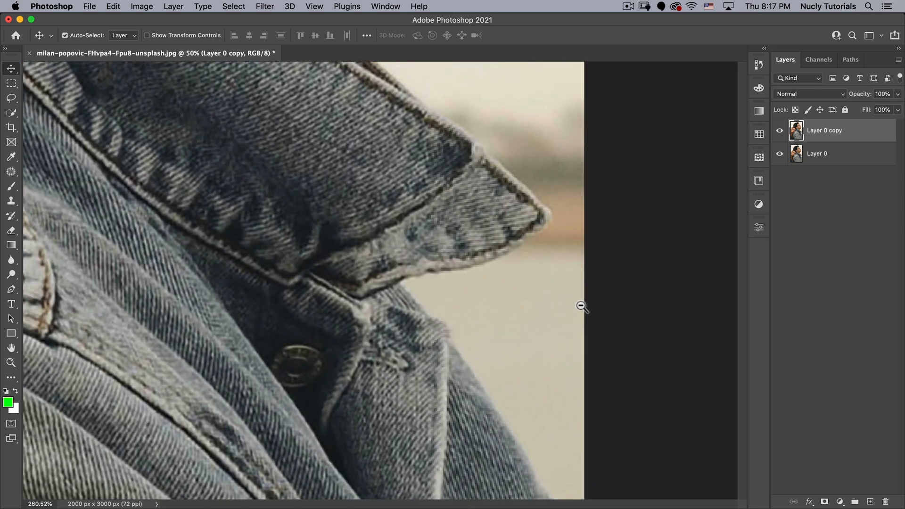
key("cmd+space")
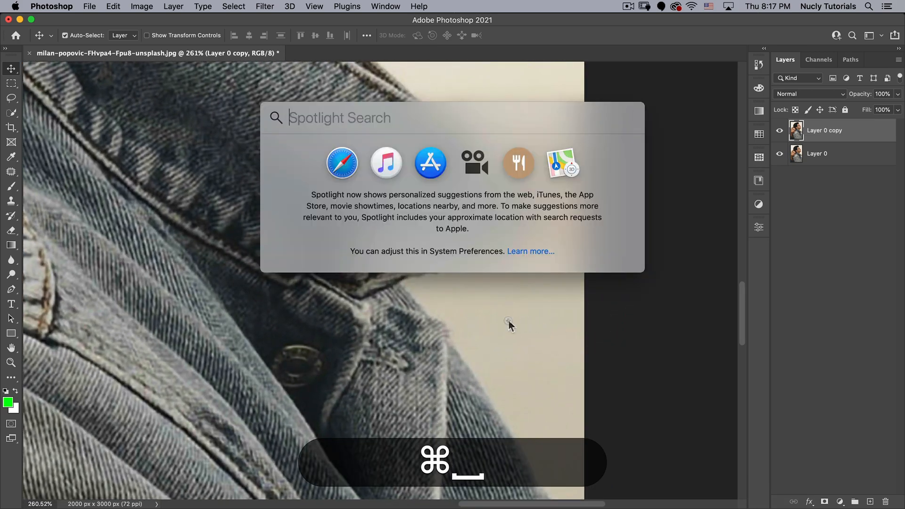
mouse_move(480, 299)
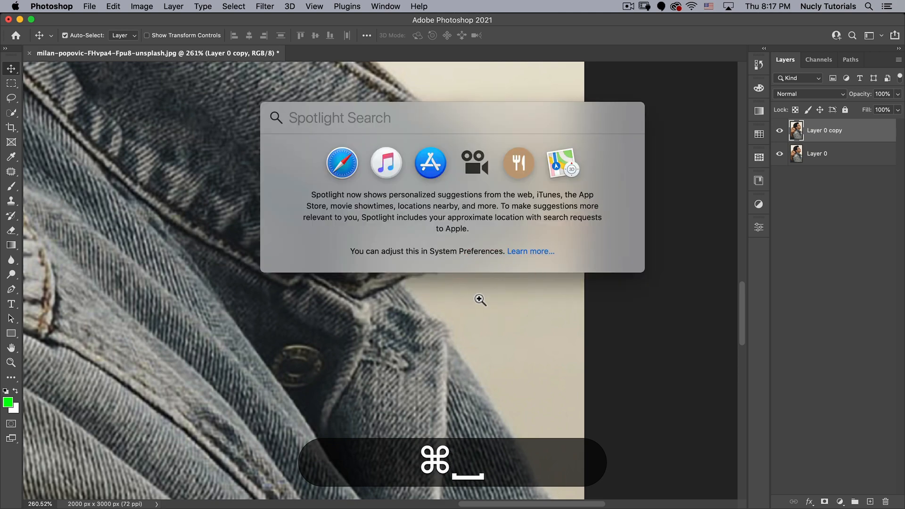
key("escape")
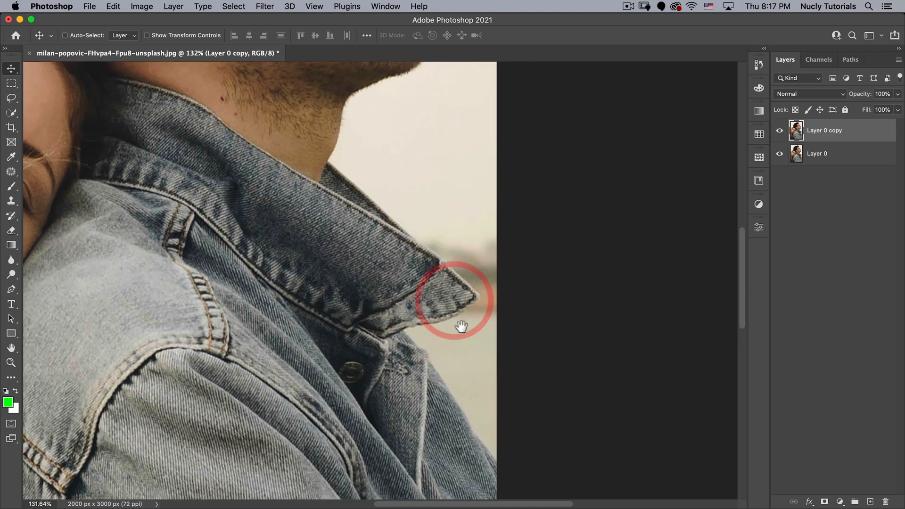
left_click(460, 325)
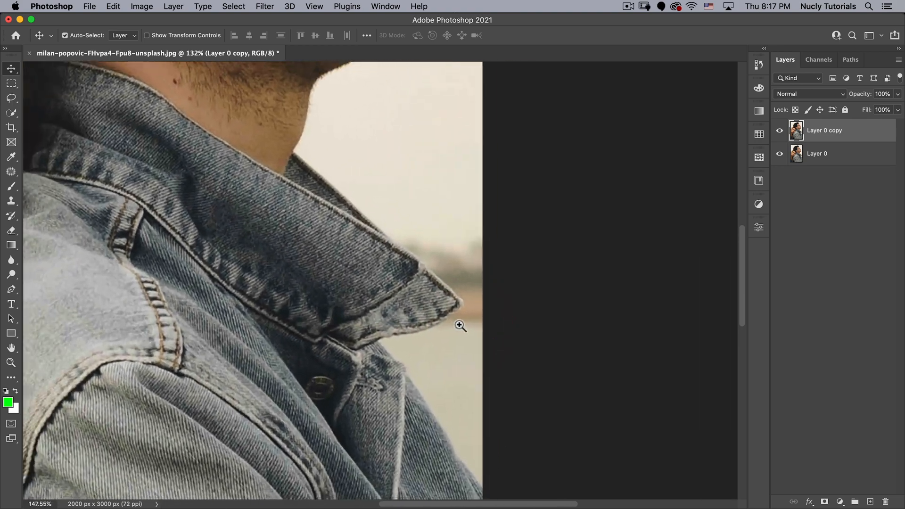
left_click(460, 325)
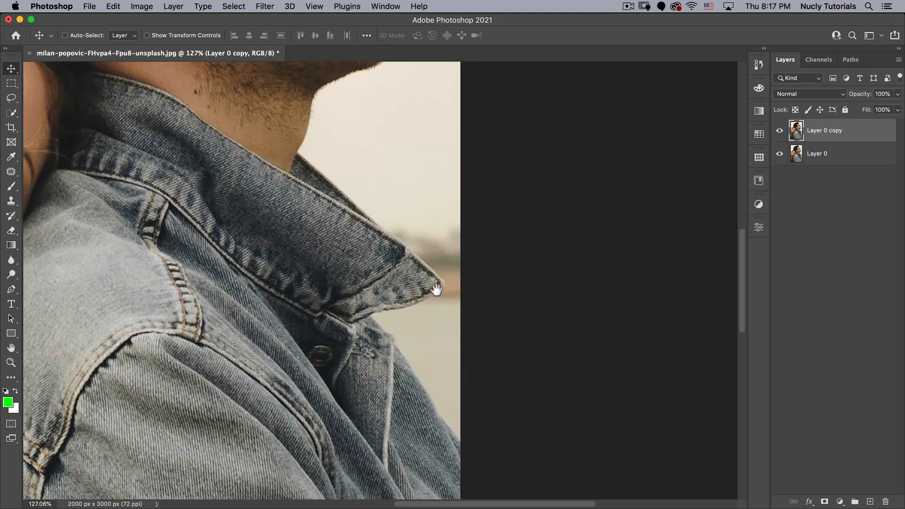
mouse_move(5, 288)
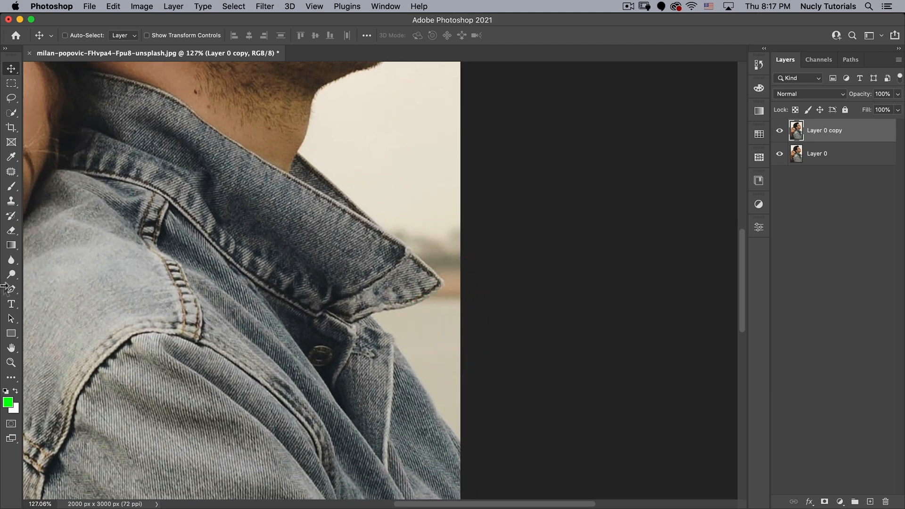
- With the Pen tool, place anchor points along the collar's upper edge to its bend
left_click(10, 289)
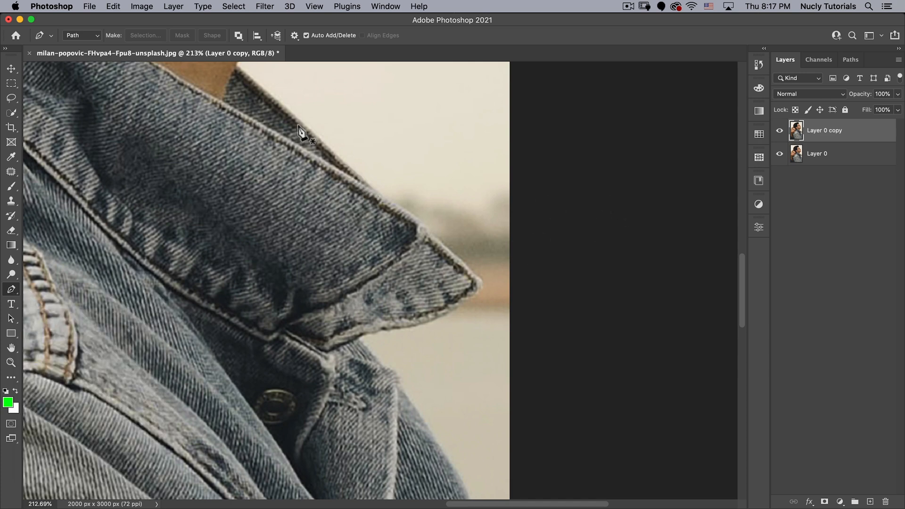
left_click(345, 162)
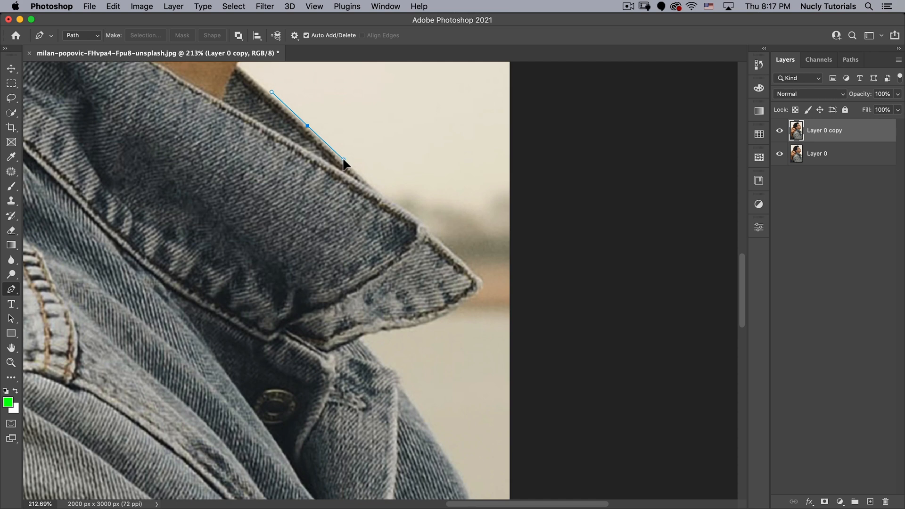
left_click(344, 164)
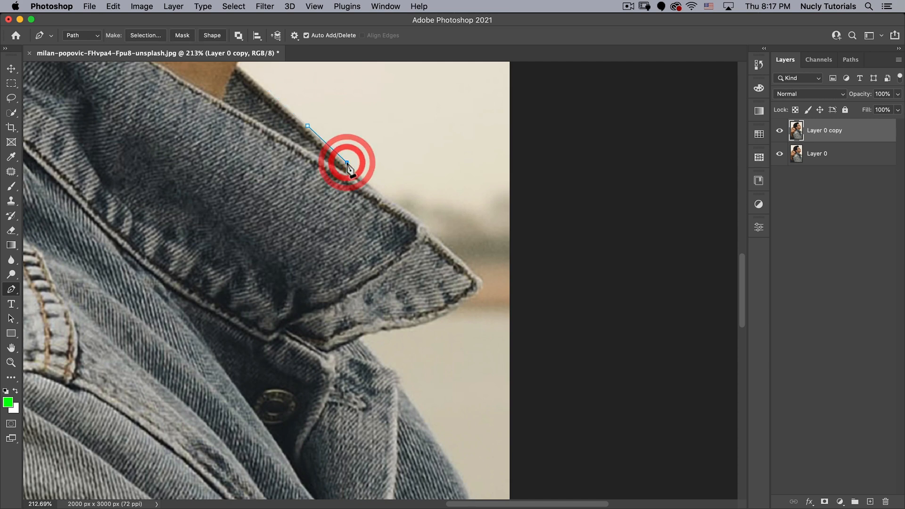
left_click(346, 163)
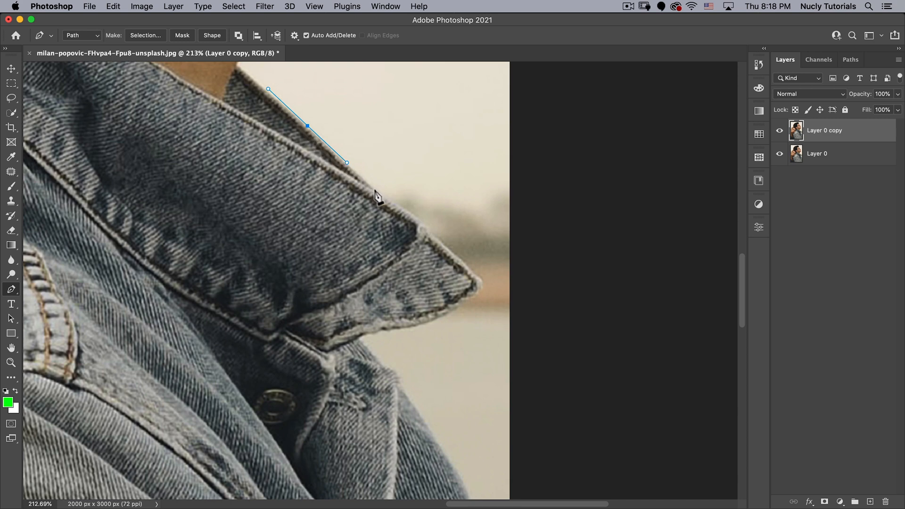
left_click(378, 191)
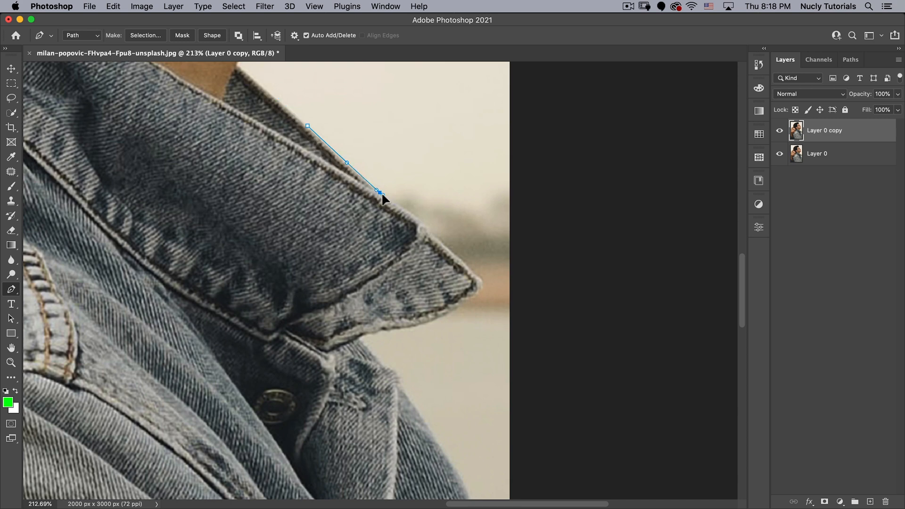
left_click(419, 220)
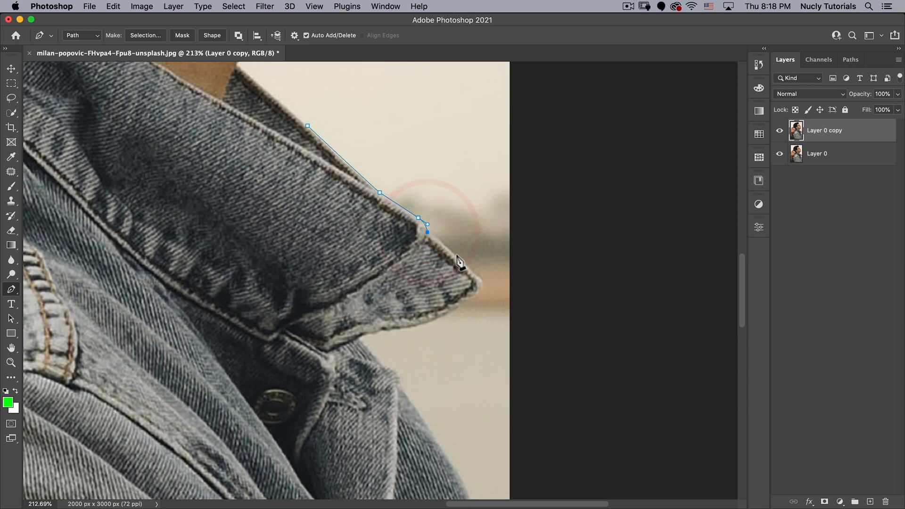
- Continue the path around the collar tip and underside, breaking the handle for a sharp corner
left_click(476, 275)
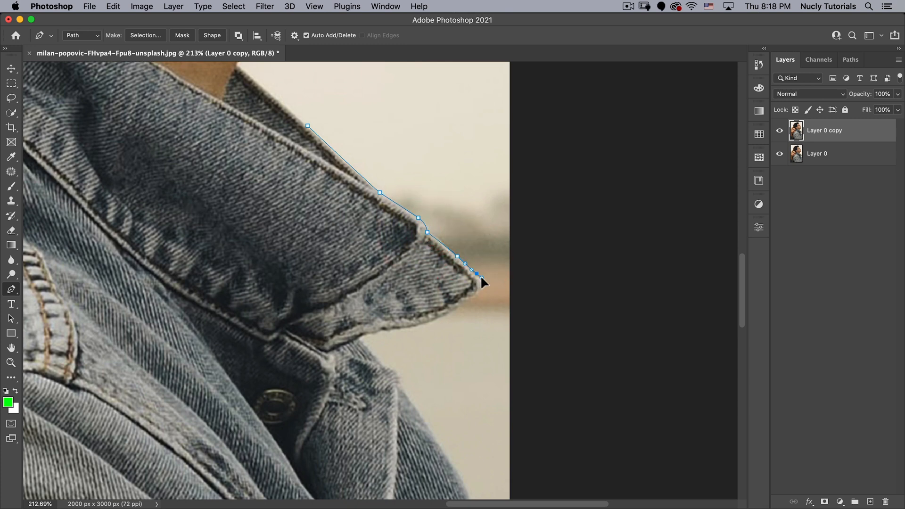
left_click(476, 297)
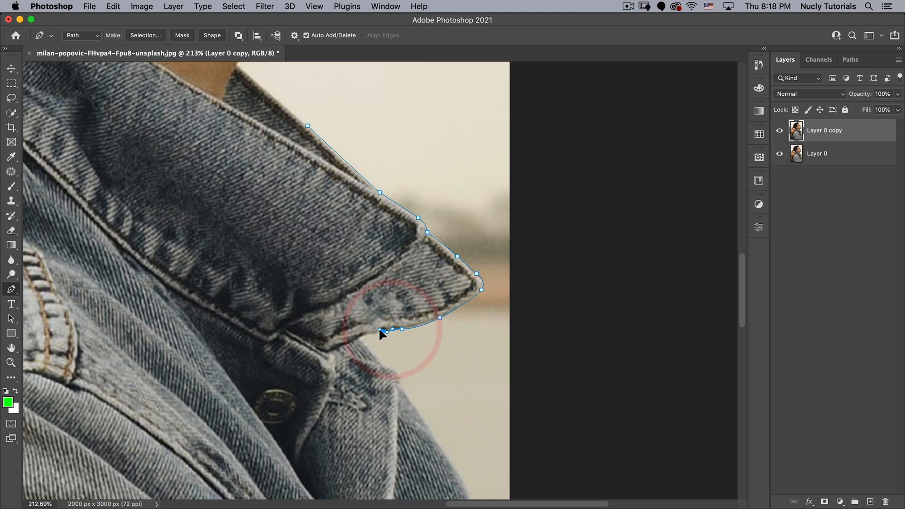
left_click(361, 337)
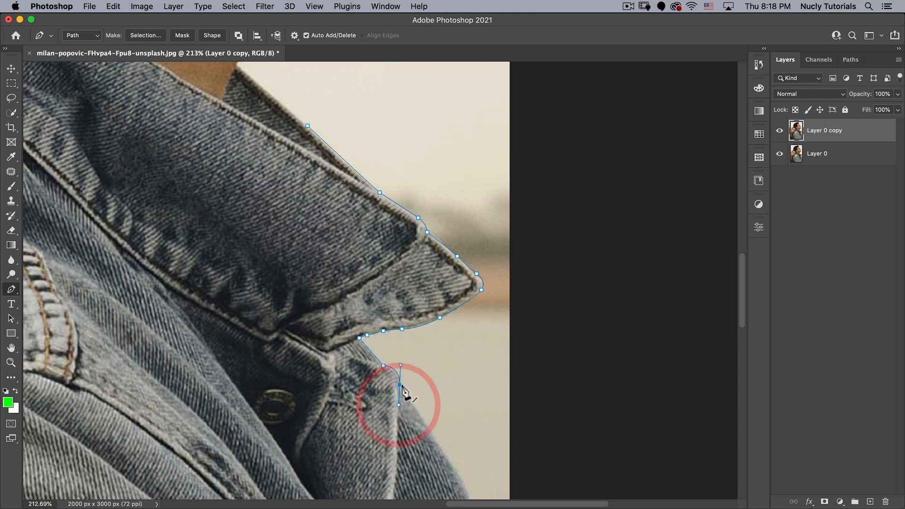
key("alt")
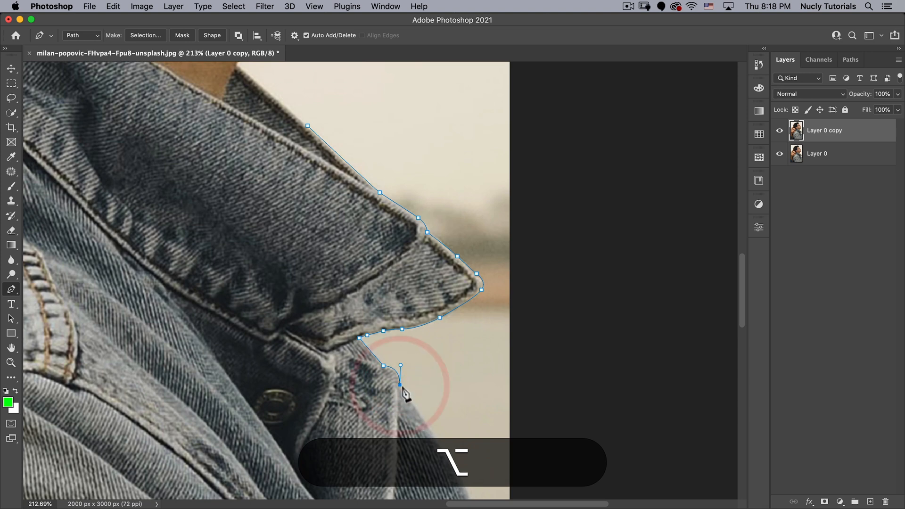
mouse_move(430, 433)
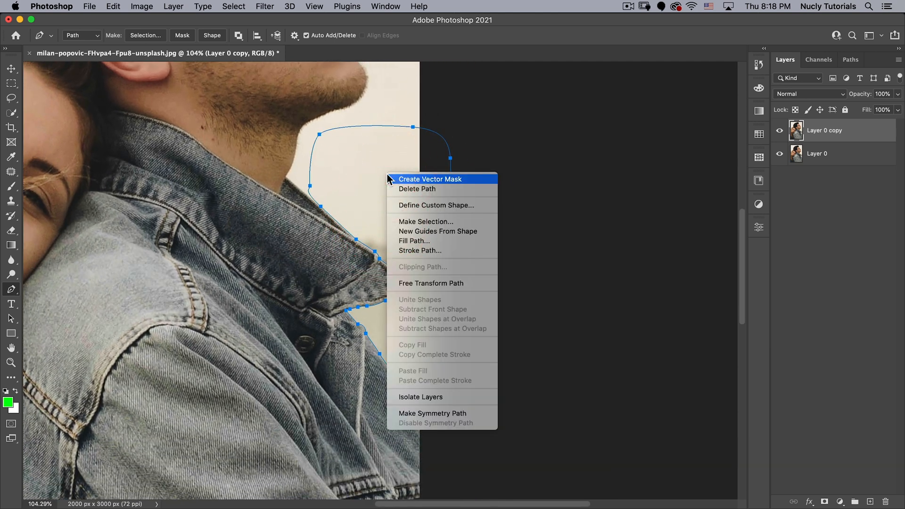
mouse_move(426, 222)
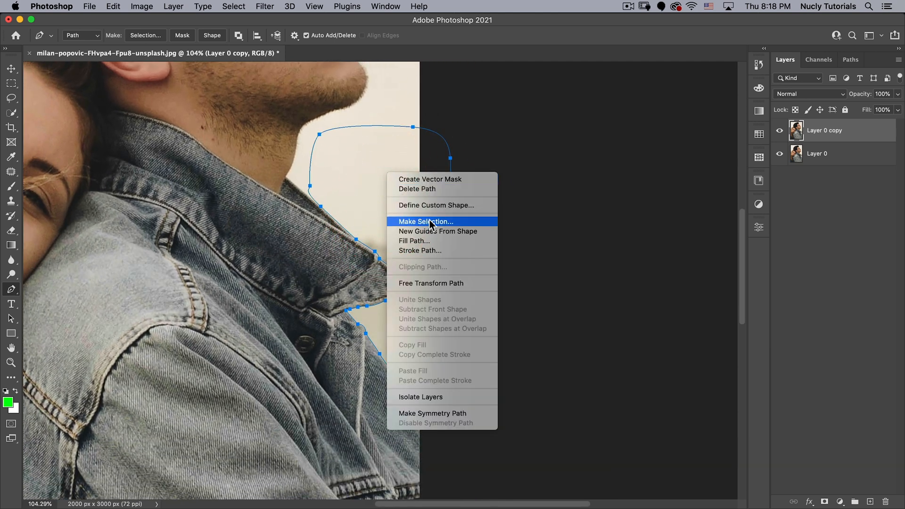
- Make a selection from the path with a 0.5 px feather, anti-aliased
left_click(426, 222)
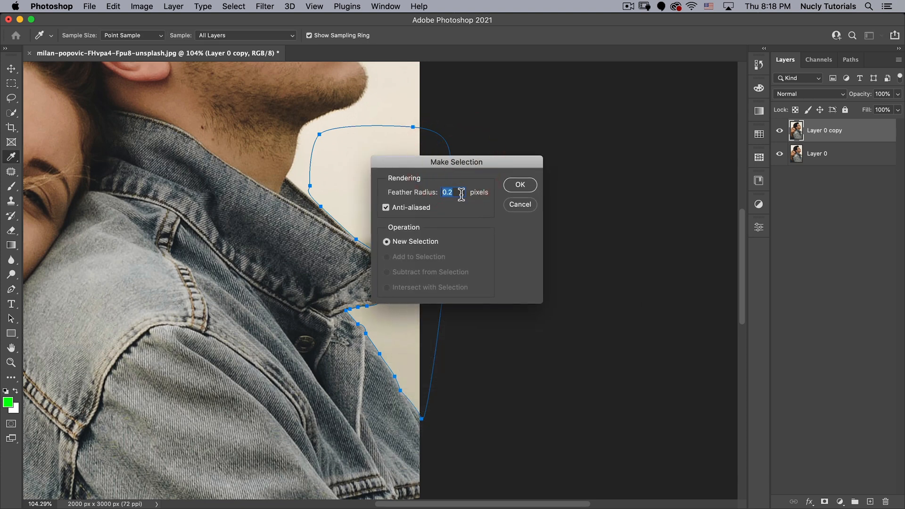
type(".5")
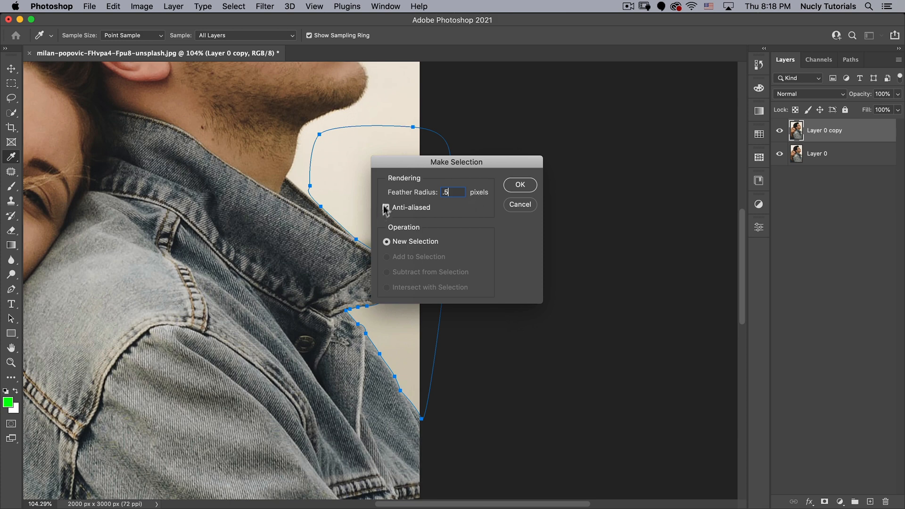
left_click(385, 208)
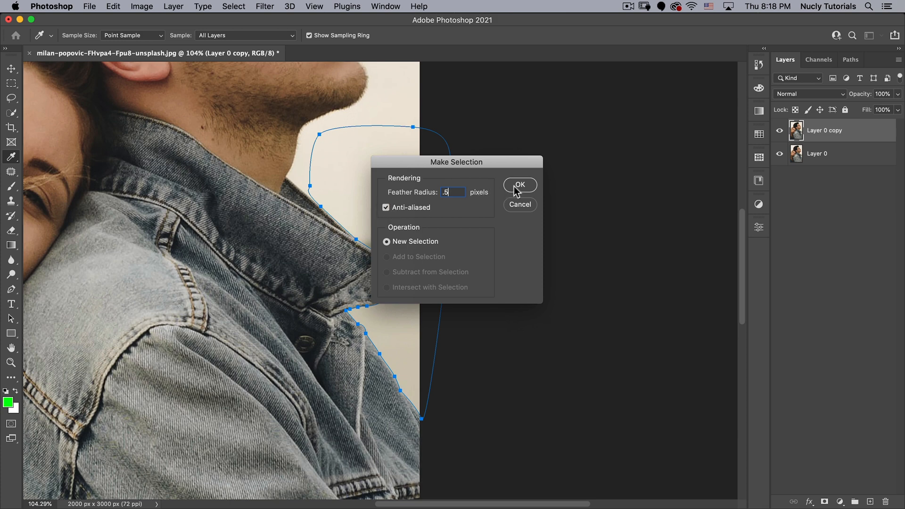
left_click(519, 185)
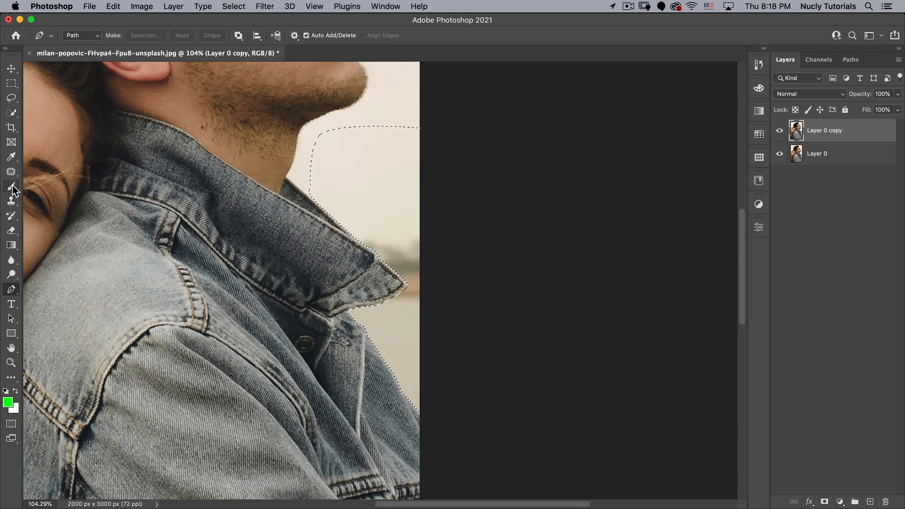
- Load a Soft Round 380 px brush with 0% hardness
left_click(11, 186)
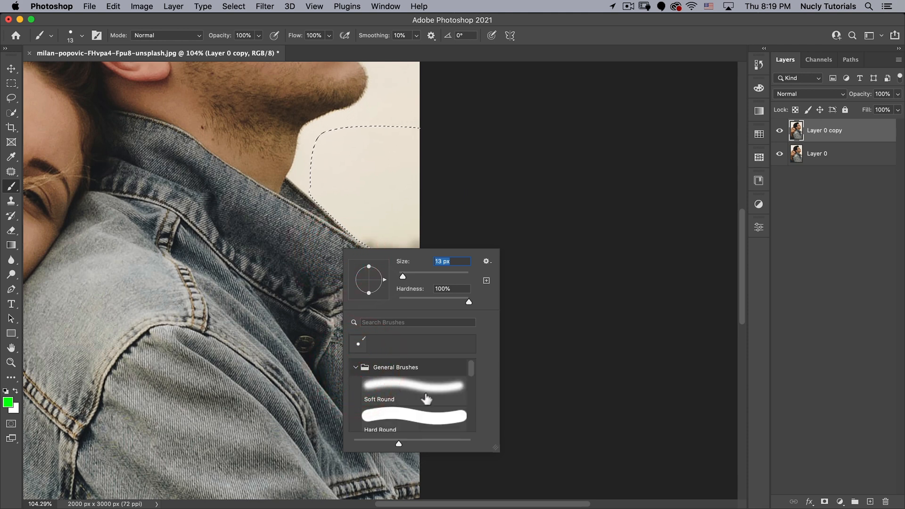
scroll("down", 3)
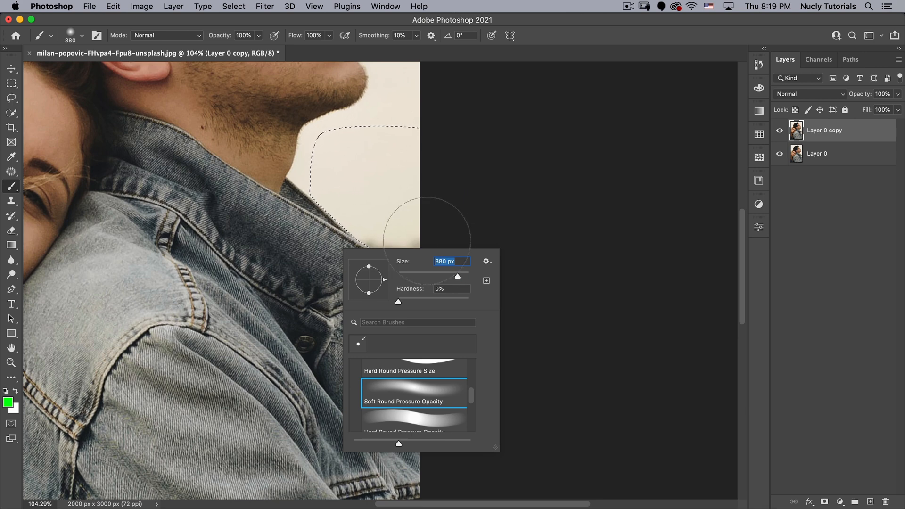
mouse_move(440, 278)
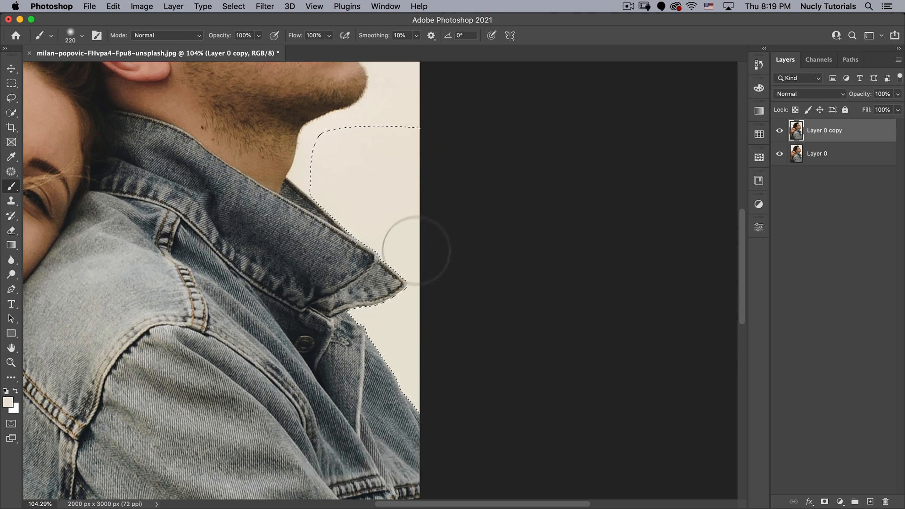
- Deselect the painted backdrop area and fit the image on screen
key("cmd+d")
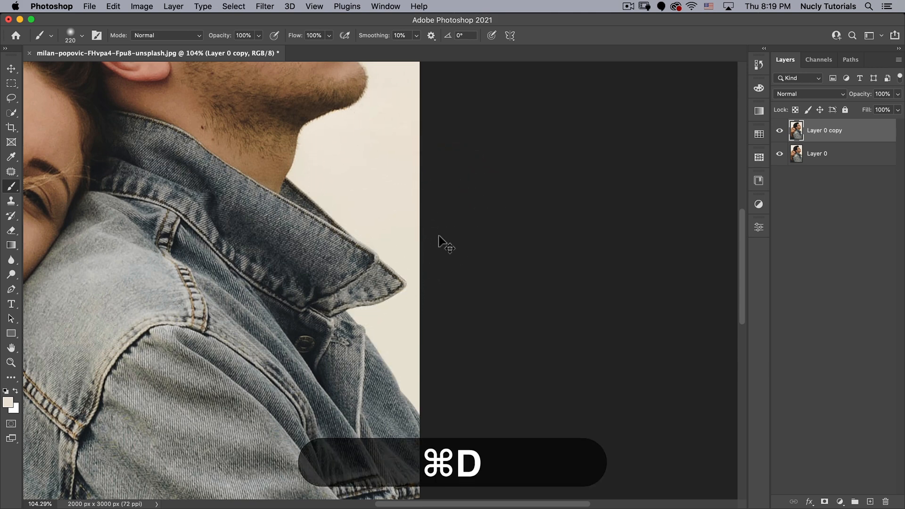
left_click(234, 6)
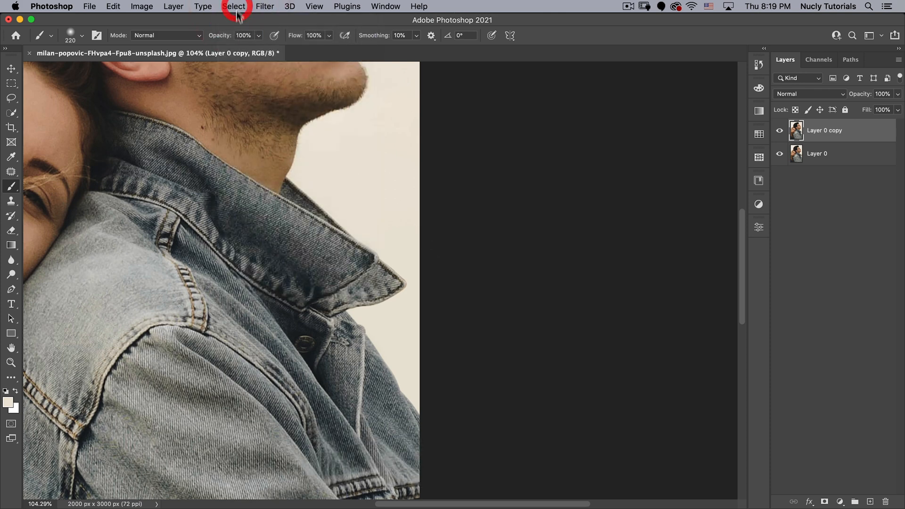
key("cmd")
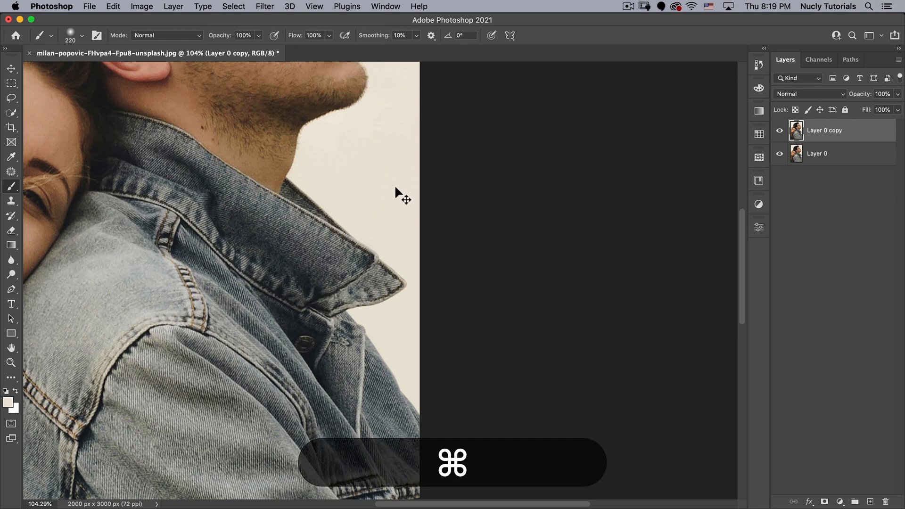
key("cmd+0")
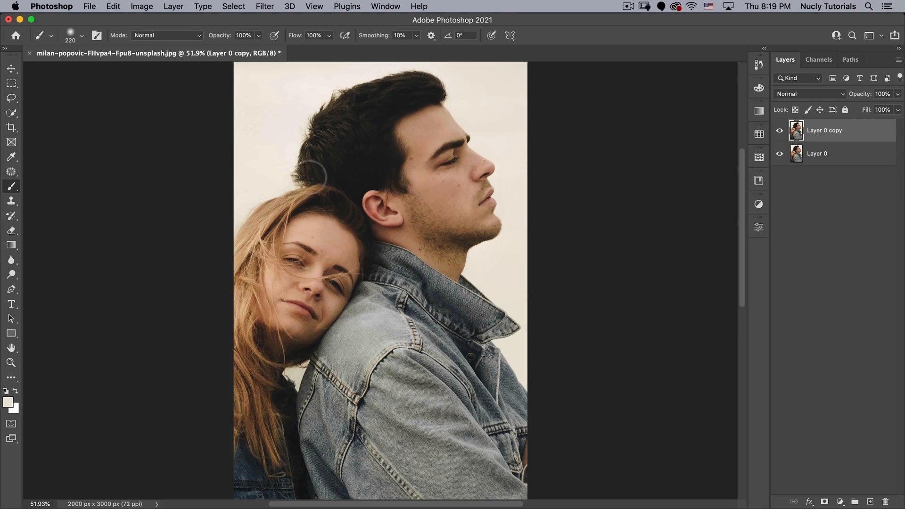
mouse_move(386, 93)
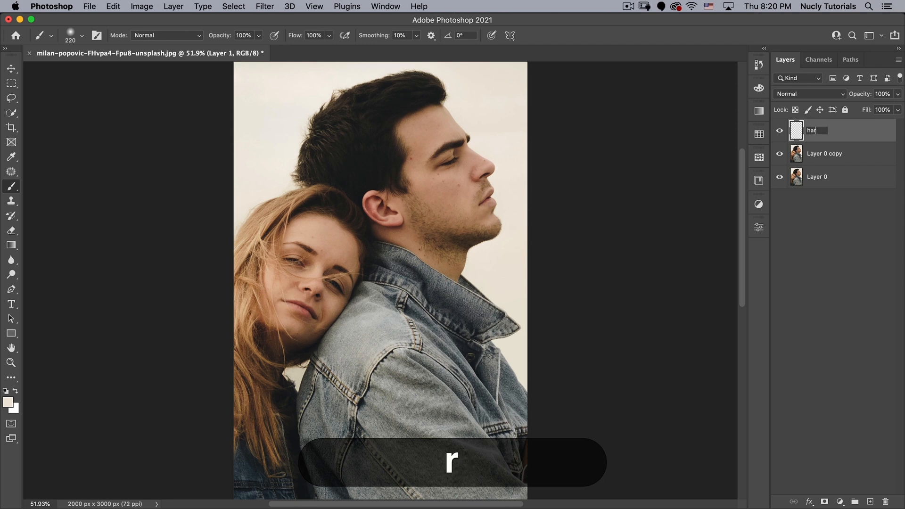
- Name the layer 'hair highlights' and set its blend mode to Overlay
type("i")
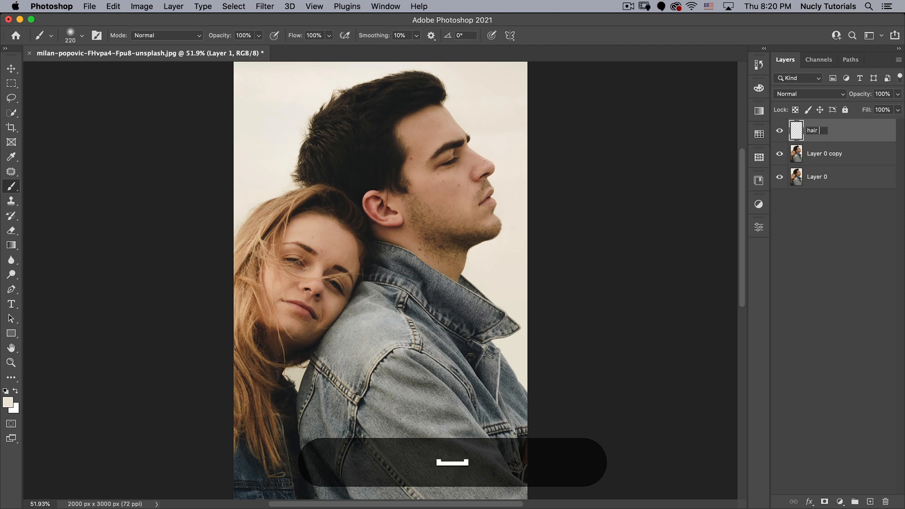
type(" highlights")
key("Return")
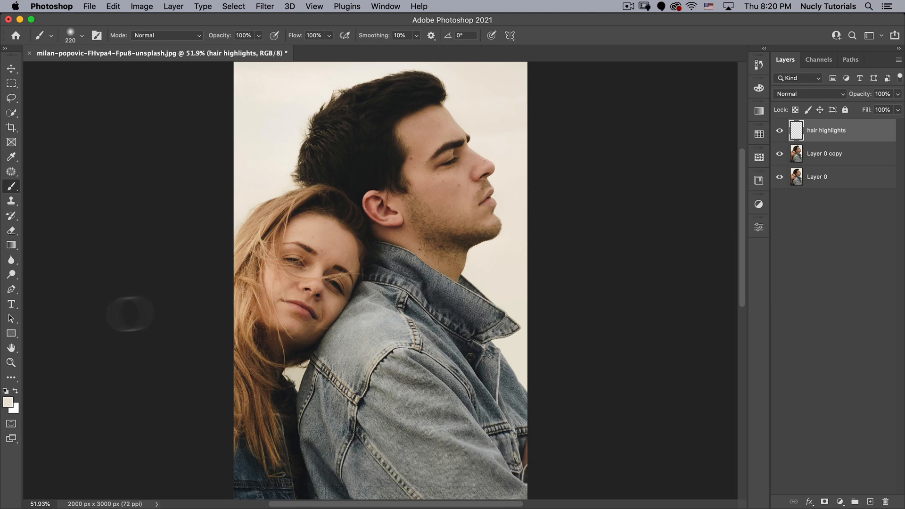
mouse_move(171, 242)
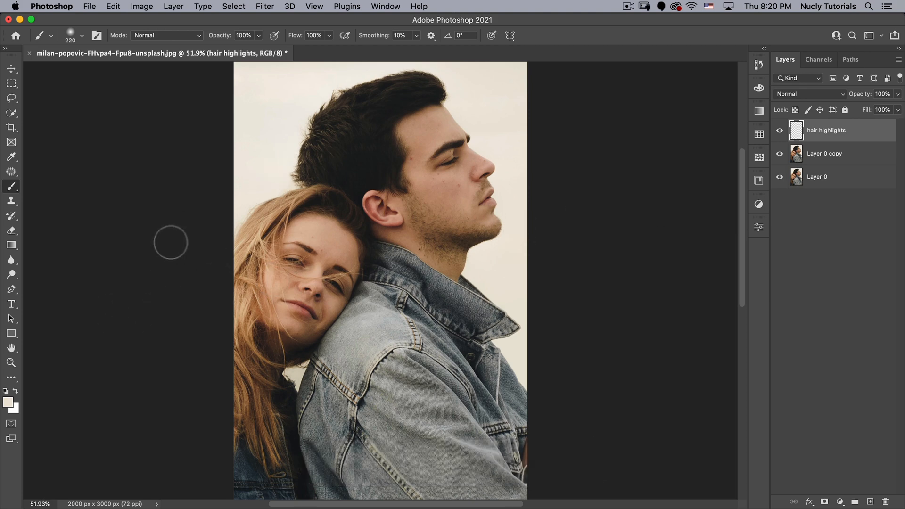
mouse_move(10, 416)
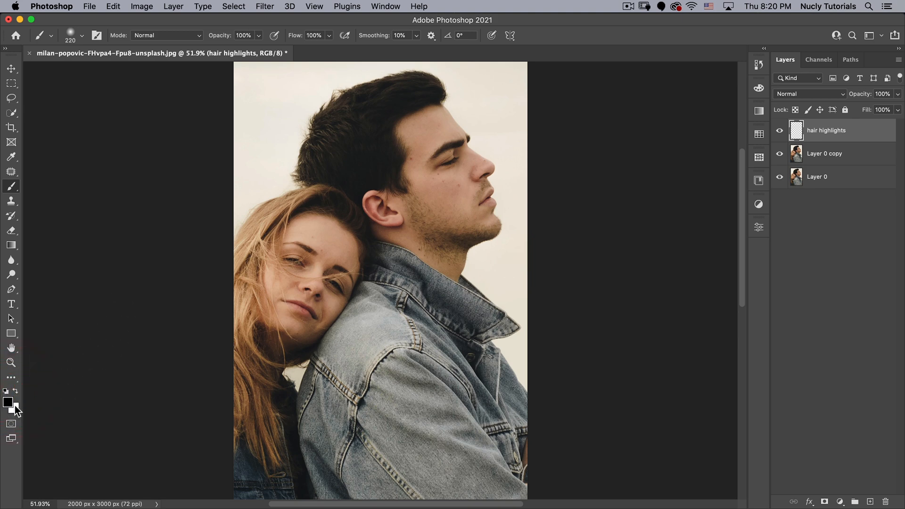
mouse_move(16, 399)
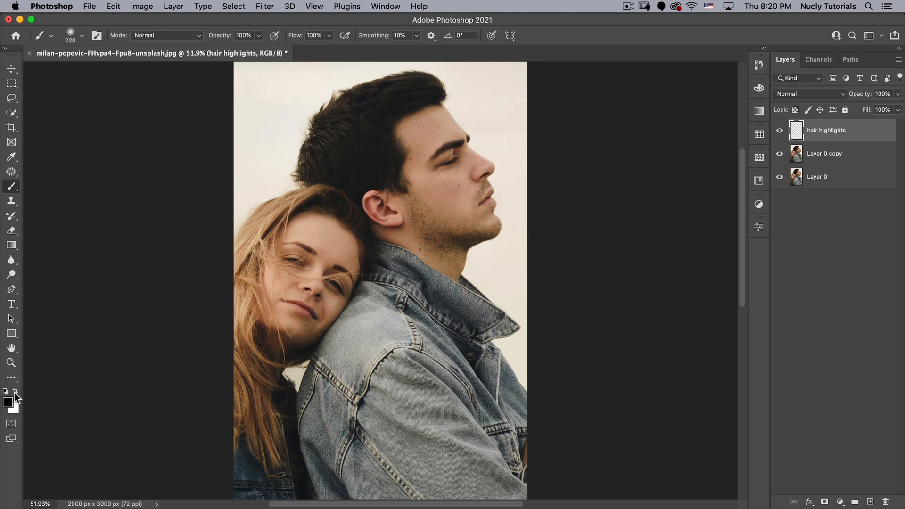
mouse_move(191, 306)
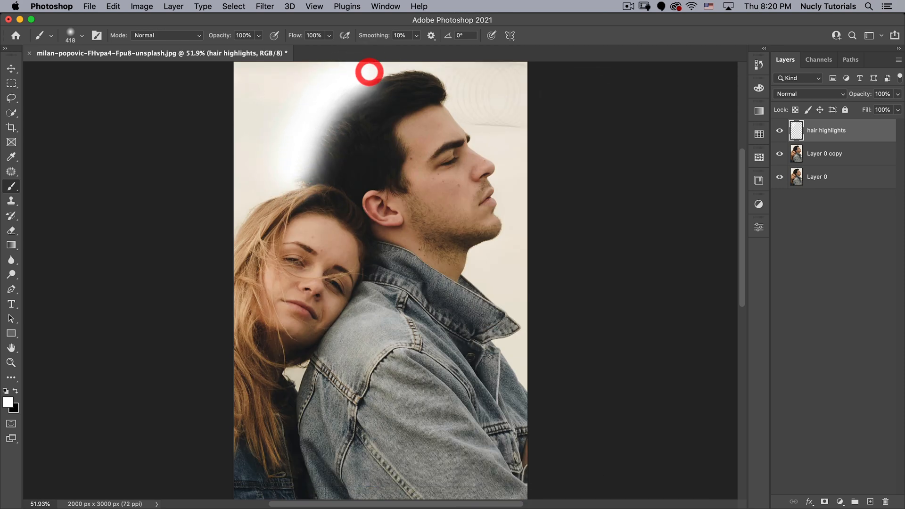
left_click(808, 93)
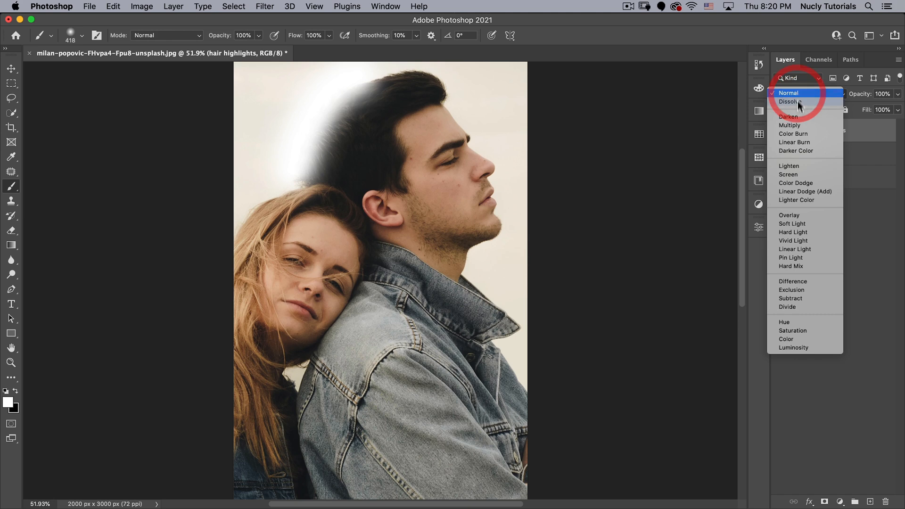
left_click(790, 215)
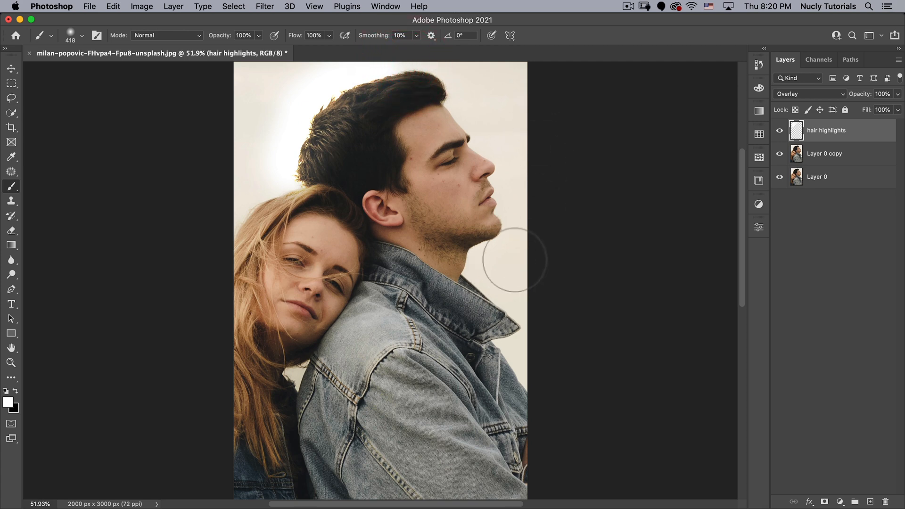
mouse_move(268, 179)
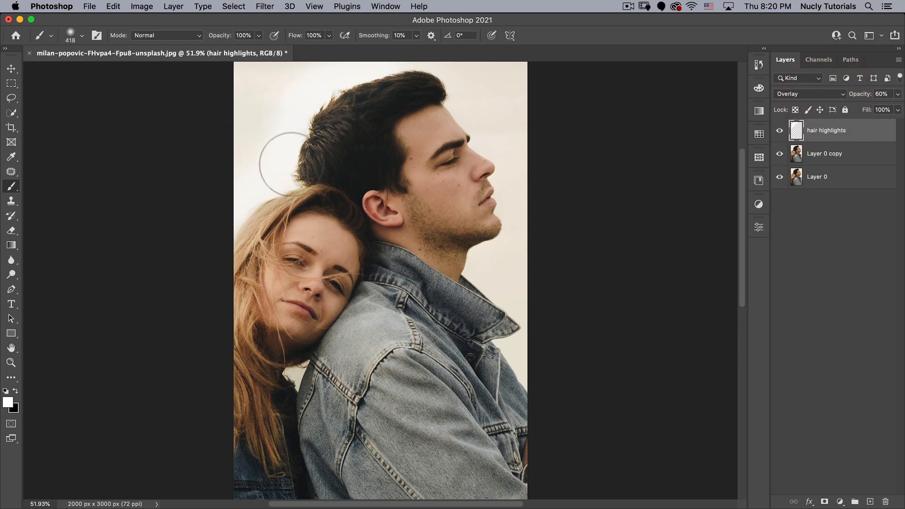
mouse_move(263, 137)
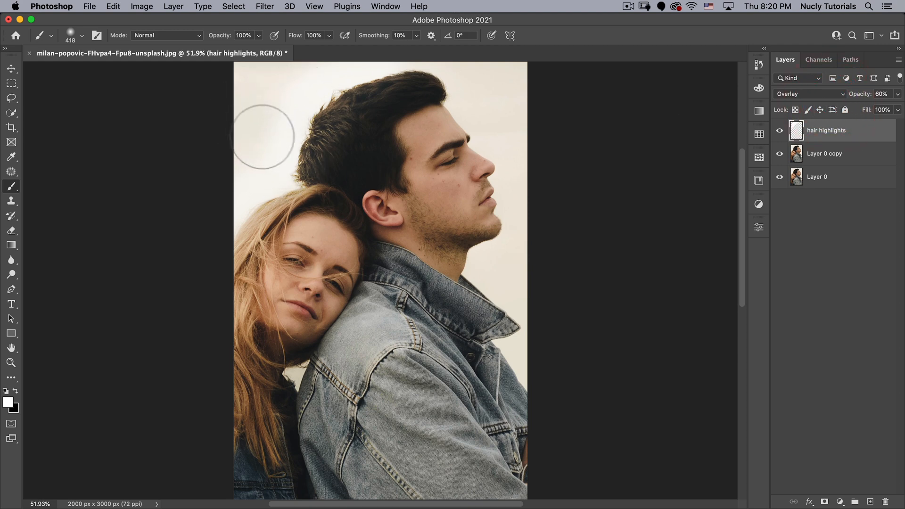
mouse_move(249, 121)
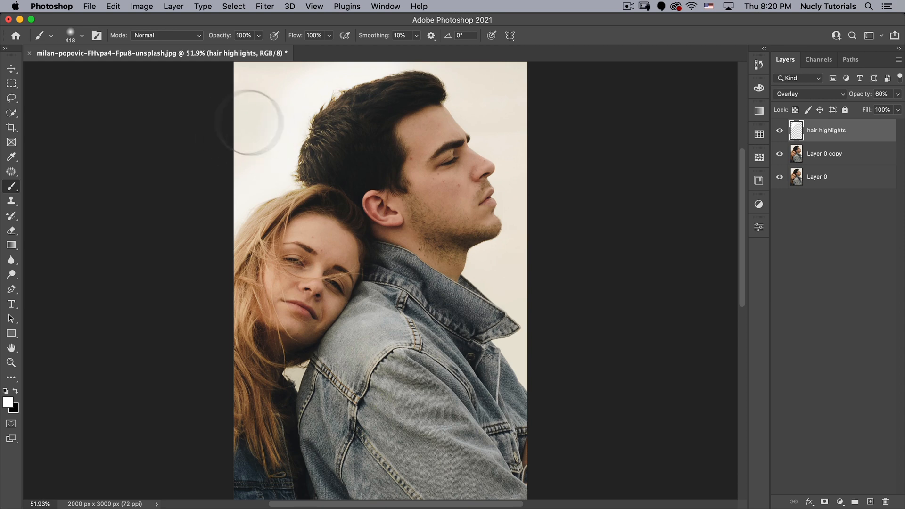
mouse_move(278, 149)
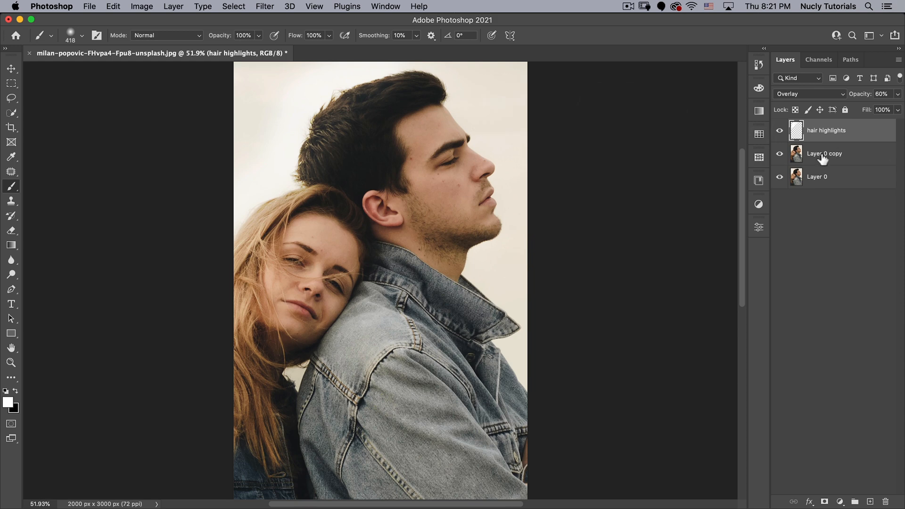
- Lighten the Layer 0 copy photo by raising its curve in a Curves adjustment
left_click(825, 154)
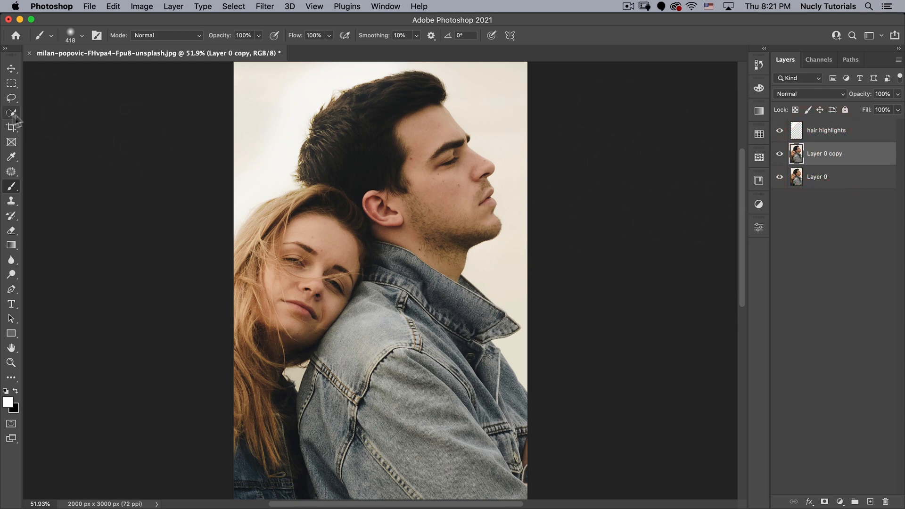
left_click(141, 6)
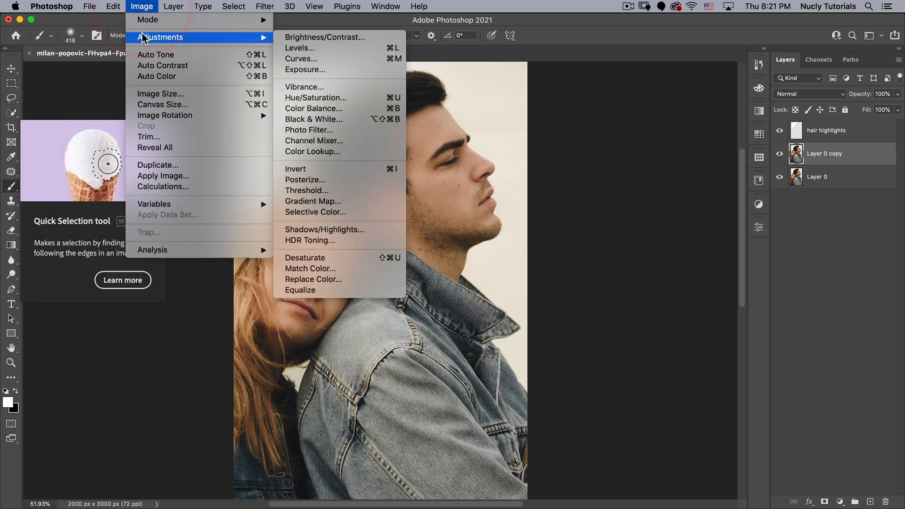
left_click(301, 58)
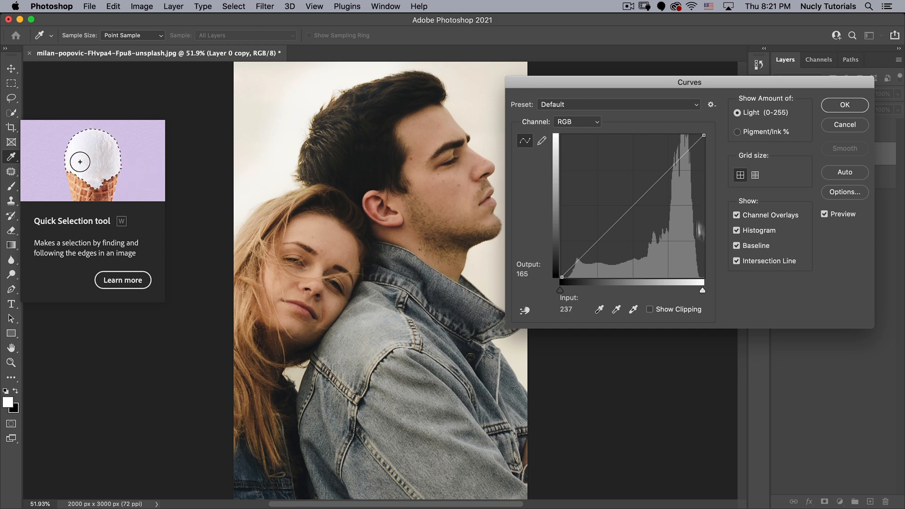
mouse_move(488, 87)
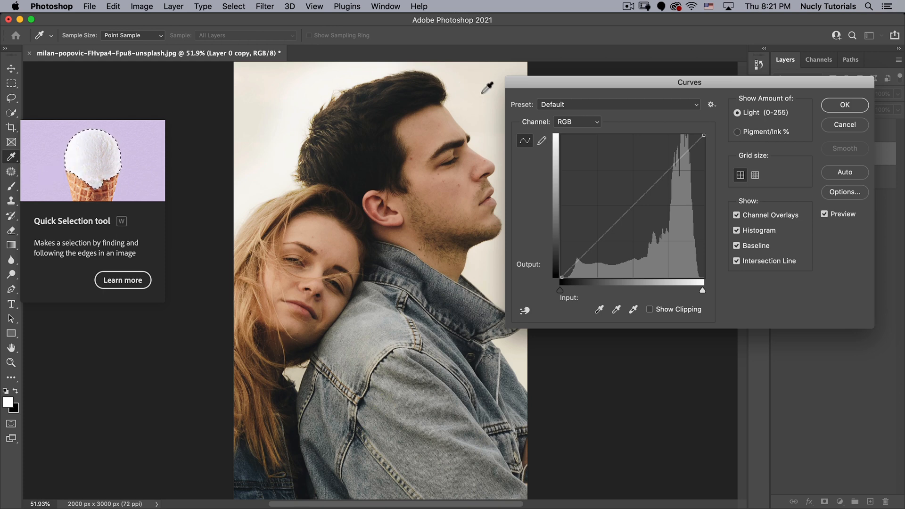
mouse_move(703, 290)
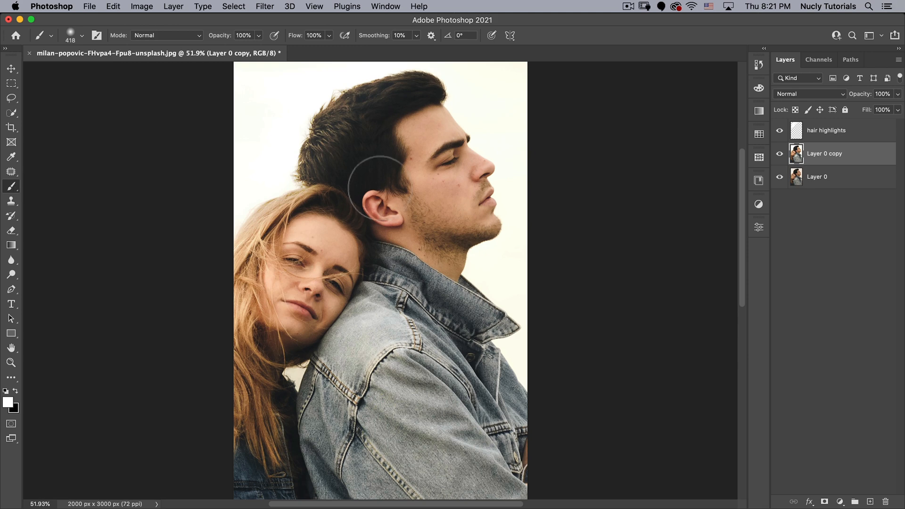
left_click(10, 69)
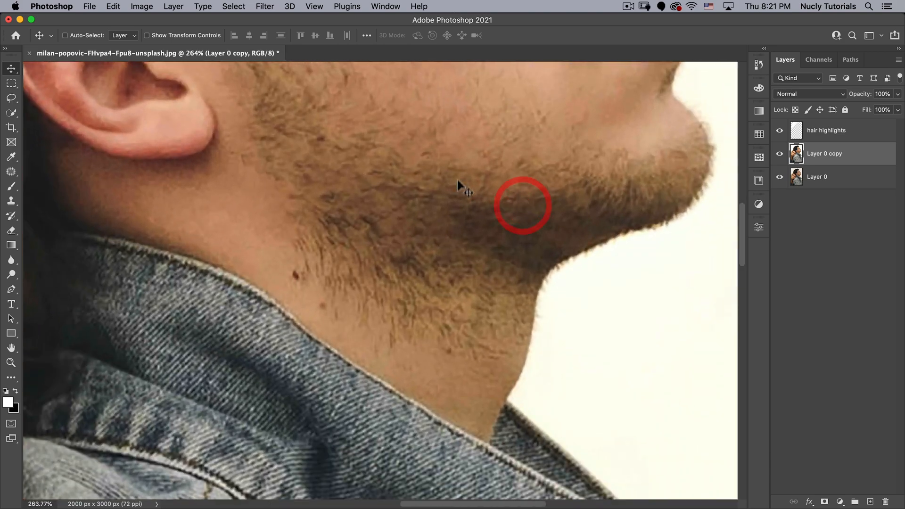
mouse_move(585, 138)
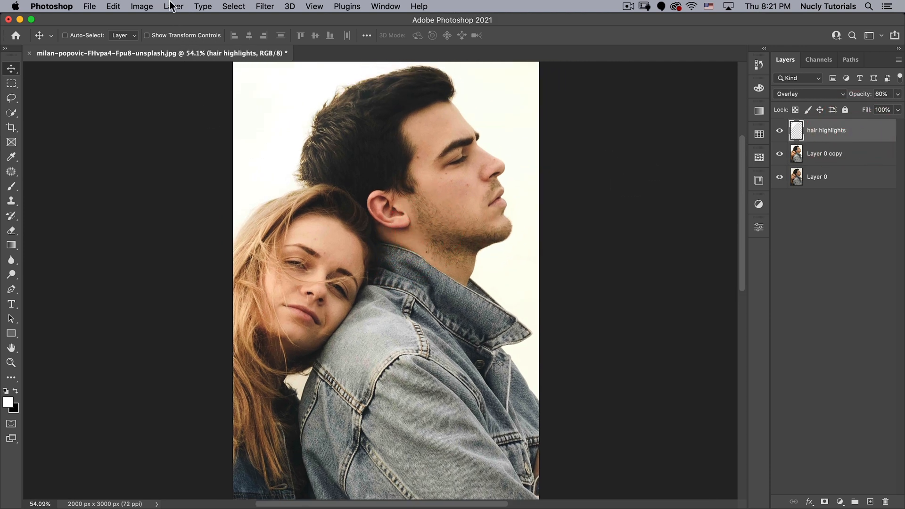
- Create an Overlay layer filled with neutral 50% gray and name it 'noise'
left_click(173, 6)
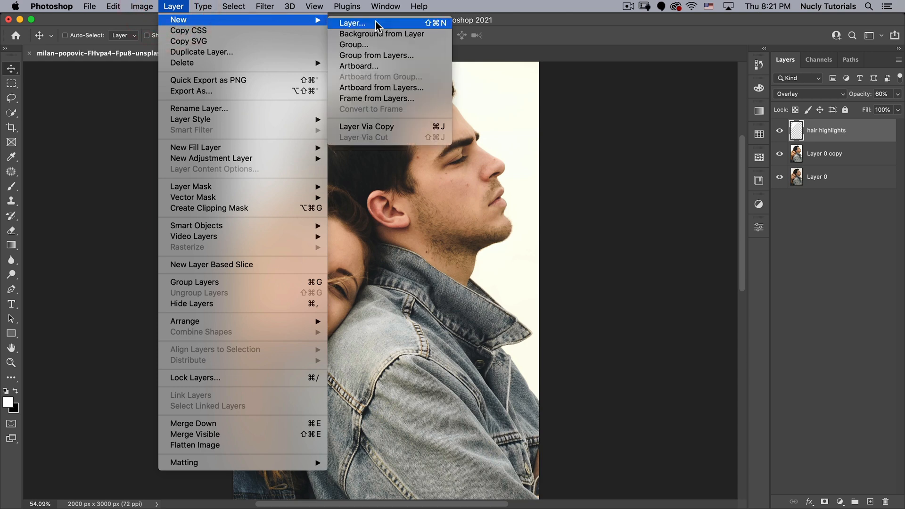
left_click(352, 23)
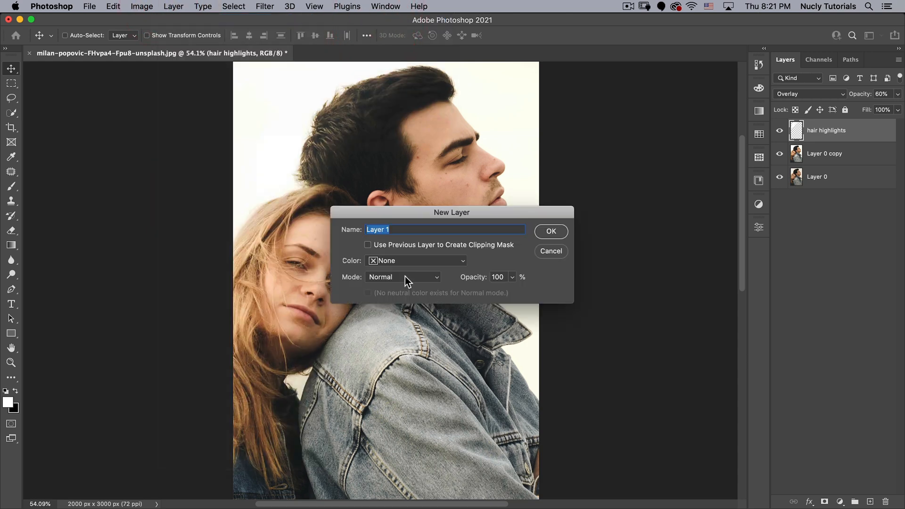
left_click(404, 277)
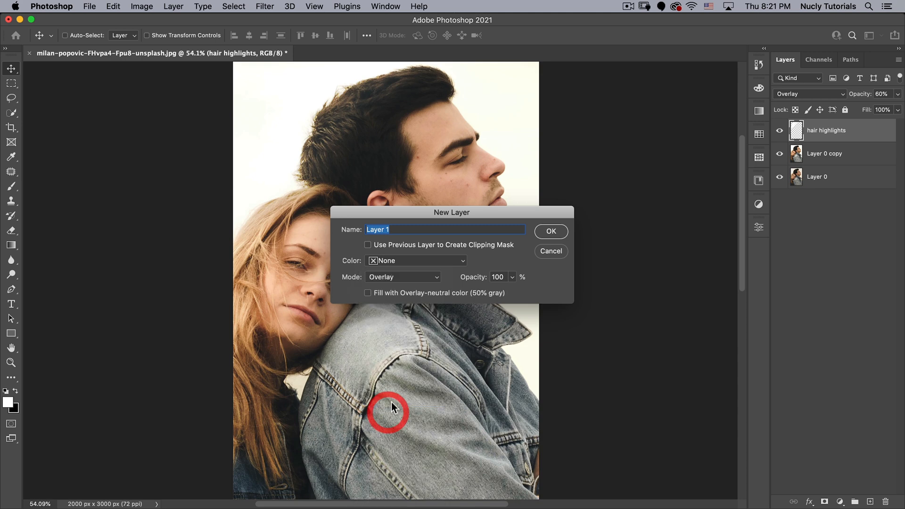
mouse_move(390, 297)
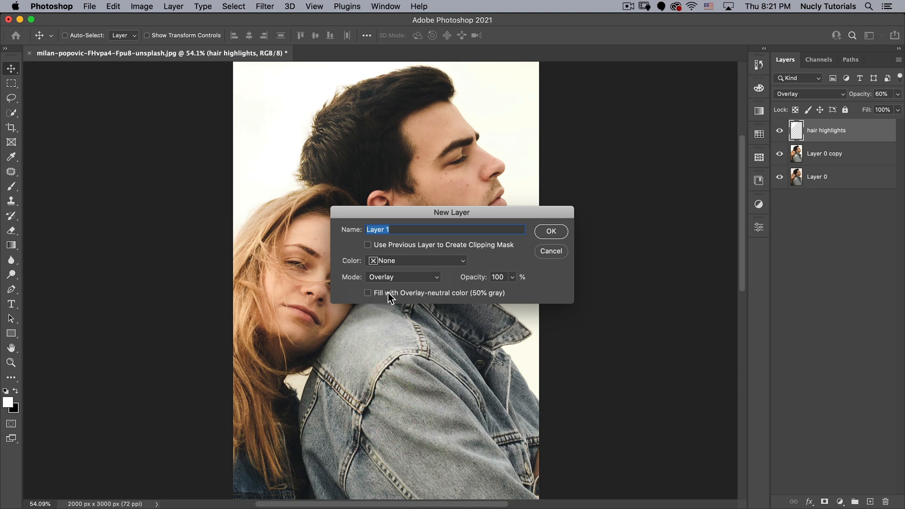
left_click(367, 293)
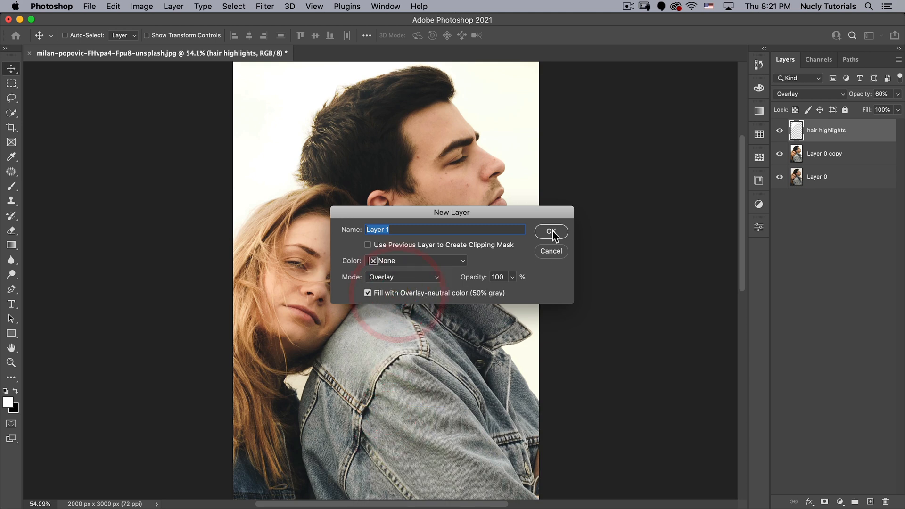
left_click(551, 232)
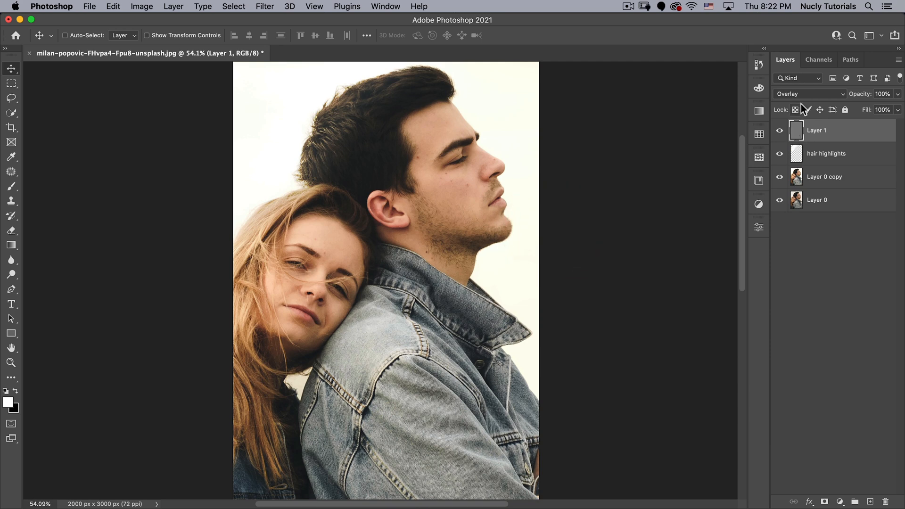
double_click(816, 130)
type("noise")
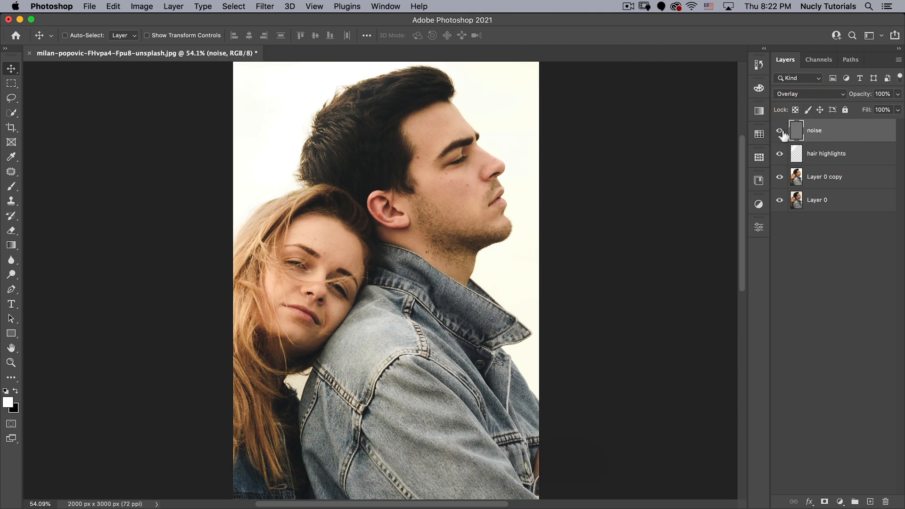
mouse_move(828, 127)
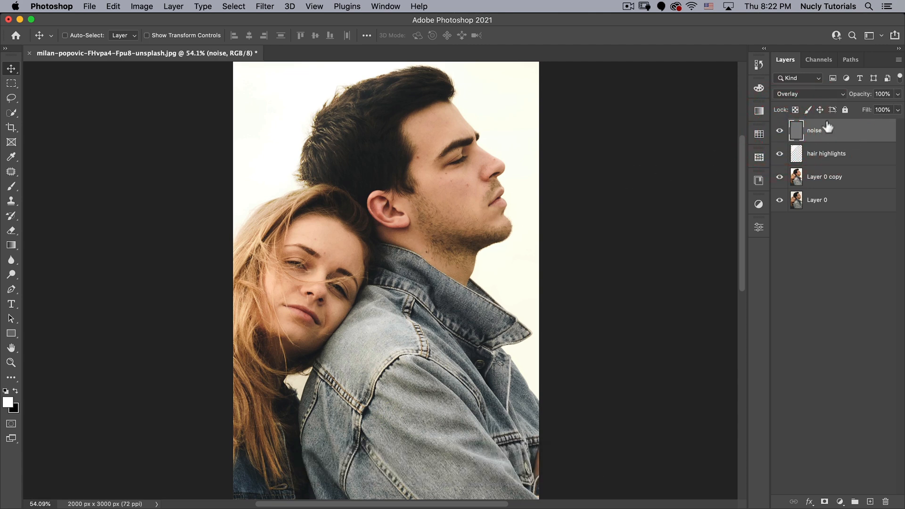
- Add 12% monochromatic Gaussian noise to the noise layer and soften it with a light blur
left_click(265, 6)
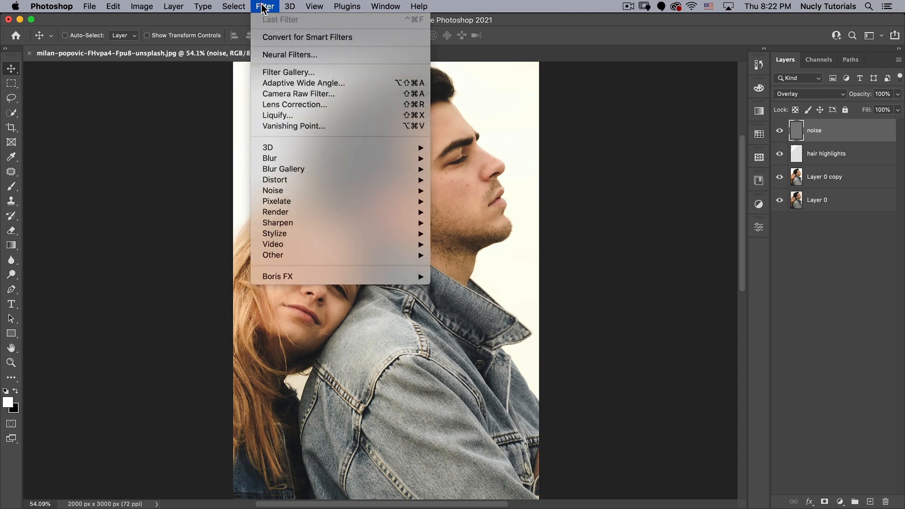
mouse_move(273, 190)
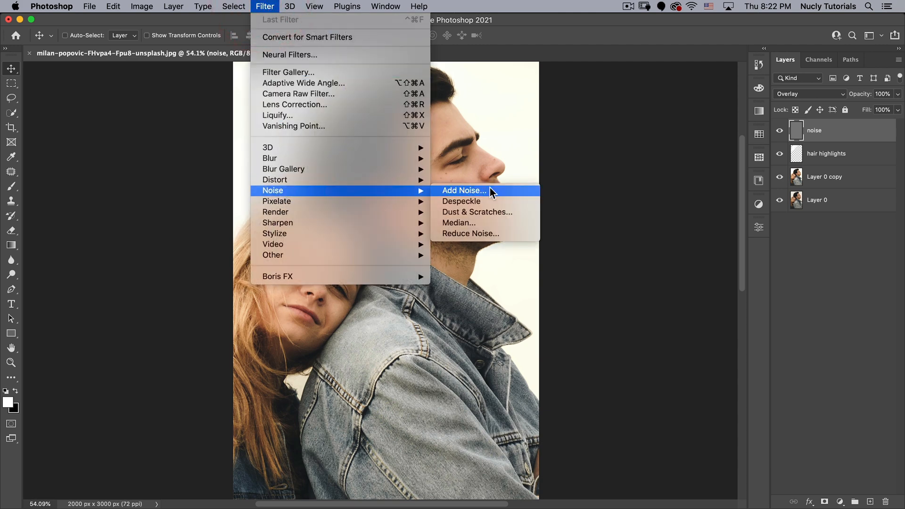
left_click(463, 191)
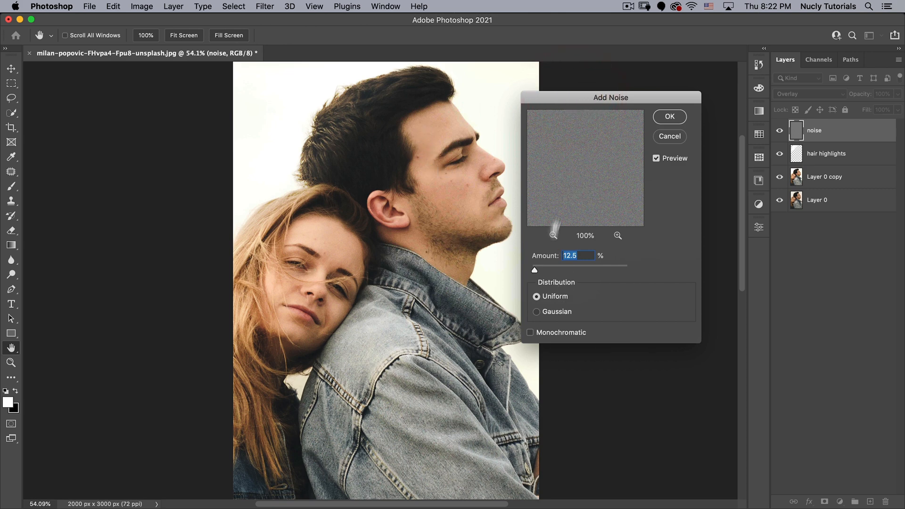
left_click(530, 332)
type("12")
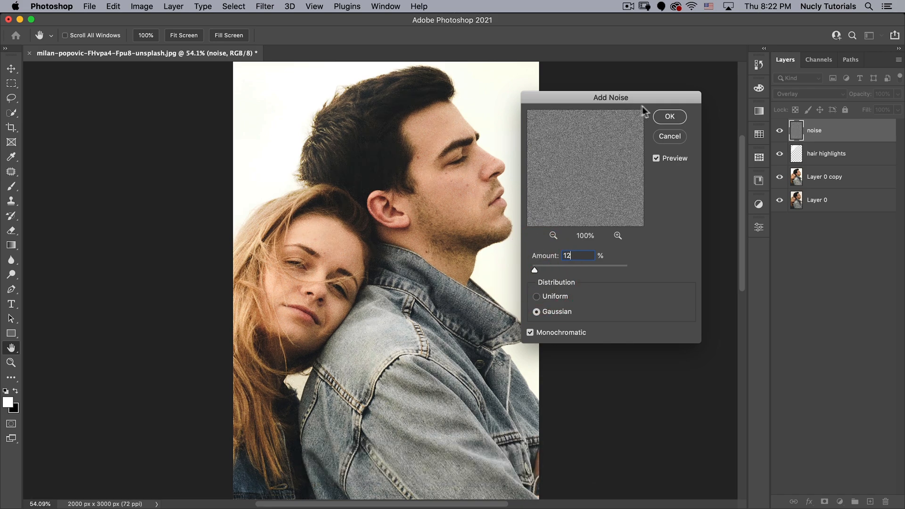
left_click(668, 116)
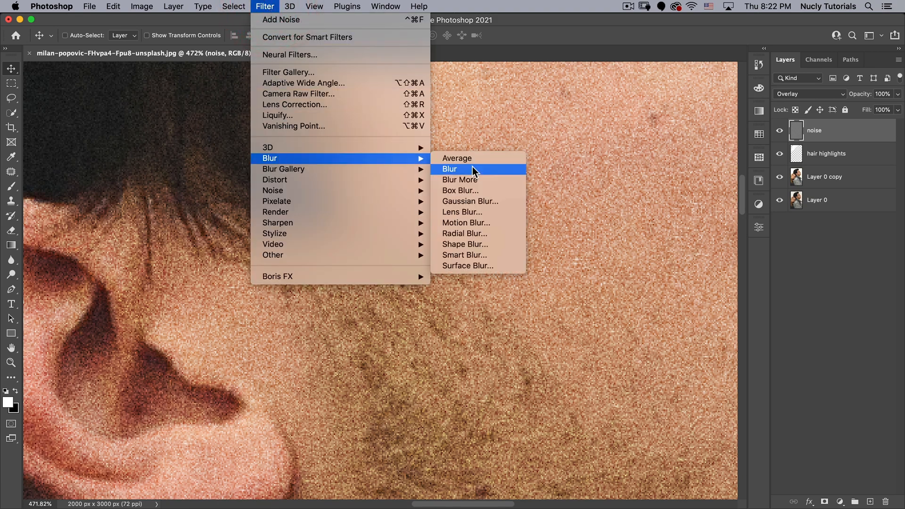
left_click(450, 169)
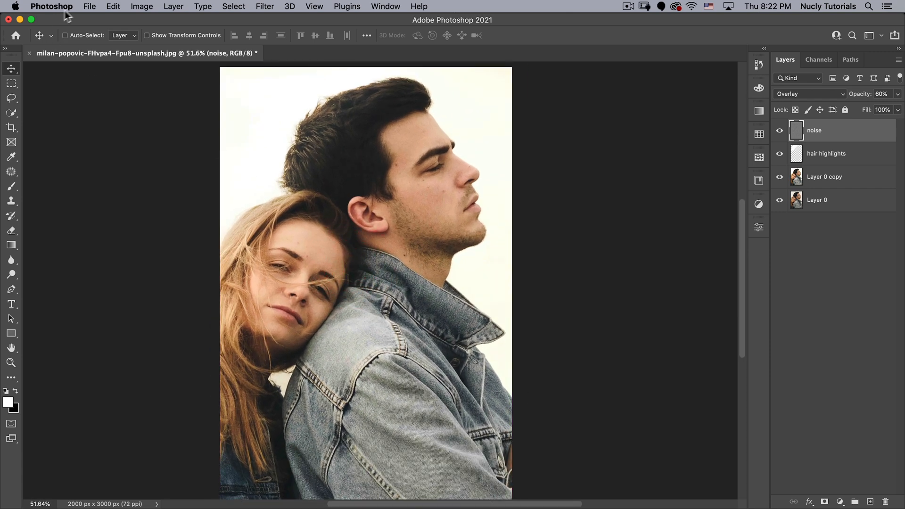
- Place nucly-concrete-05.jpg from the assets folder as an embedded top layer
left_click(89, 6)
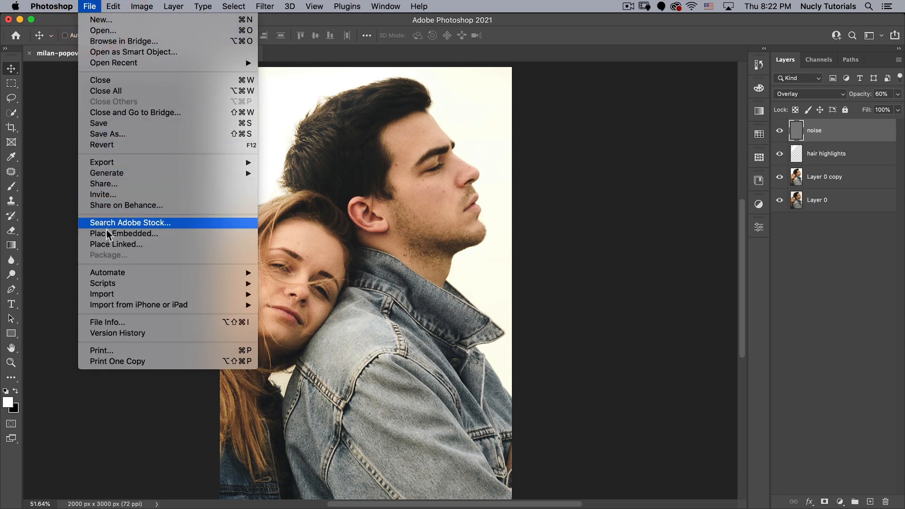
left_click(123, 234)
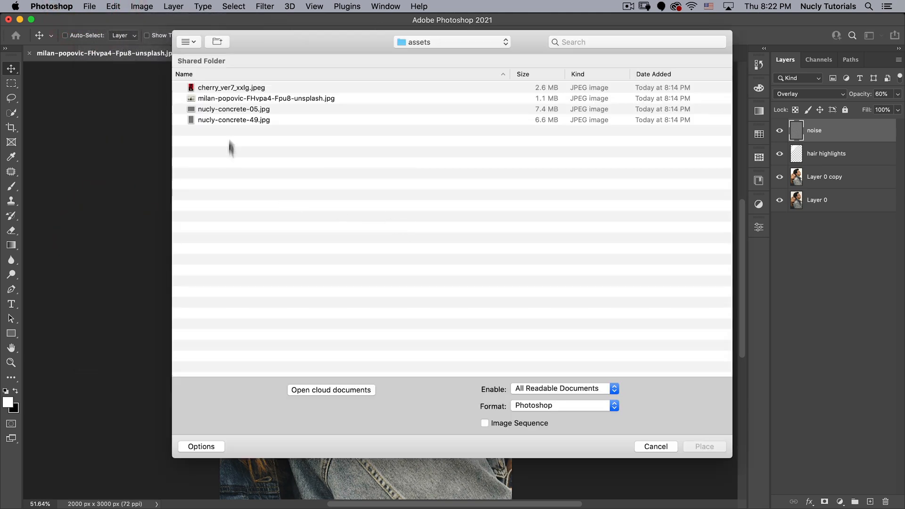
left_click(233, 109)
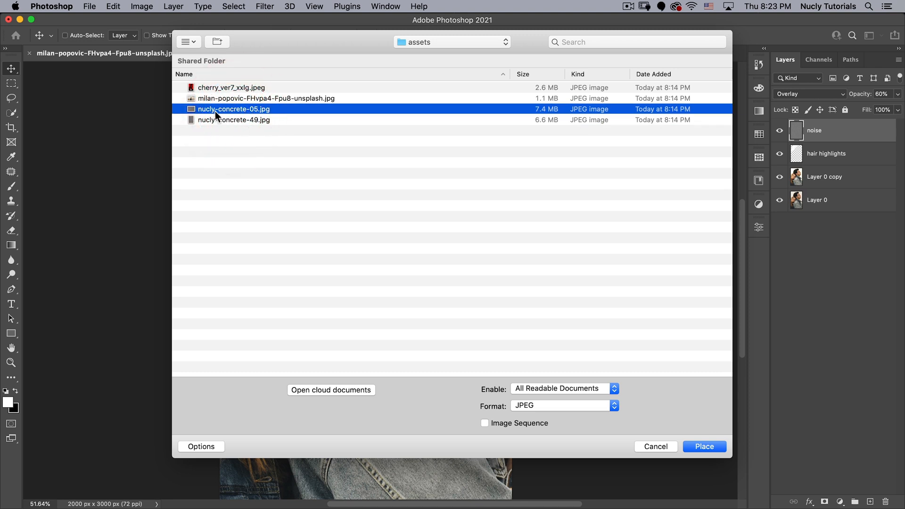
mouse_move(206, 113)
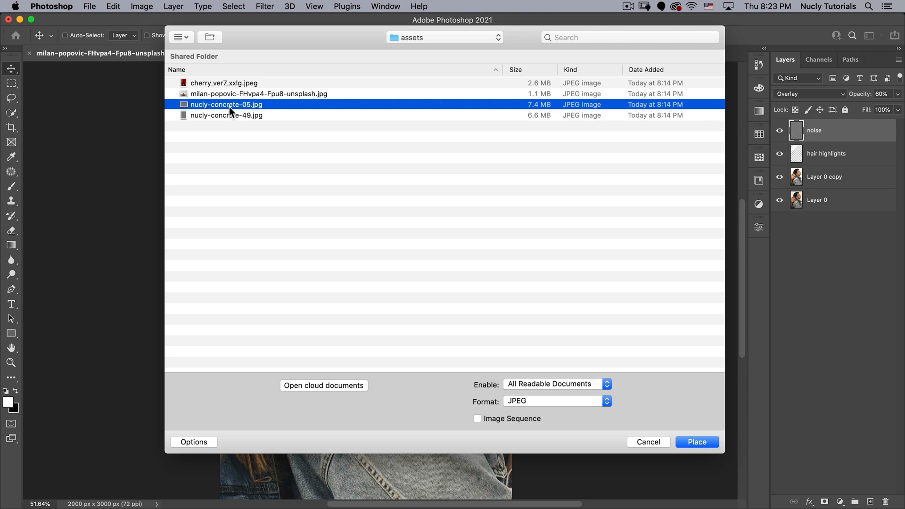
mouse_move(225, 124)
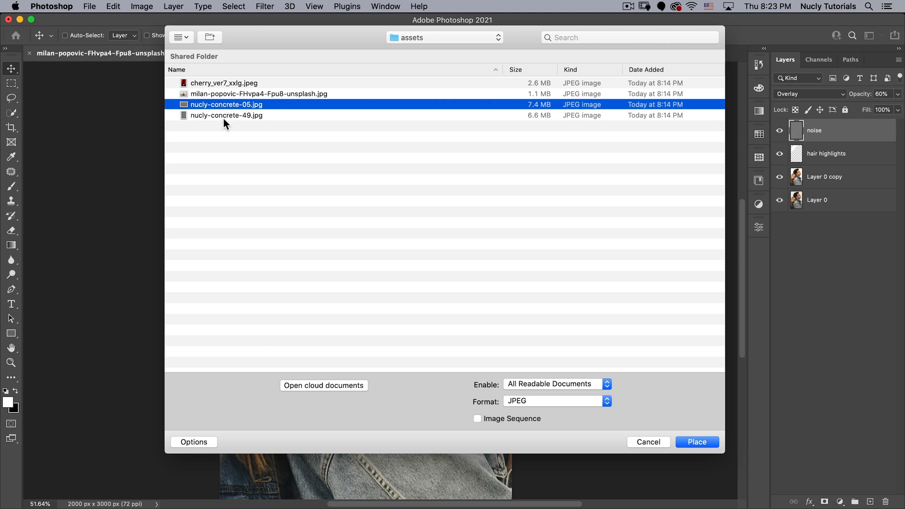
left_click(227, 115)
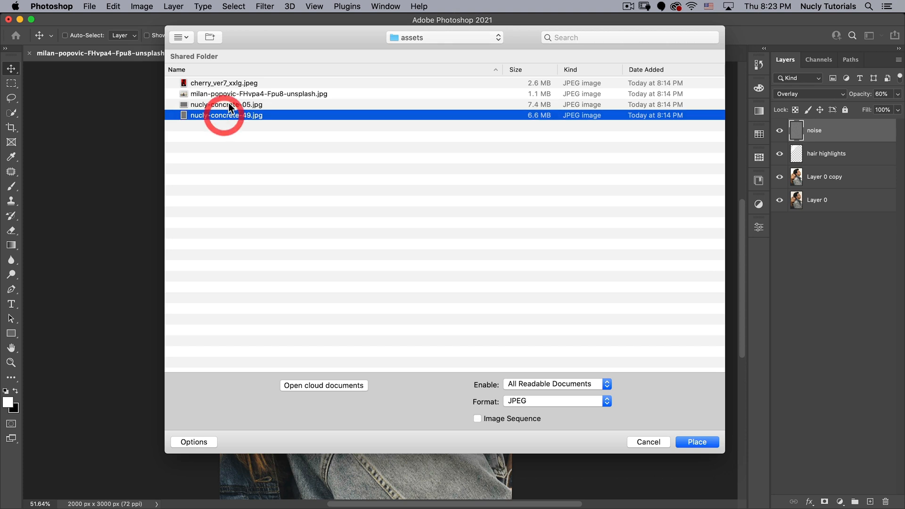
left_click(227, 105)
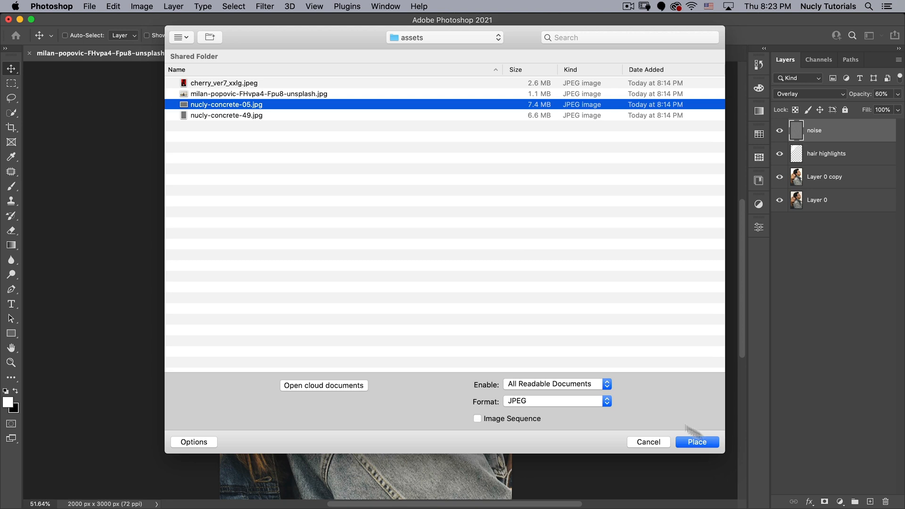
left_click(697, 441)
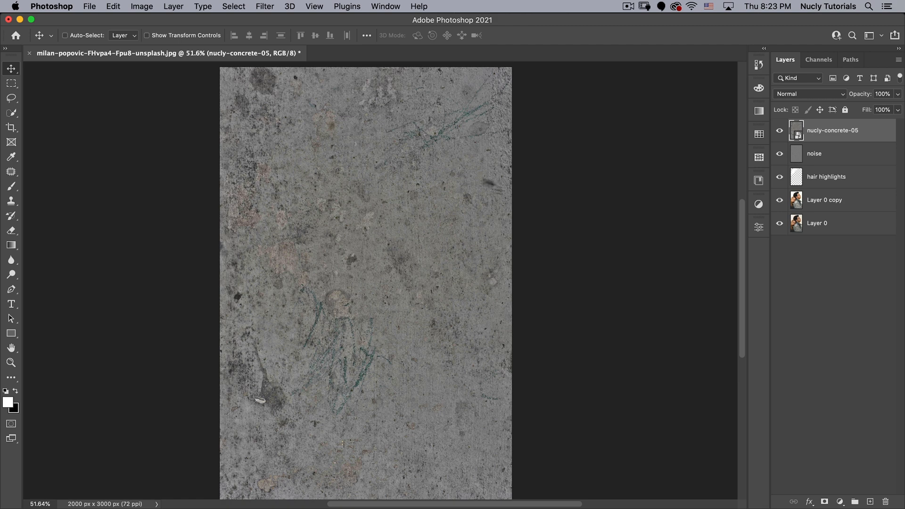
mouse_move(113, 7)
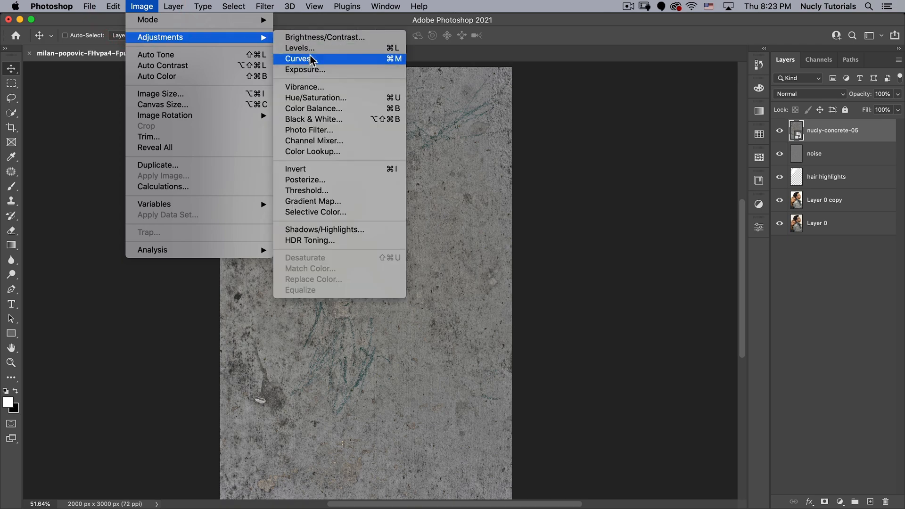
- Whiten the texture with a Curves white point of 103 and blend it Multiply at 35% opacity
left_click(299, 58)
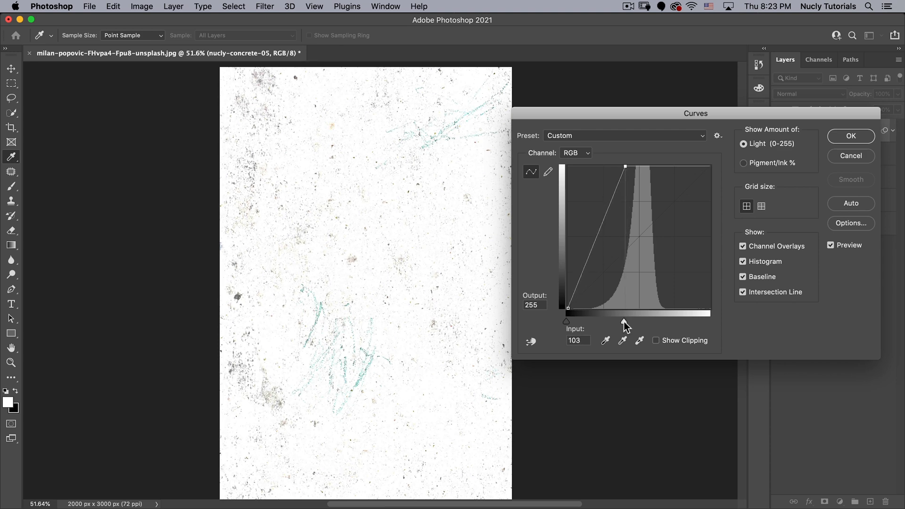
triple_click(578, 340)
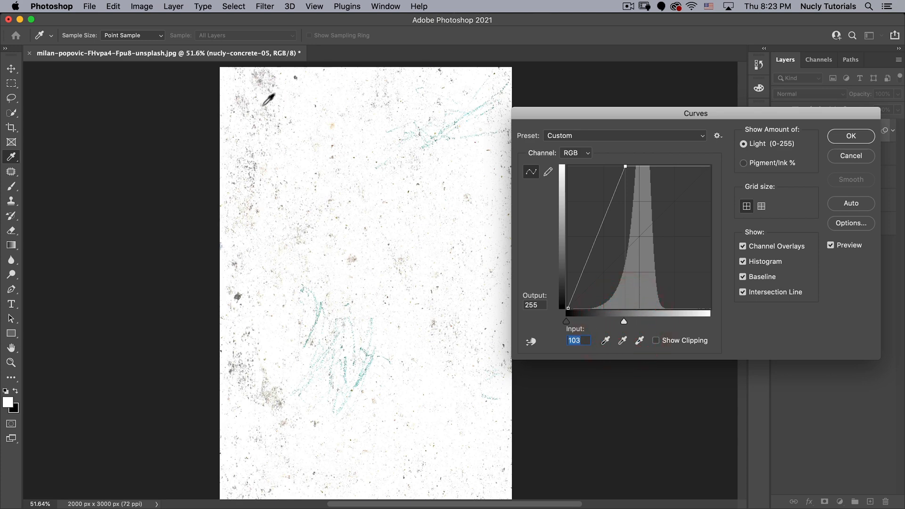
mouse_move(272, 78)
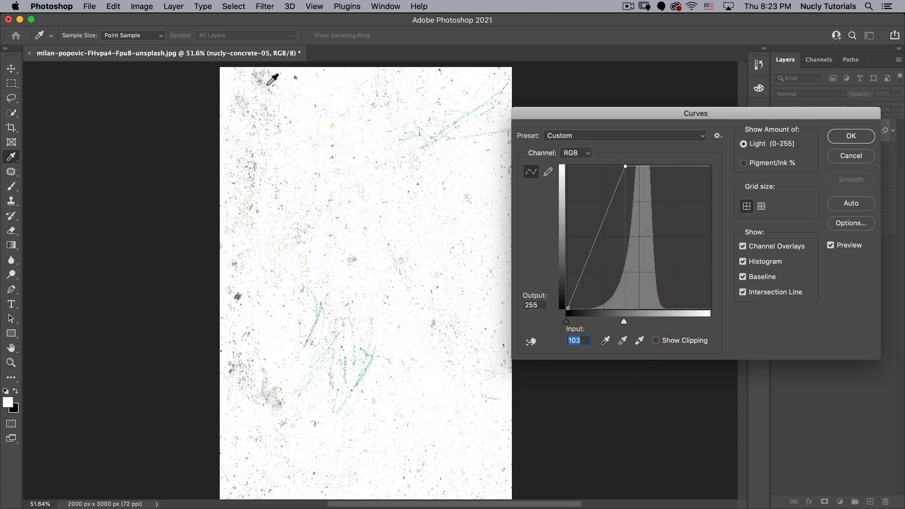
left_click(850, 136)
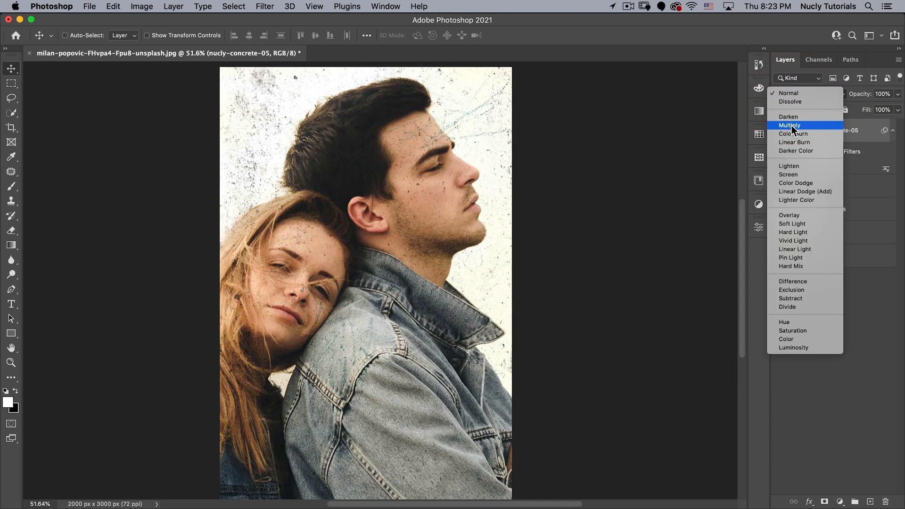
left_click(790, 126)
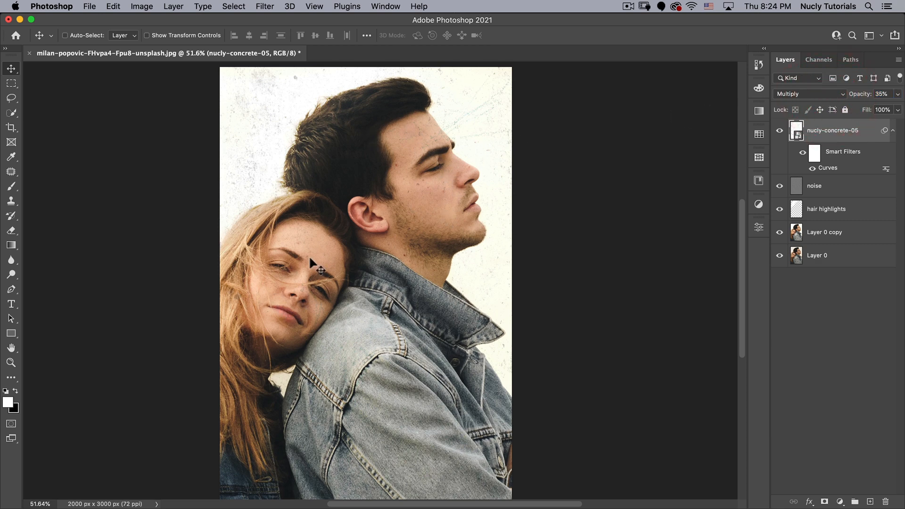
left_click(826, 232)
type("image")
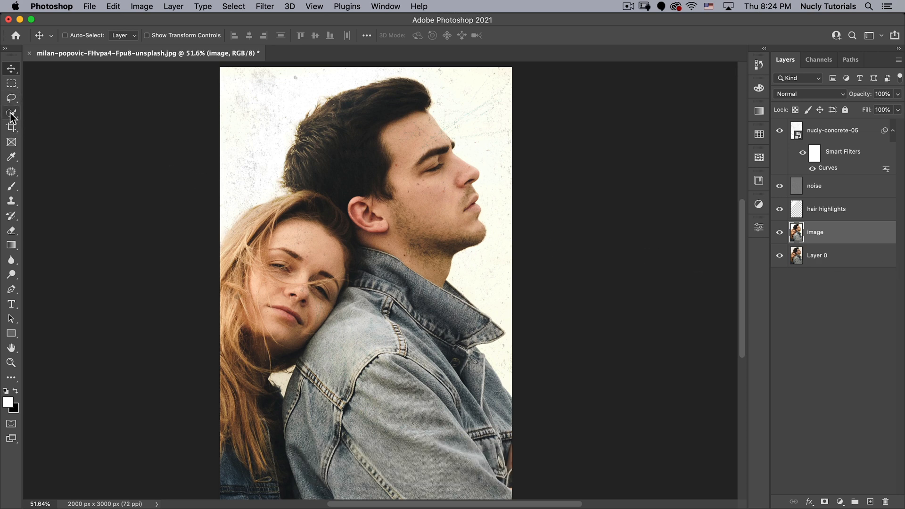
- Select the couple with Select Subject and mask the concrete texture off them
left_click(11, 113)
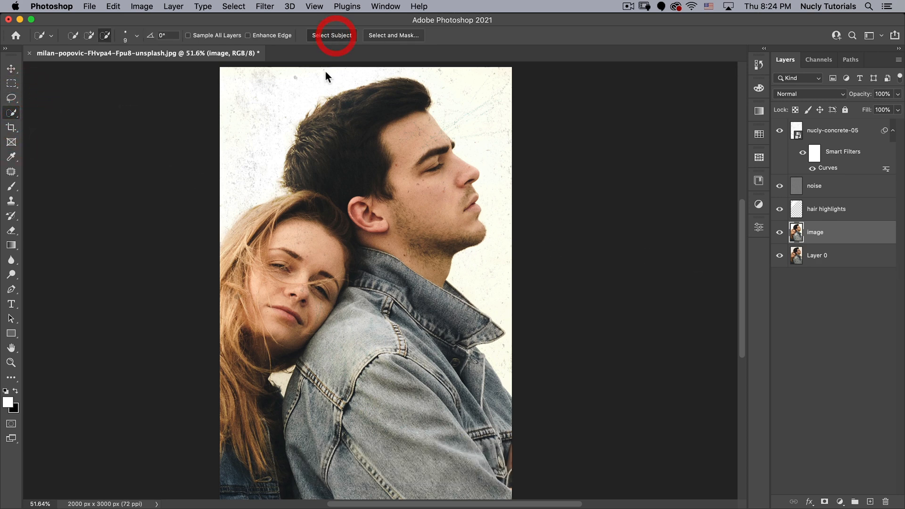
left_click(331, 36)
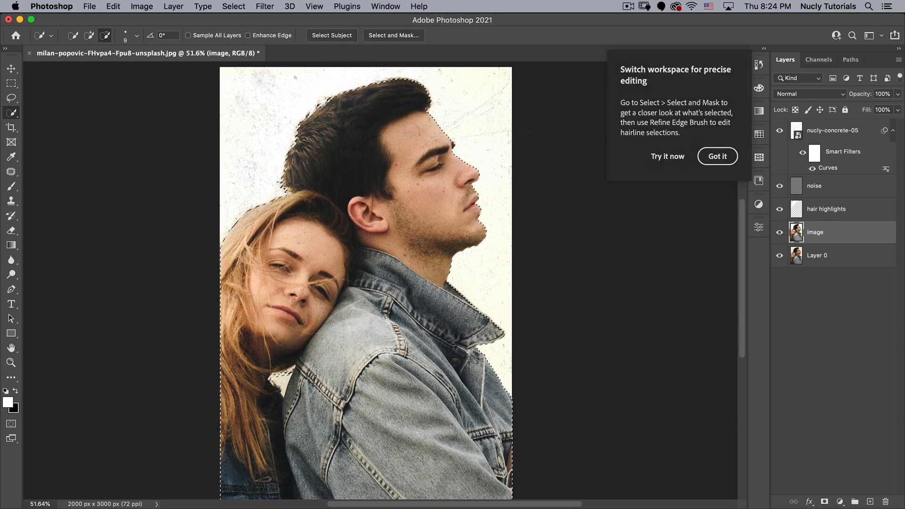
left_click(717, 156)
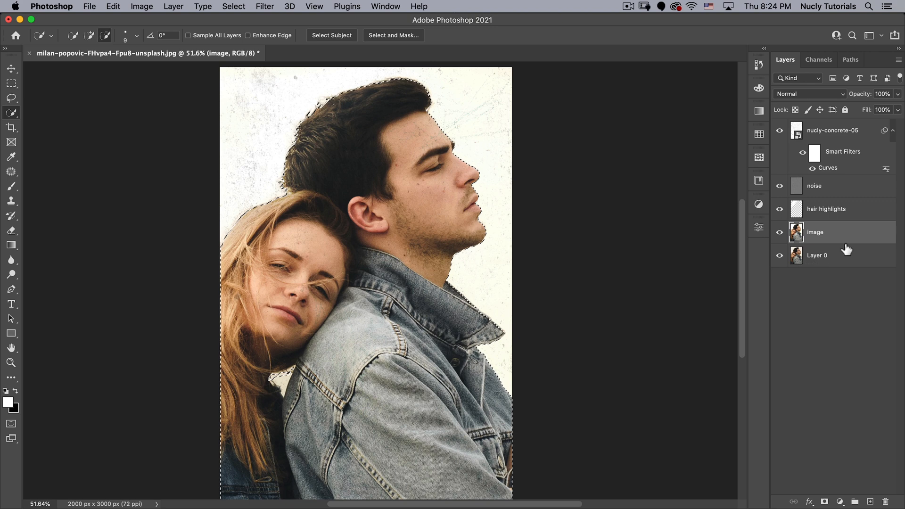
left_click(833, 130)
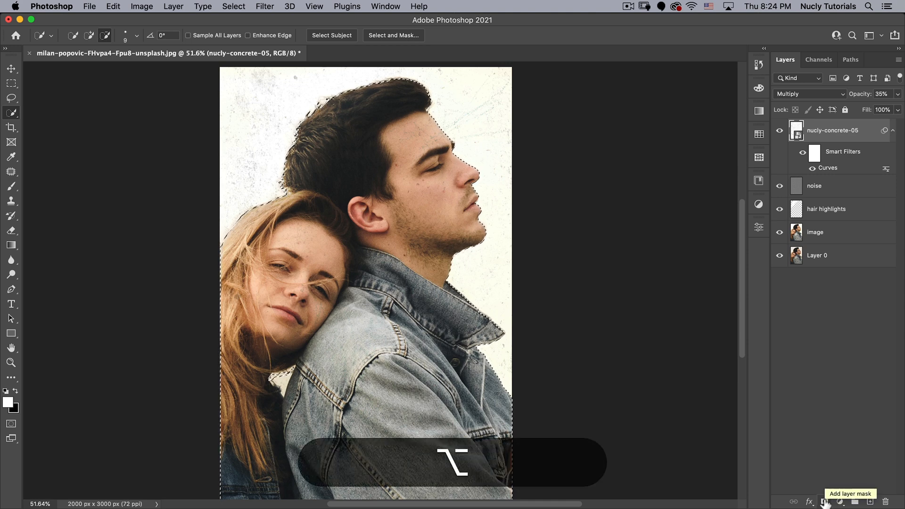
left_click(841, 501)
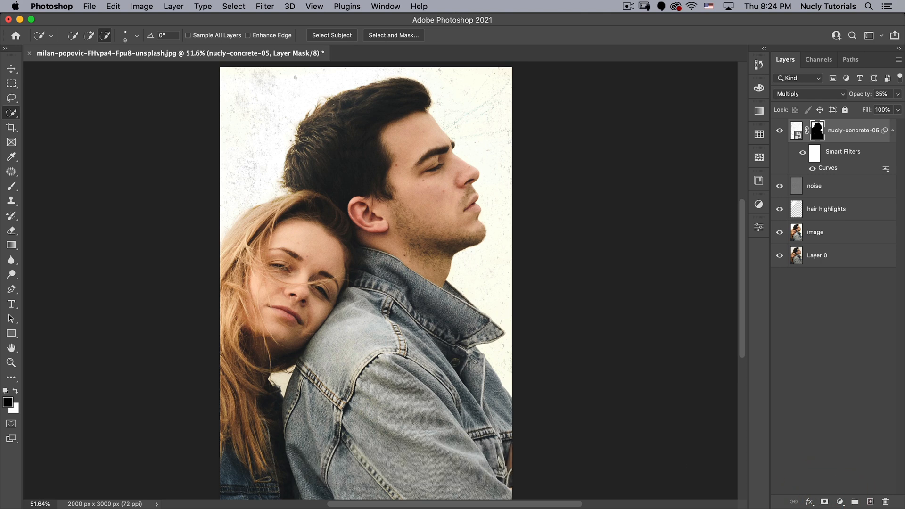
left_click(11, 69)
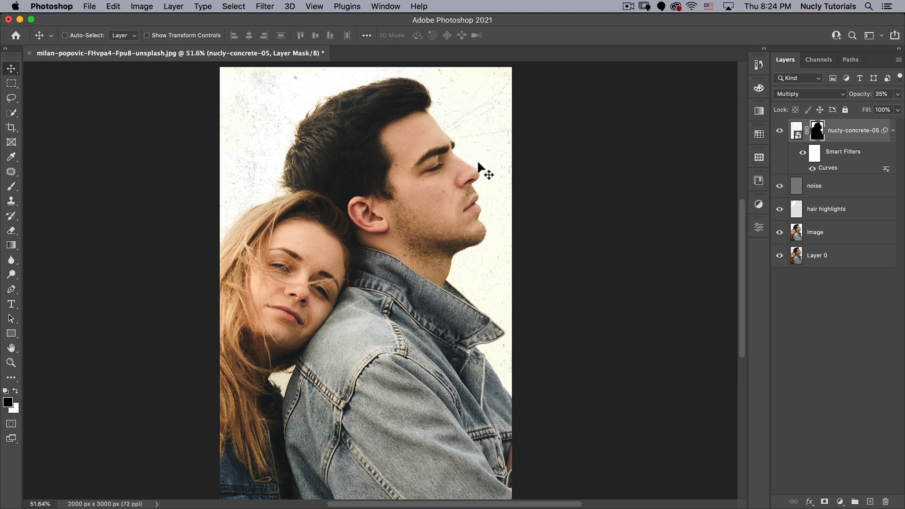
left_click(797, 131)
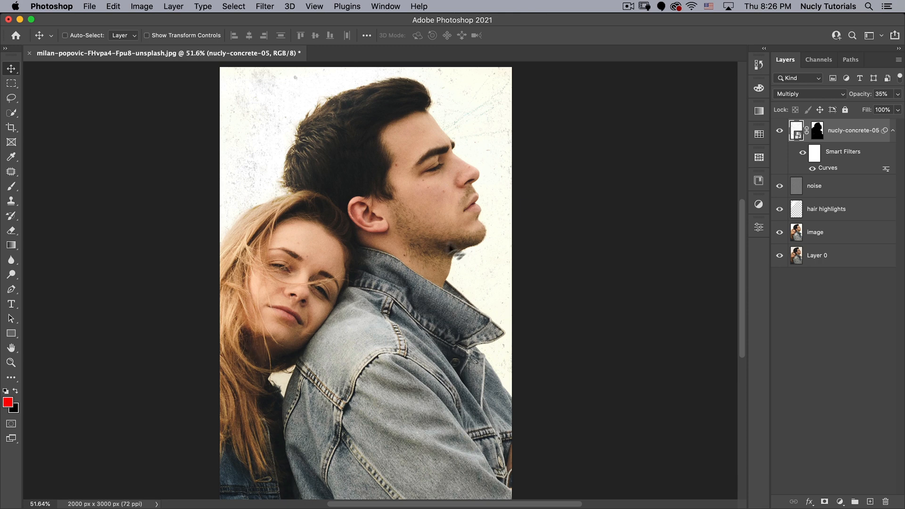
mouse_move(537, 352)
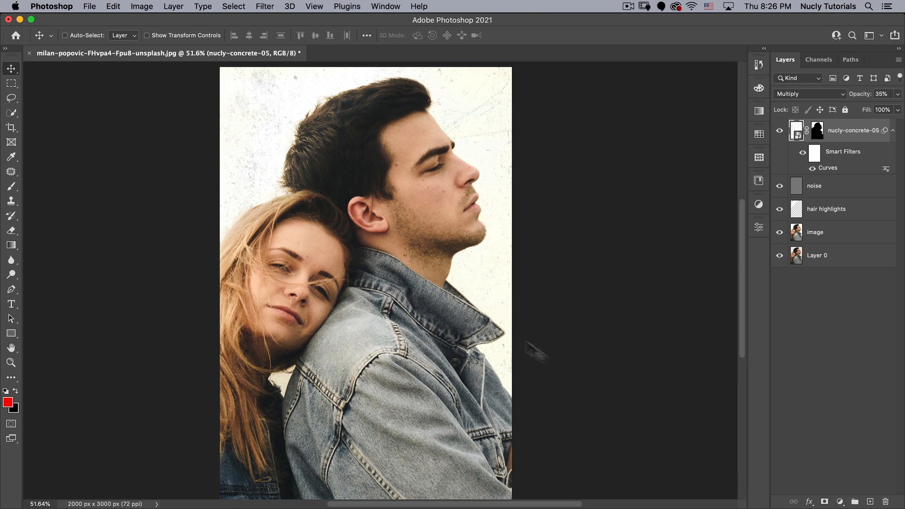
mouse_move(749, 376)
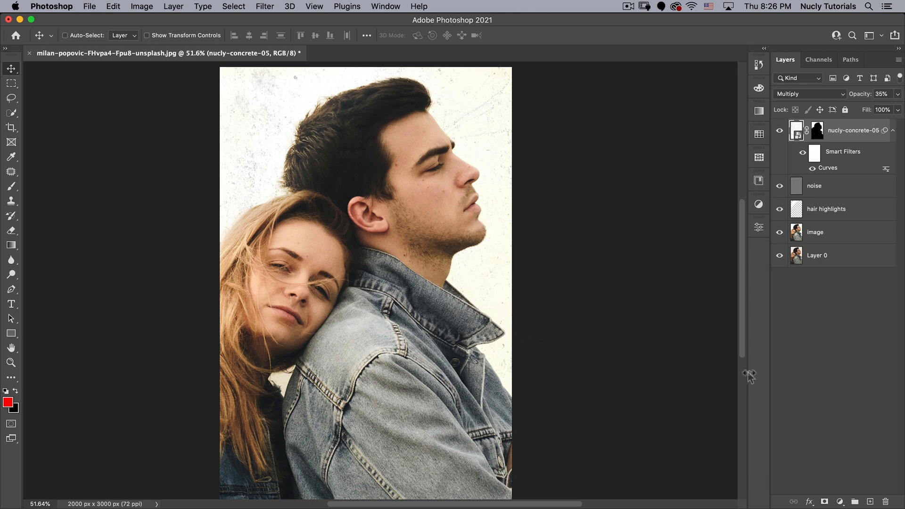
- Add a Gradient Map adjustment layer turning the photo into a black-to-red duotone
left_click(8, 400)
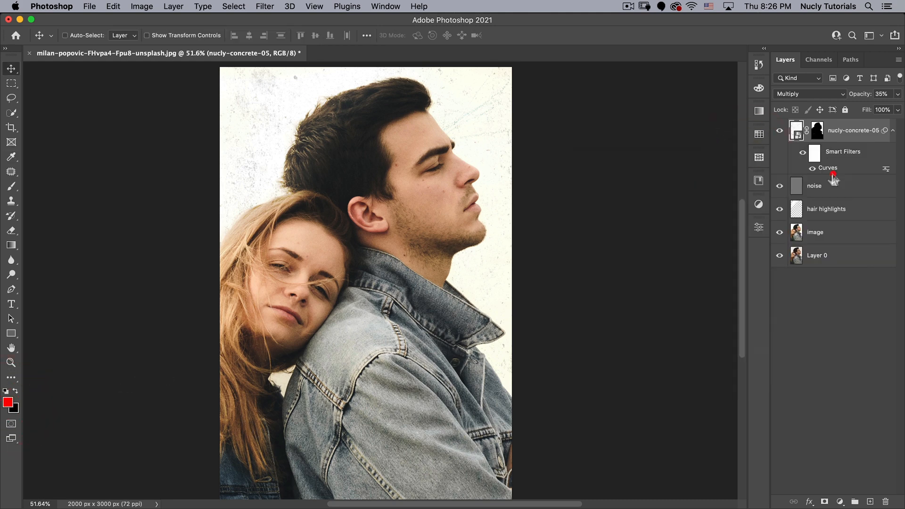
mouse_move(13, 410)
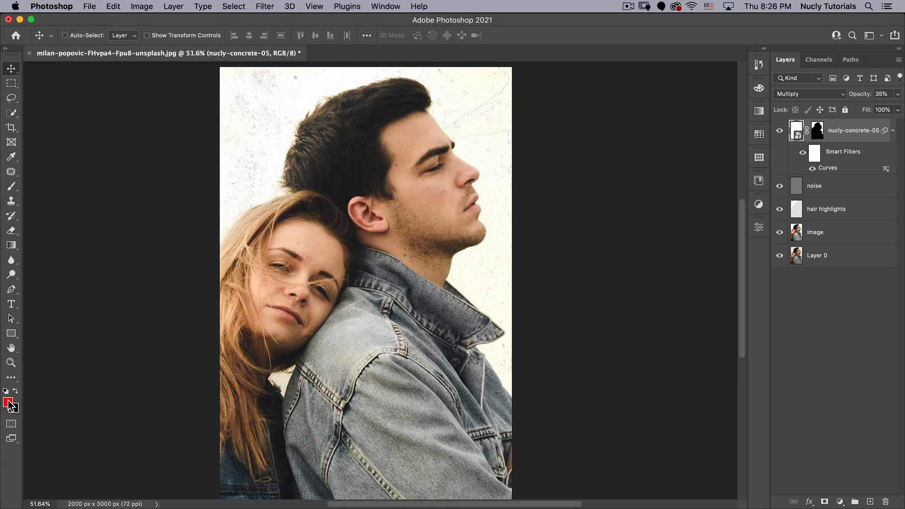
mouse_move(17, 414)
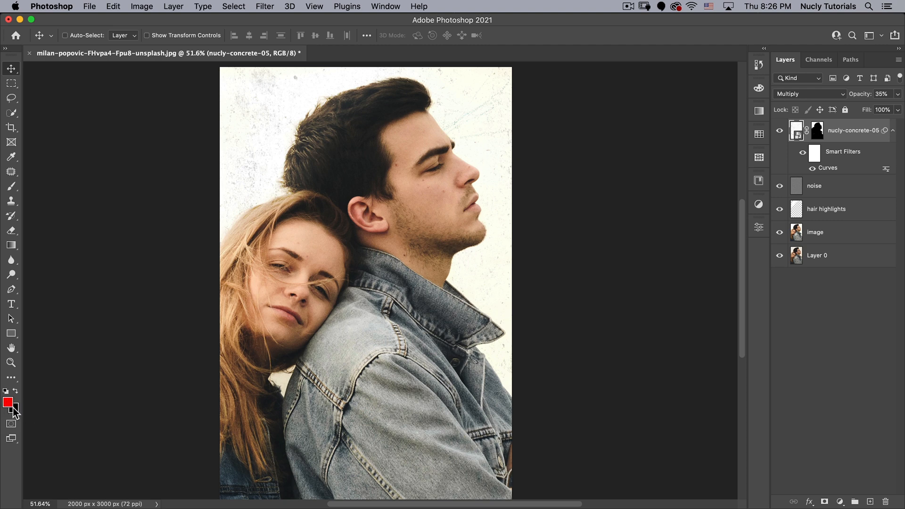
key("x")
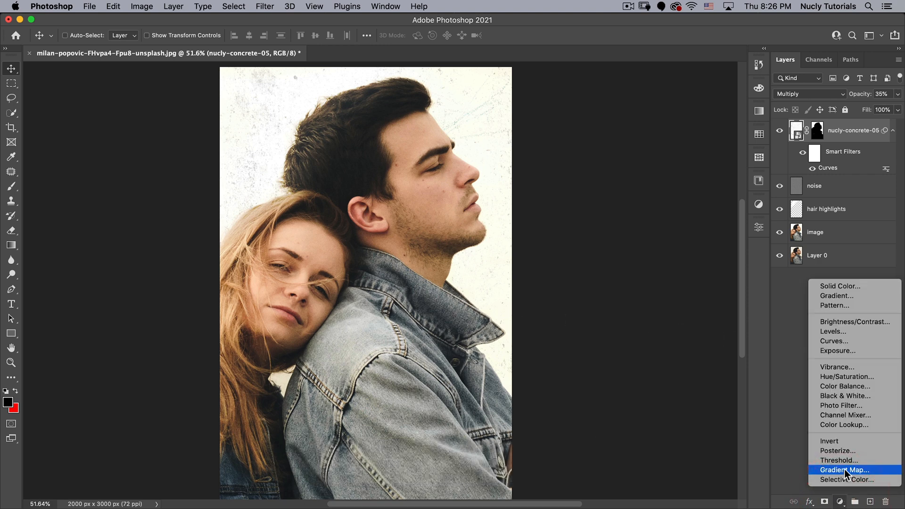
left_click(844, 470)
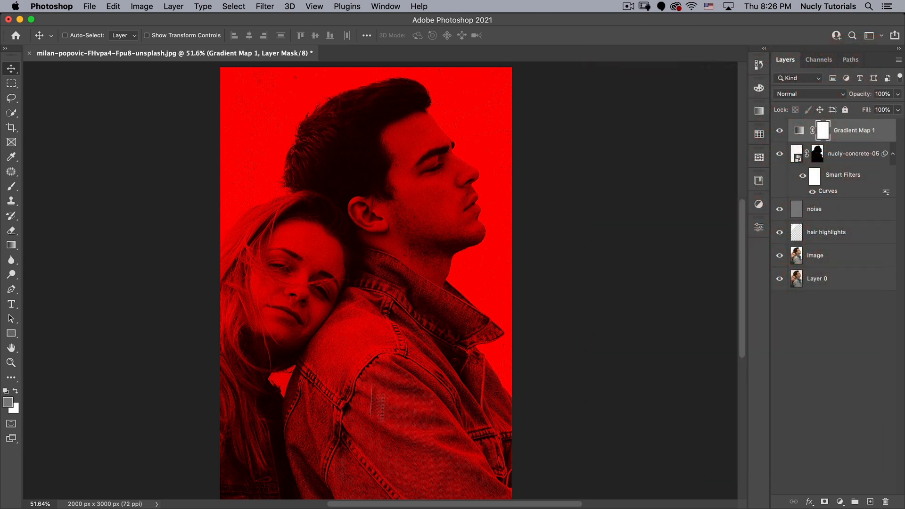
mouse_move(581, 351)
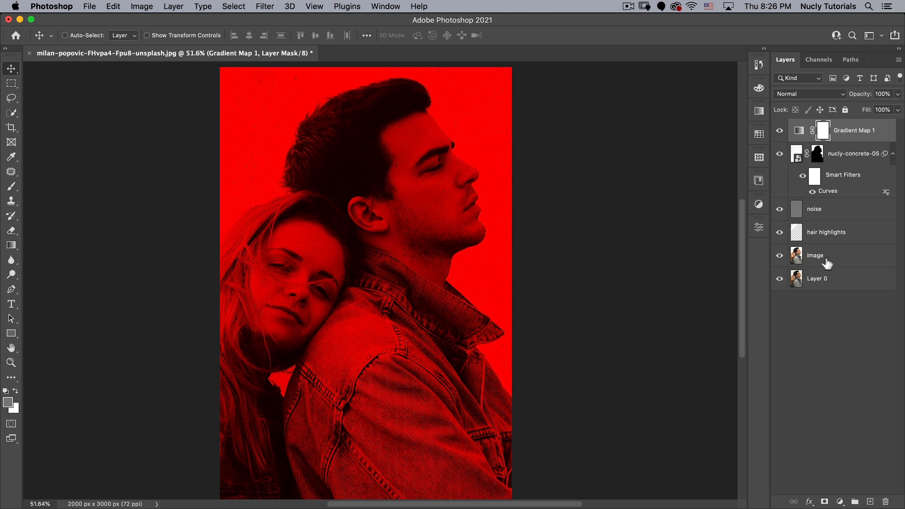
- Blend the hair highlights copy layer in Multiply with a layer mask and black-white colours
left_click(826, 232)
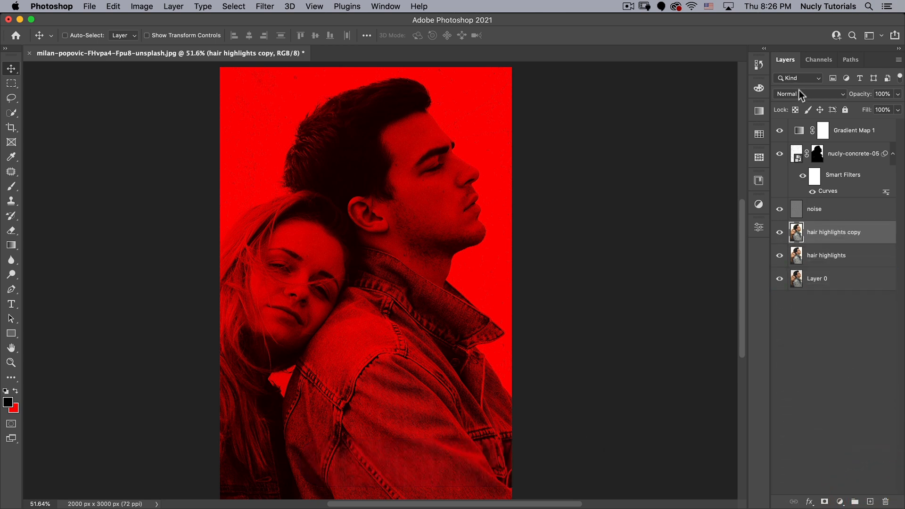
left_click(808, 93)
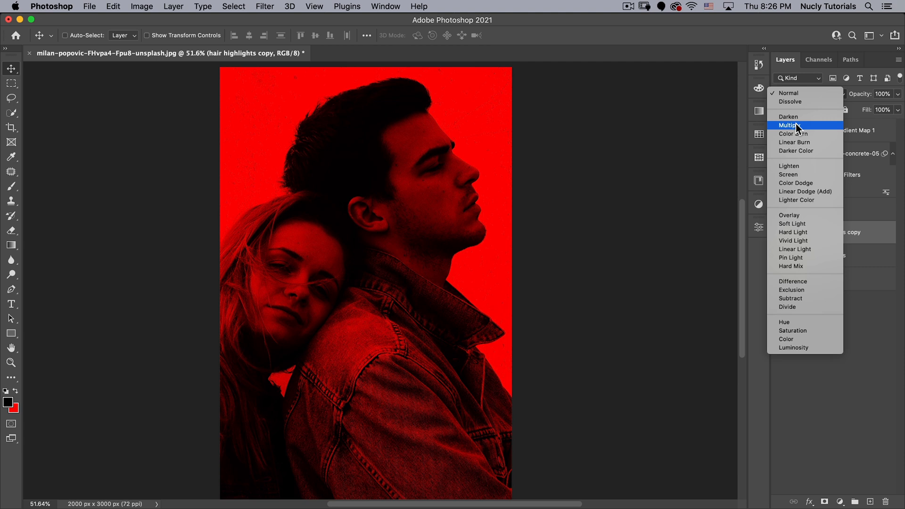
left_click(789, 126)
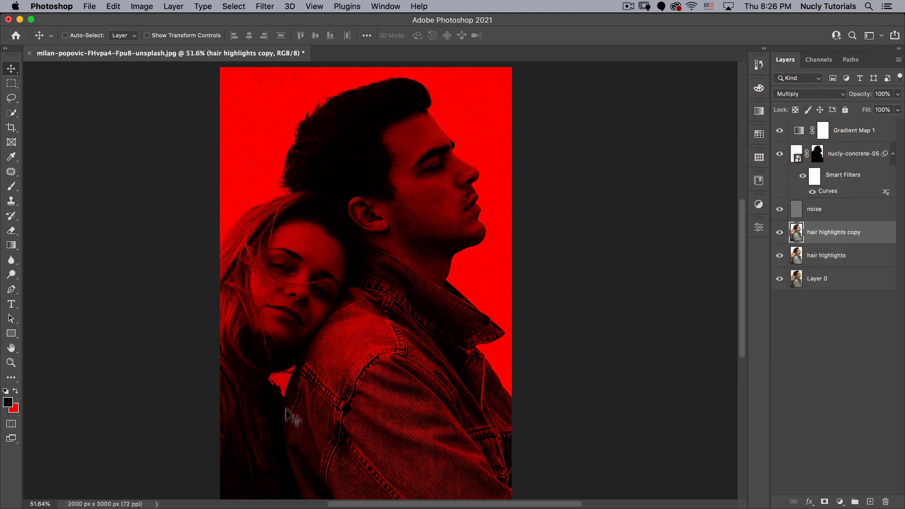
mouse_move(293, 278)
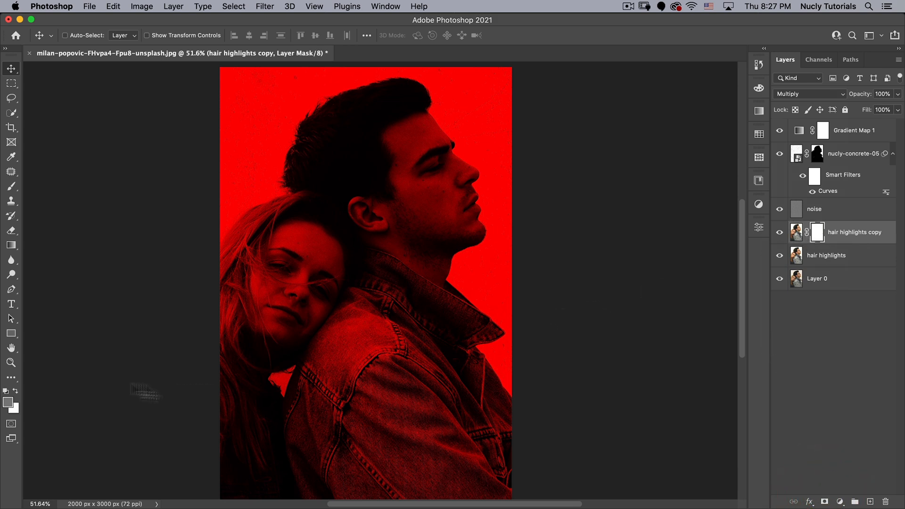
key("x")
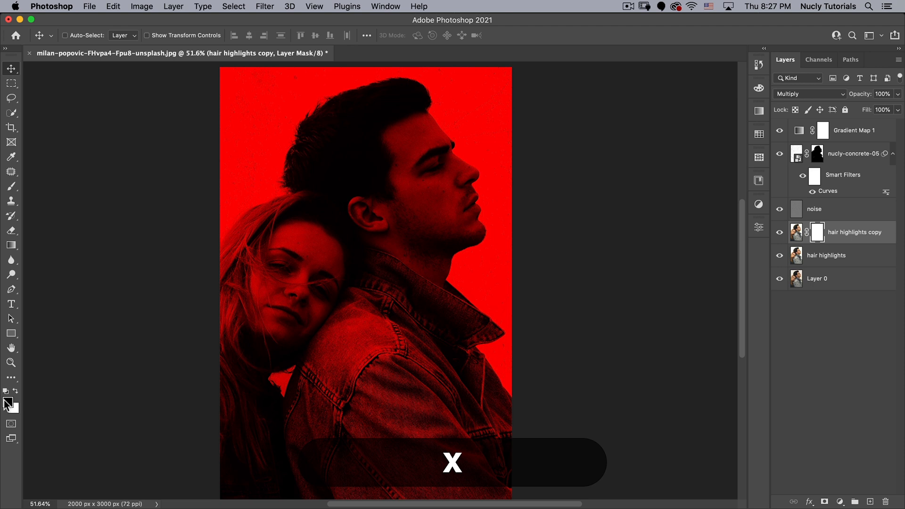
key("d")
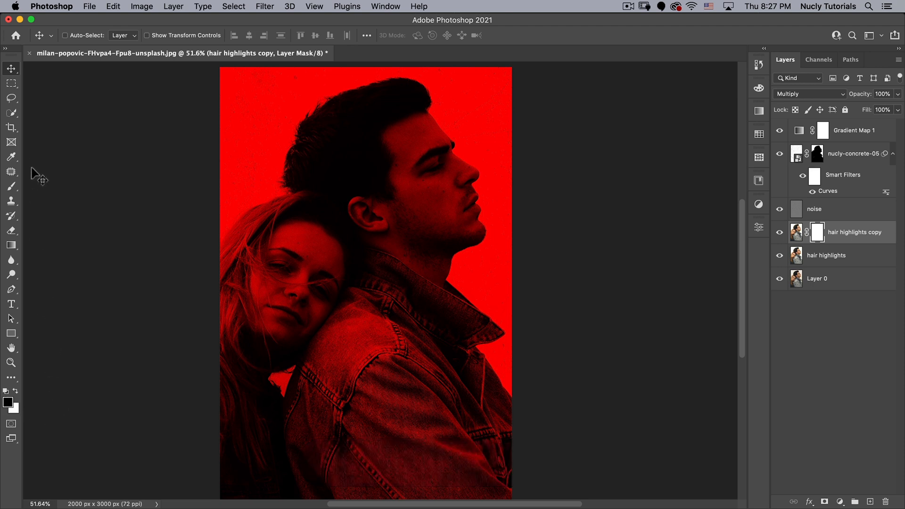
left_click(11, 245)
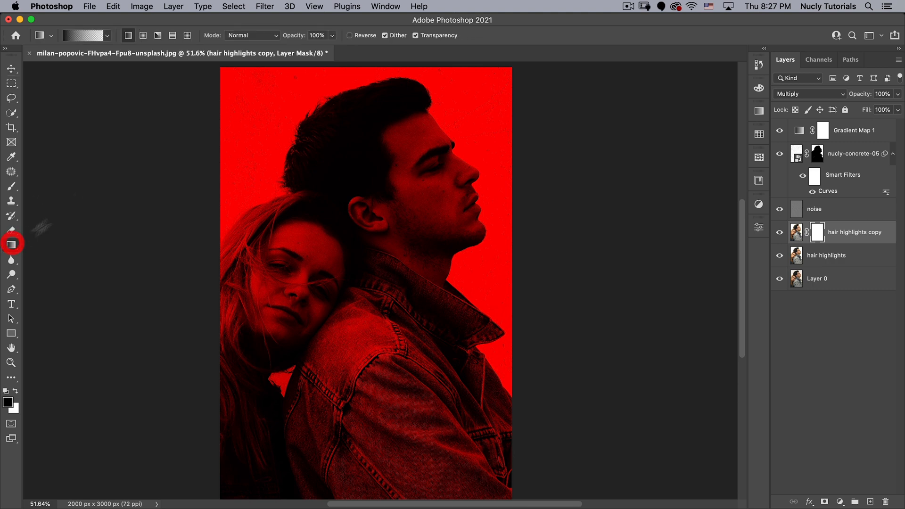
- Drag a Basics black-to-white linear gradient across the layer's mask to fade the darkening
left_click(108, 35)
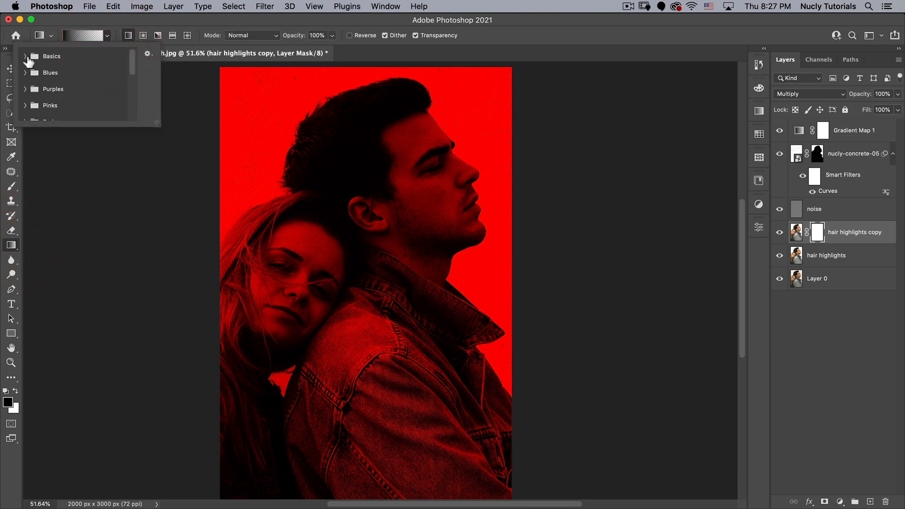
left_click(26, 57)
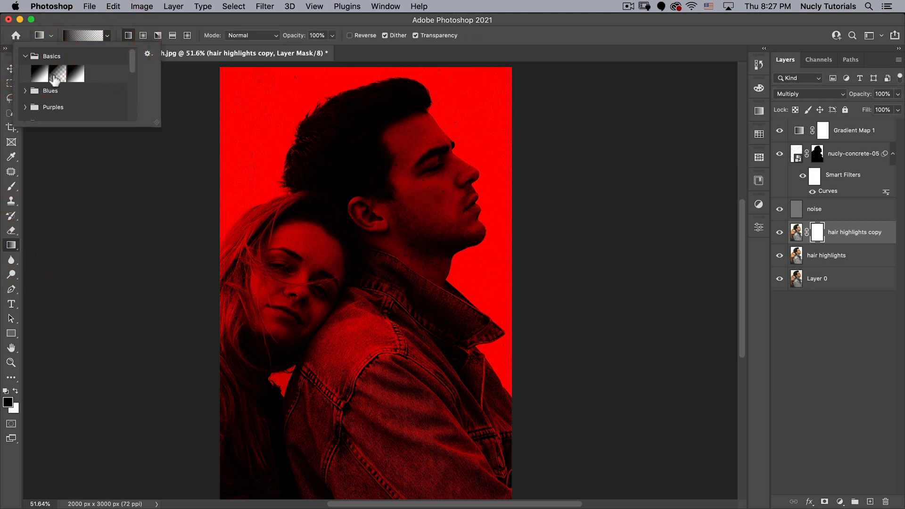
left_click(58, 74)
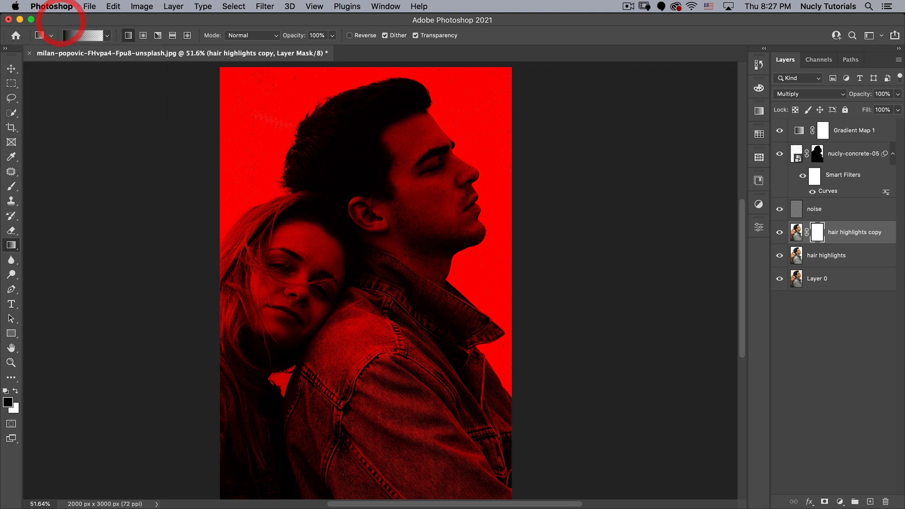
mouse_move(357, 215)
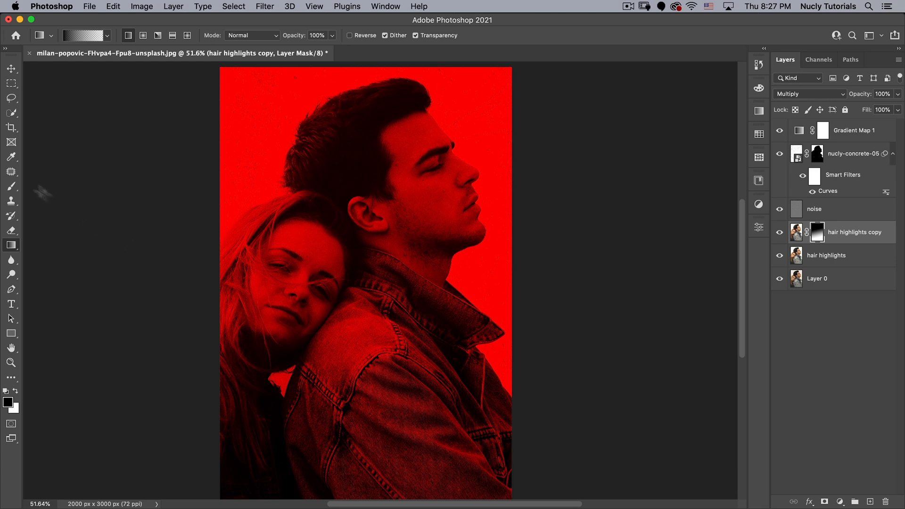
left_click(11, 187)
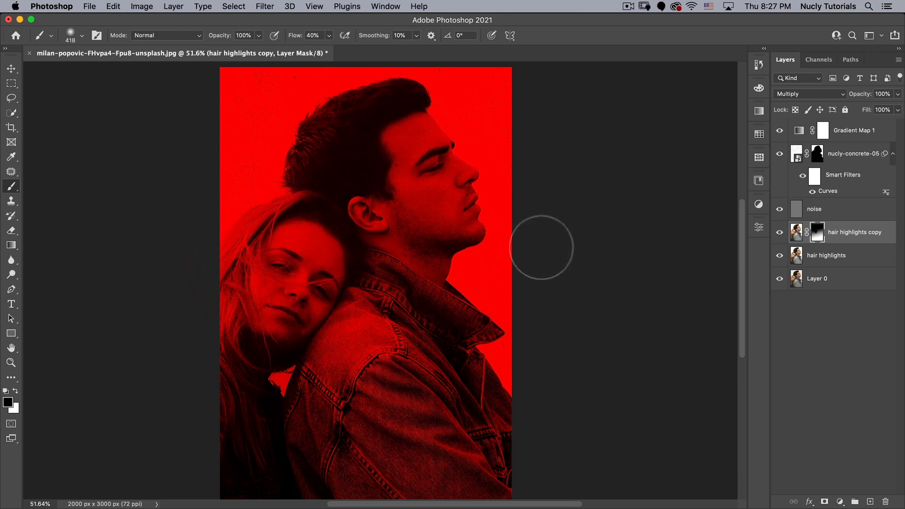
left_click(10, 68)
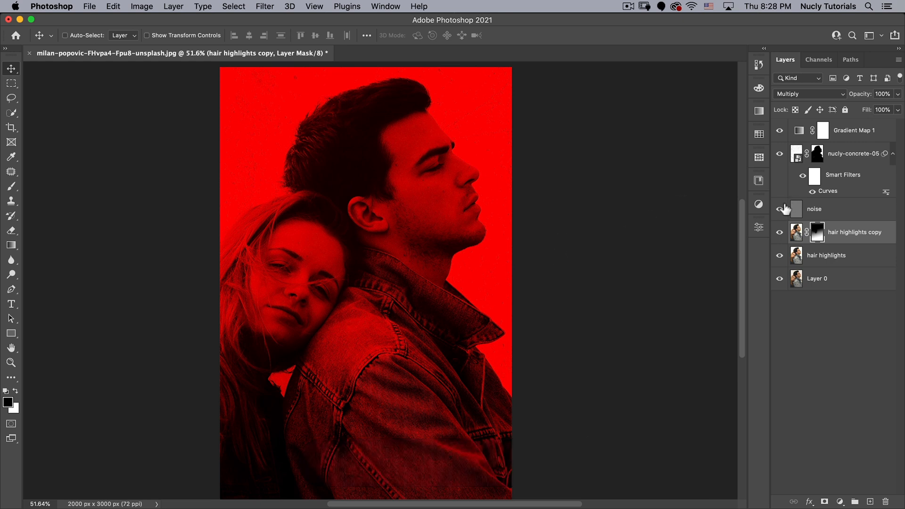
- Place nucly-concrete-49.jpg above Gradient Map 1 in Overlay mode with a layer mask
left_click(852, 130)
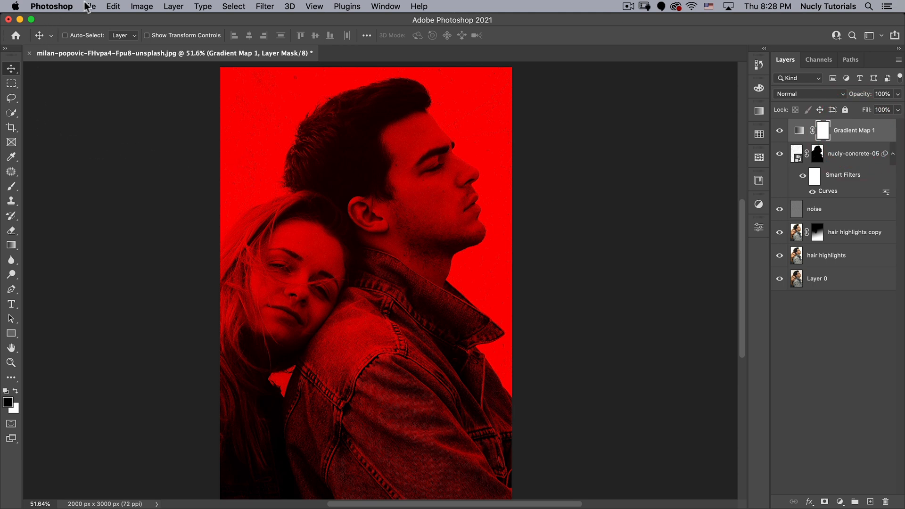
left_click(90, 6)
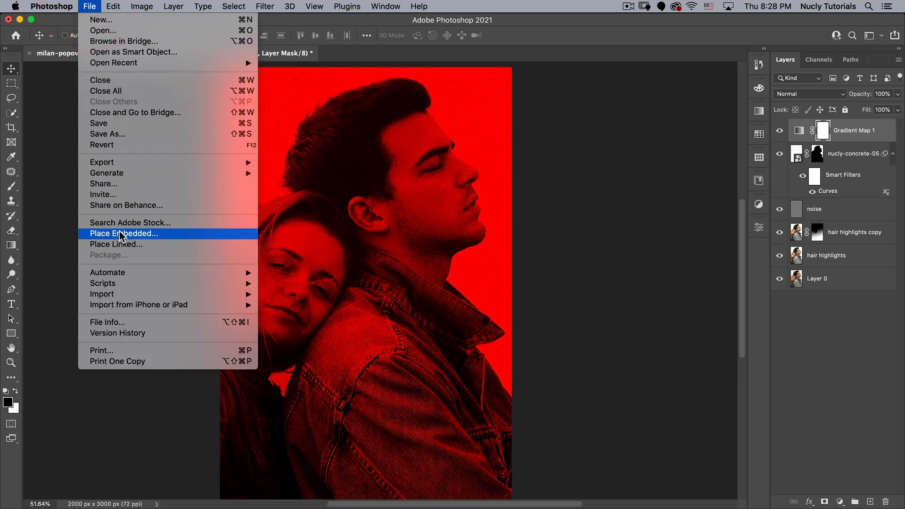
left_click(123, 233)
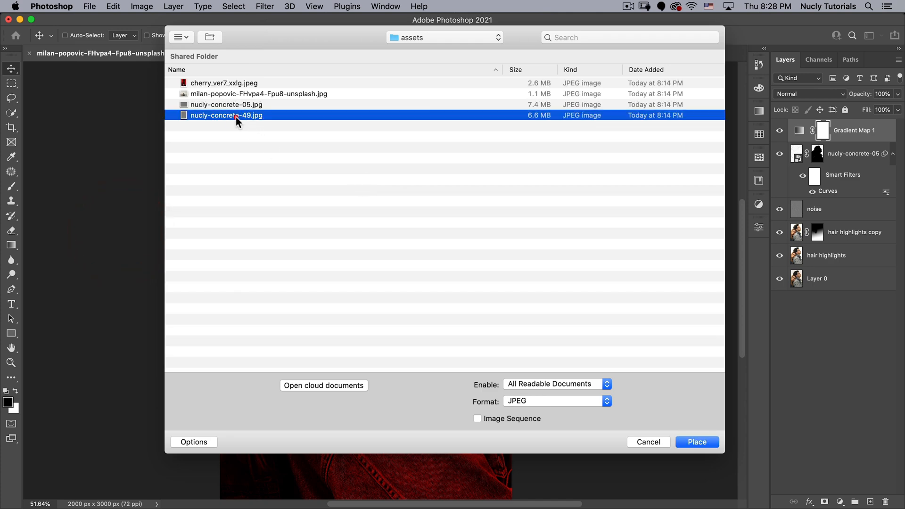
left_click(697, 441)
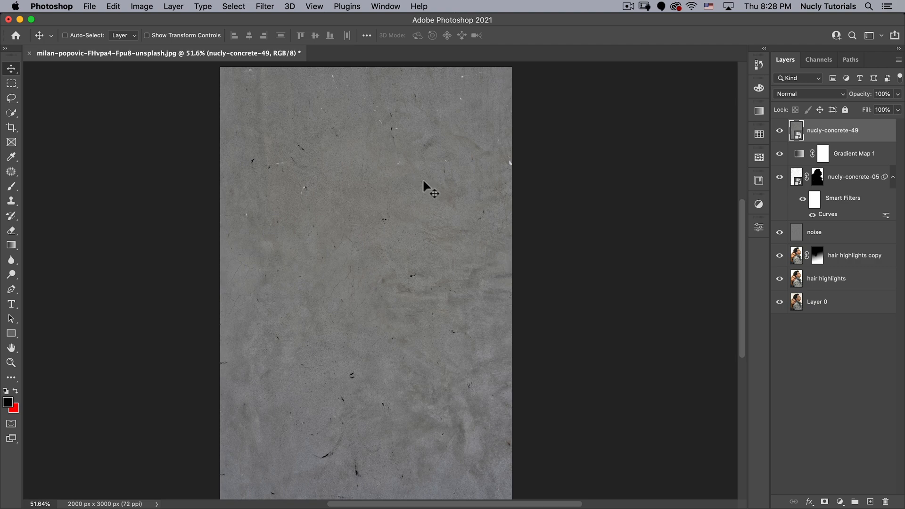
left_click(808, 93)
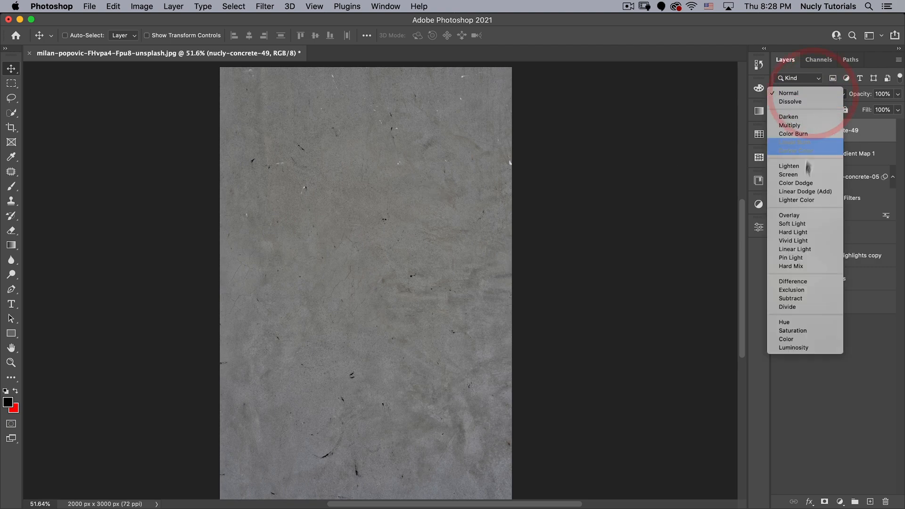
left_click(790, 216)
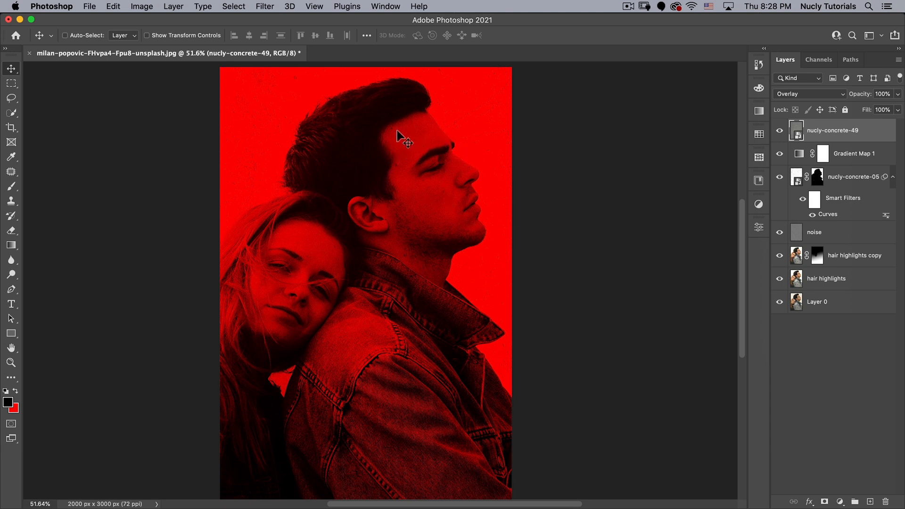
mouse_move(385, 133)
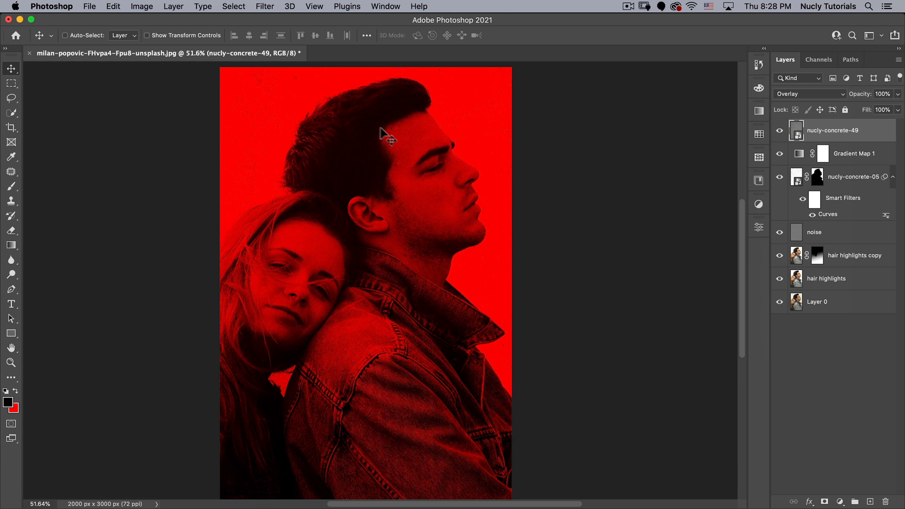
mouse_move(397, 134)
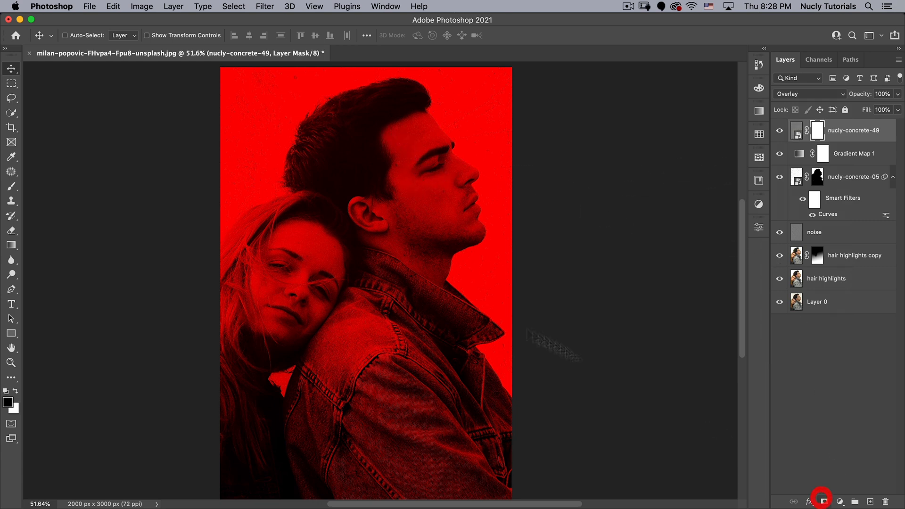
left_click(12, 186)
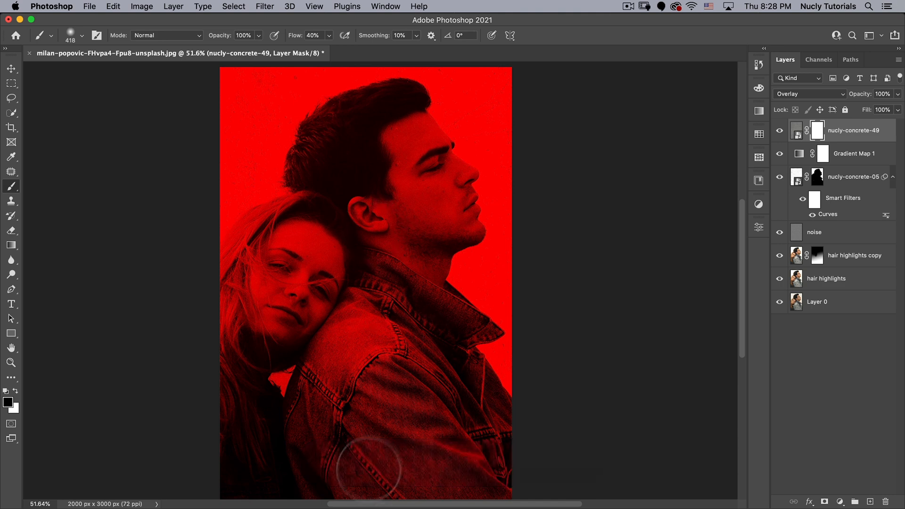
mouse_move(410, 155)
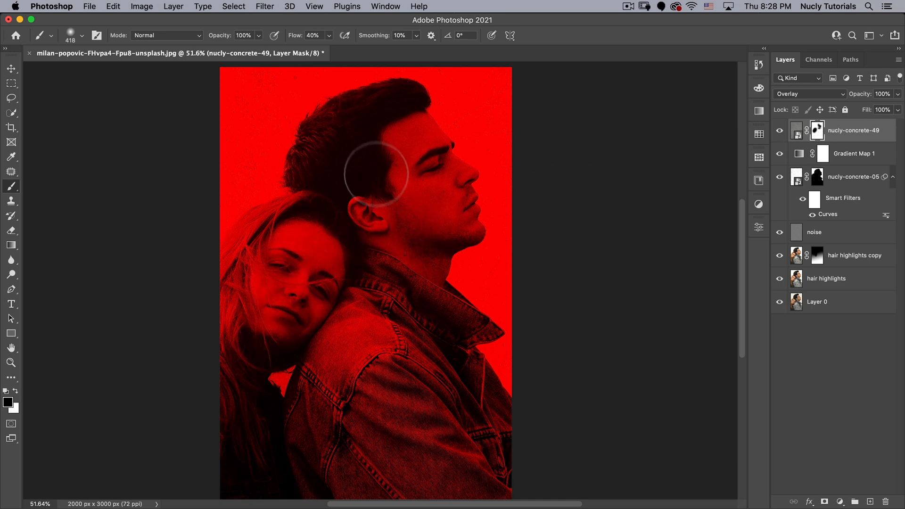
mouse_move(445, 216)
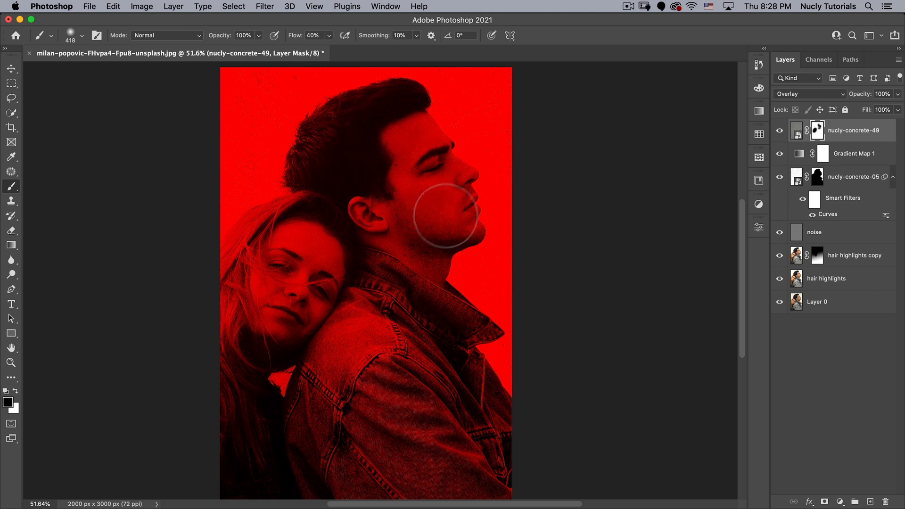
- Return to the Move tool after masking the concrete texture off the man's face
key("v")
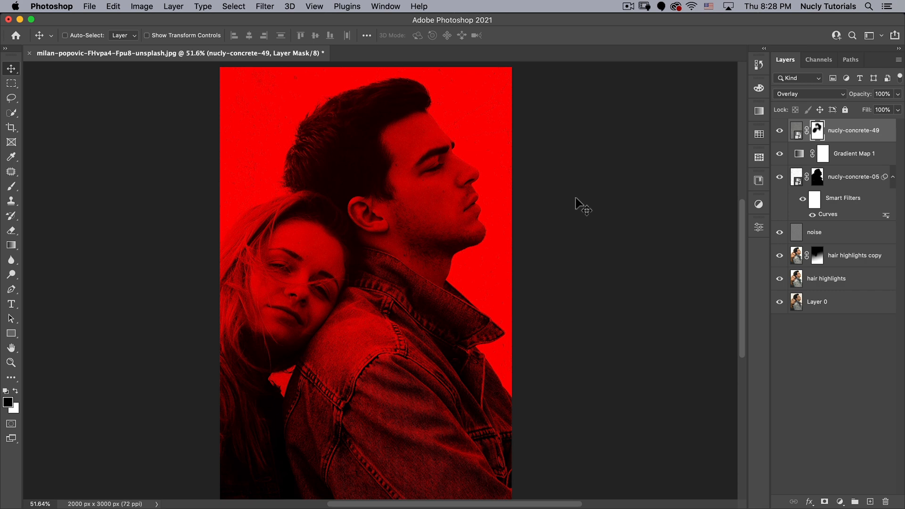
mouse_move(376, 121)
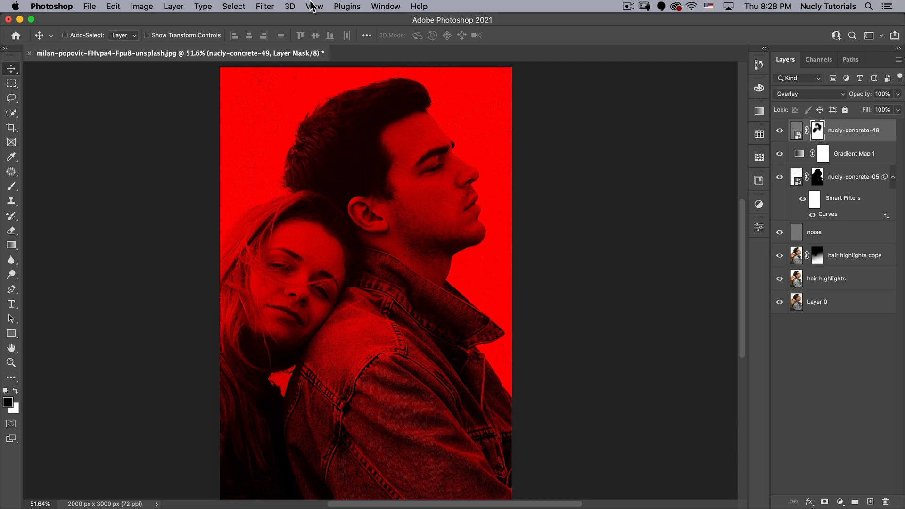
- Create a New Guide Layout of 2 columns and 11 rows over the poster
left_click(314, 6)
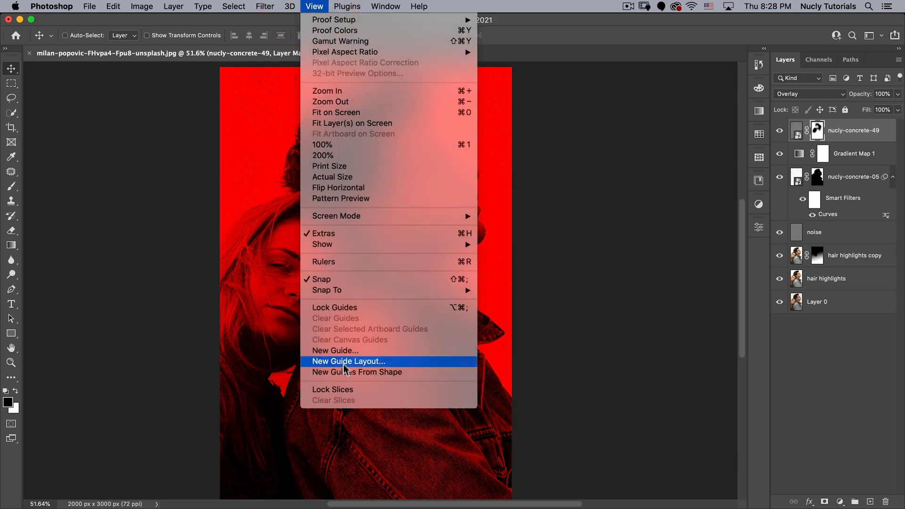
left_click(348, 360)
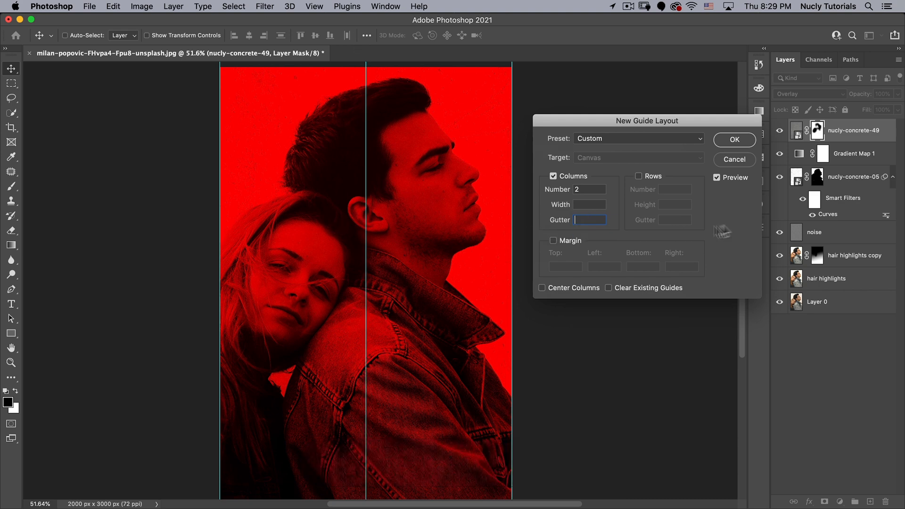
left_click(639, 176)
type("11")
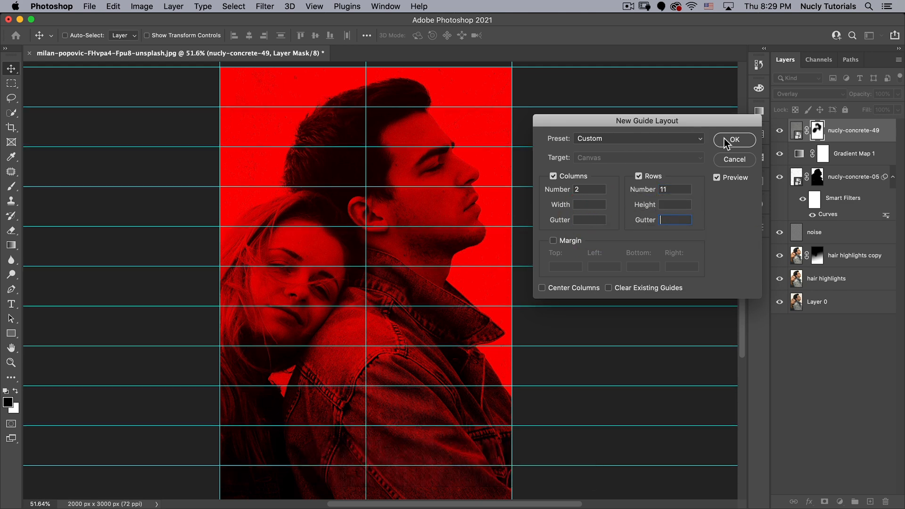
left_click(733, 140)
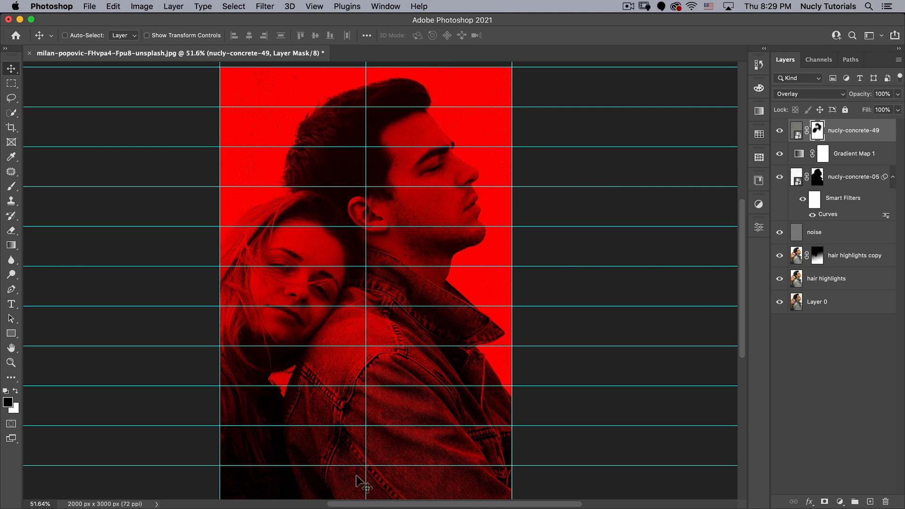
mouse_move(367, 462)
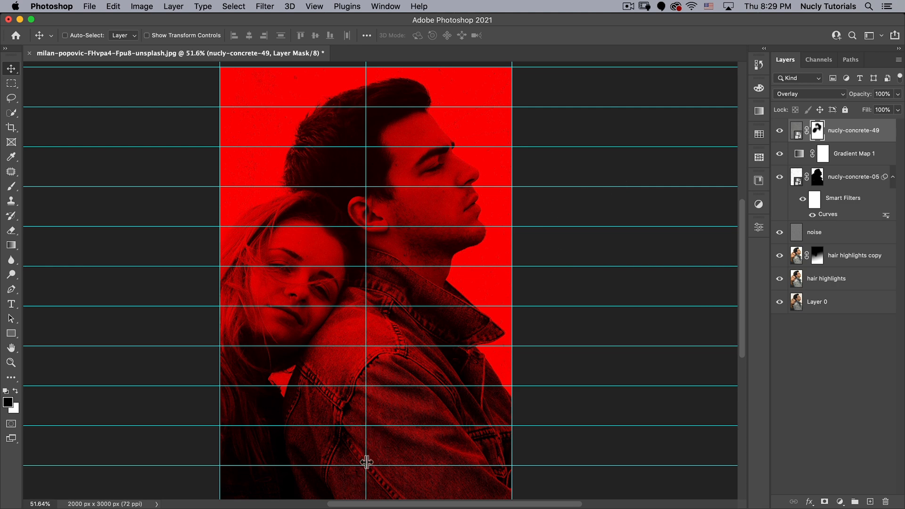
mouse_move(396, 109)
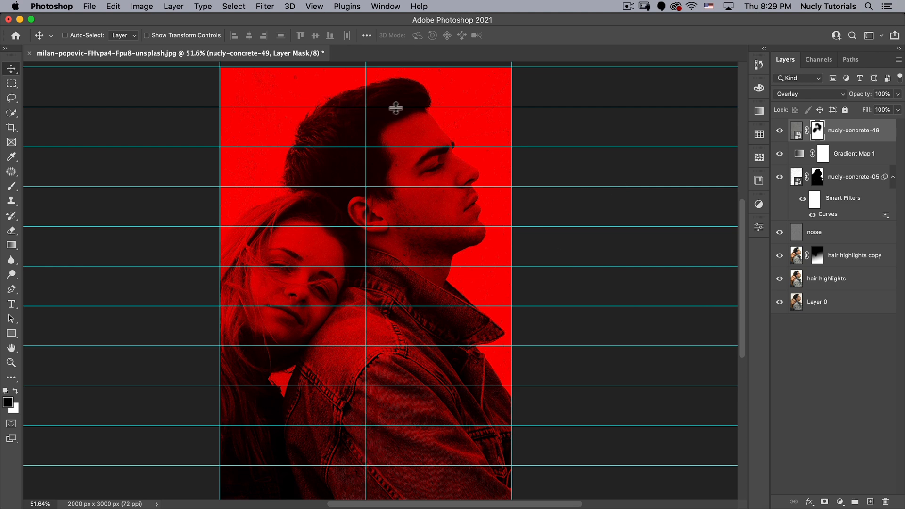
mouse_move(151, 84)
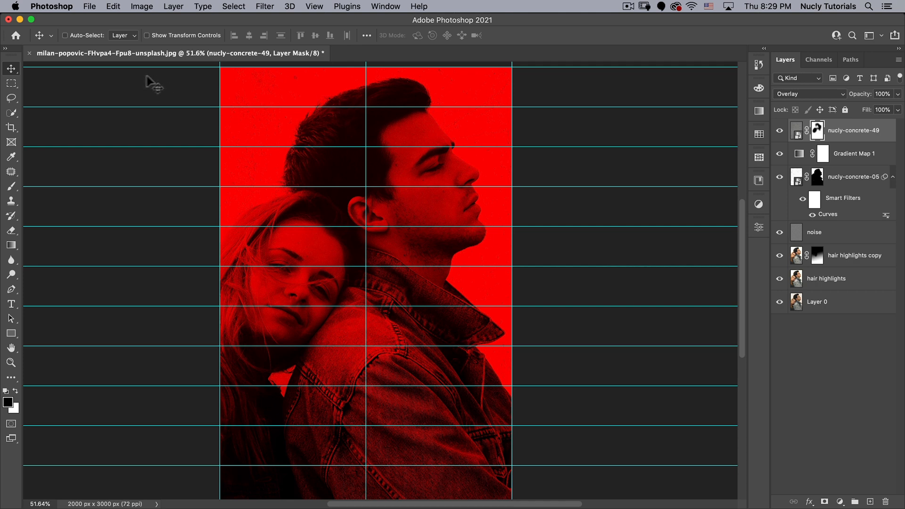
mouse_move(35, 305)
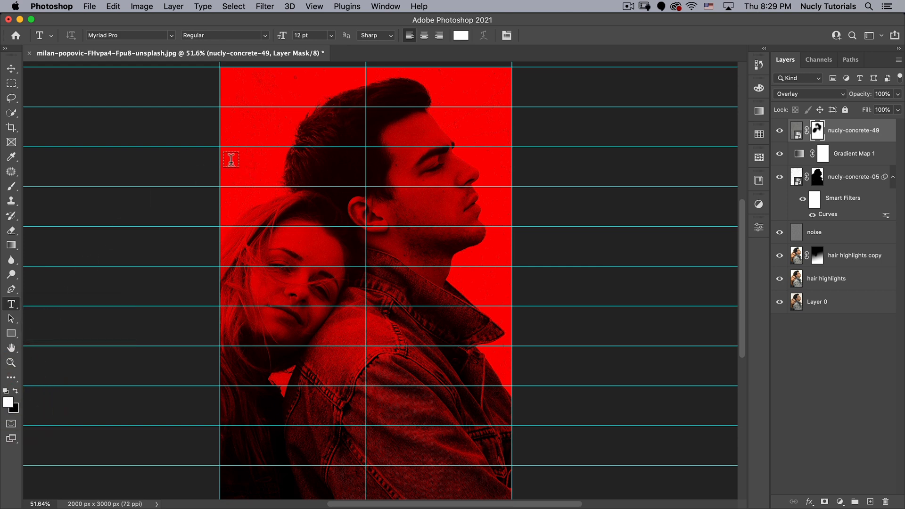
mouse_move(133, 33)
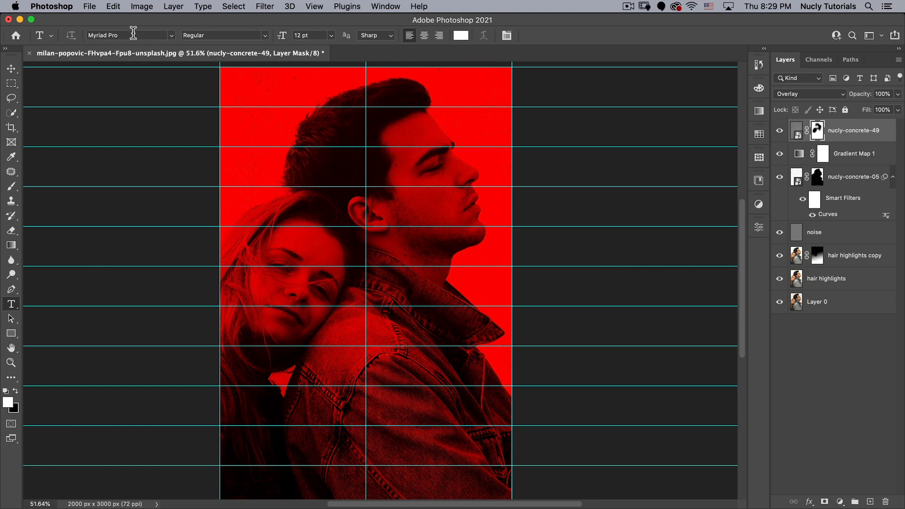
- Choose Helvetica Neue Medium as the type font
type("helve")
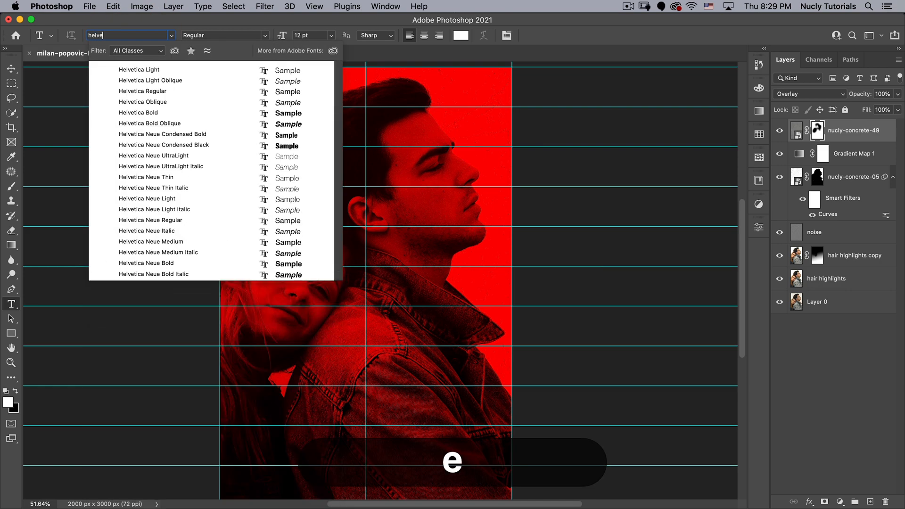
type("tica")
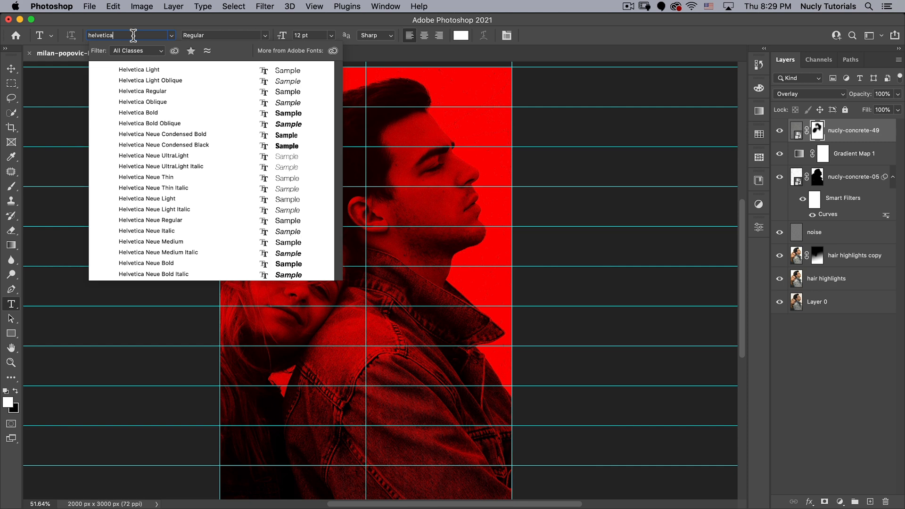
left_click(154, 209)
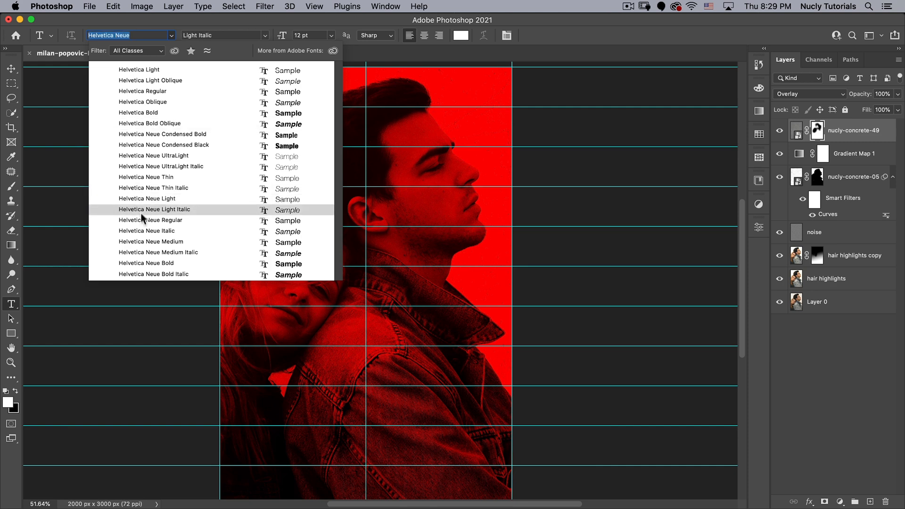
left_click(151, 241)
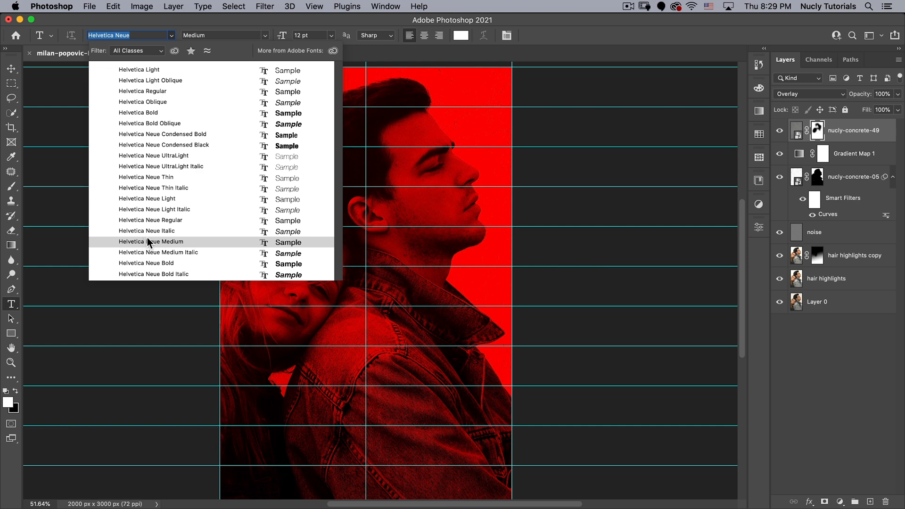
mouse_move(170, 242)
type("60")
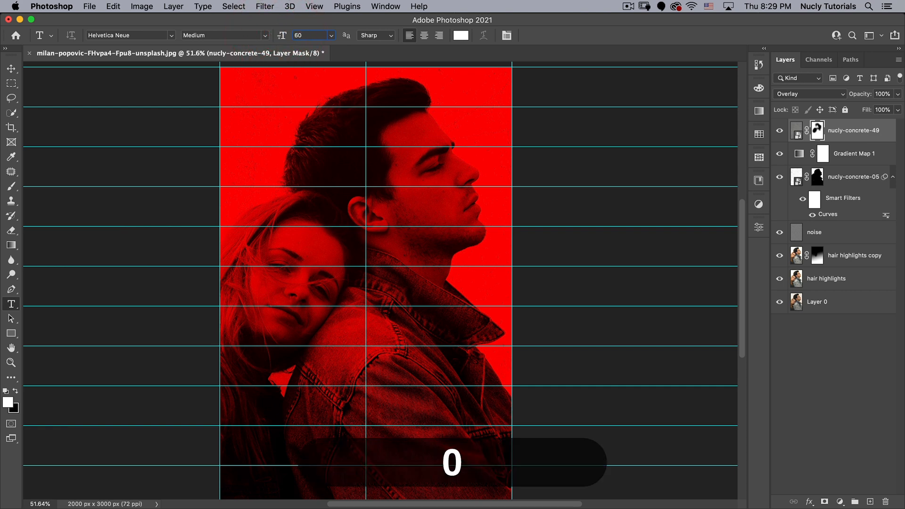
- Centre-align the text and start a line at the poster's top centre
left_click(424, 36)
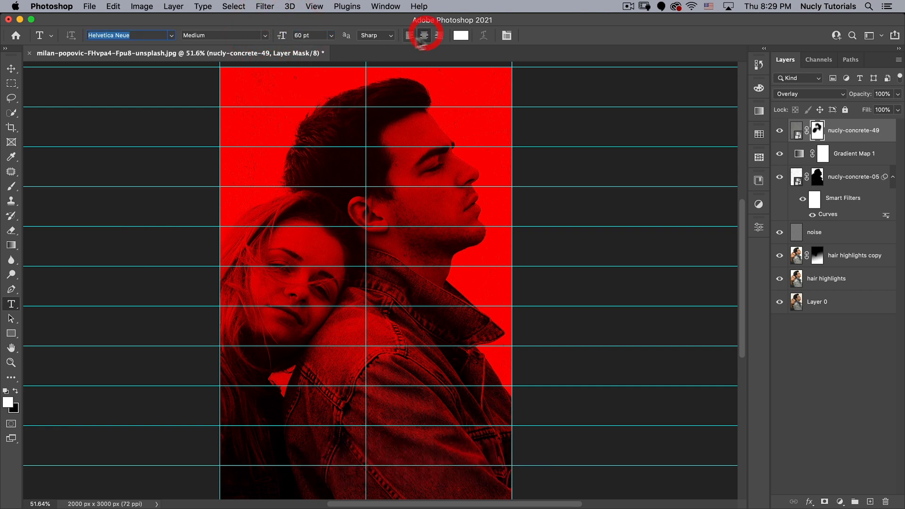
left_click(424, 35)
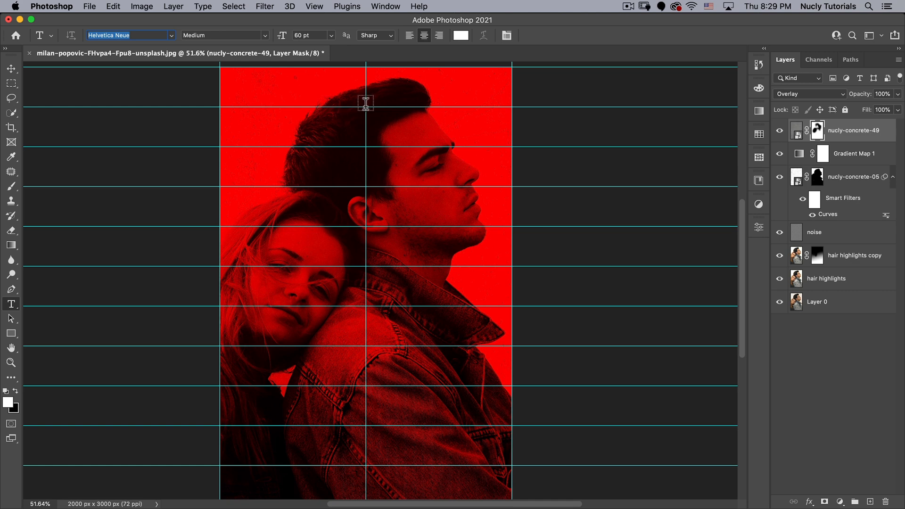
left_click(367, 105)
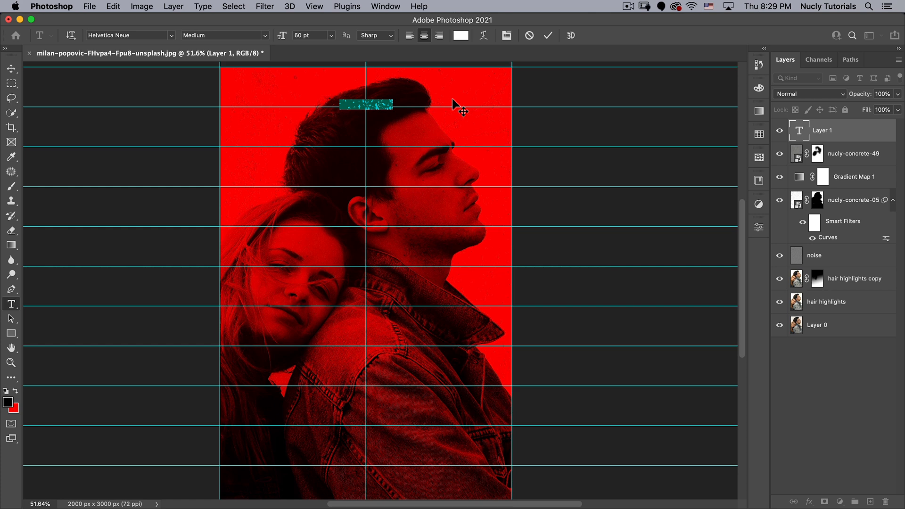
mouse_move(468, 72)
type("An Orange O")
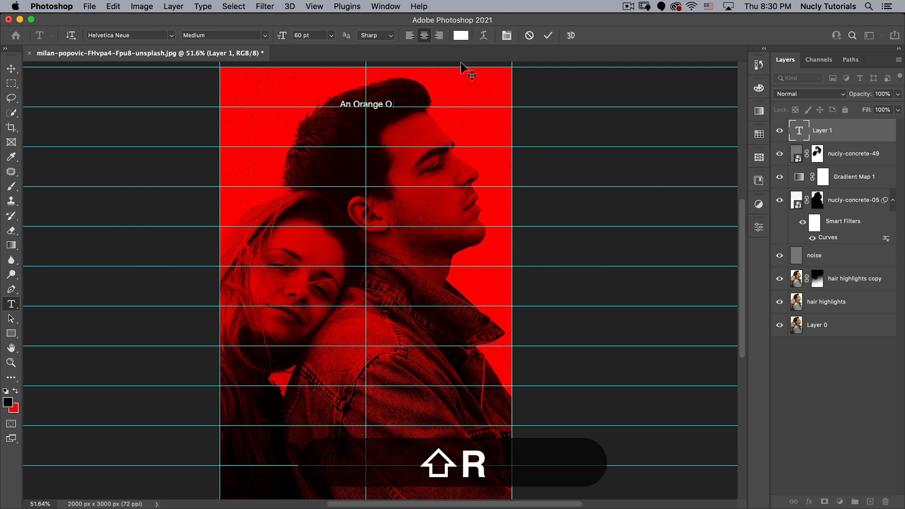
- Finish typing the tagline 'An Orange Original Film' and commit it
type("riginal Film")
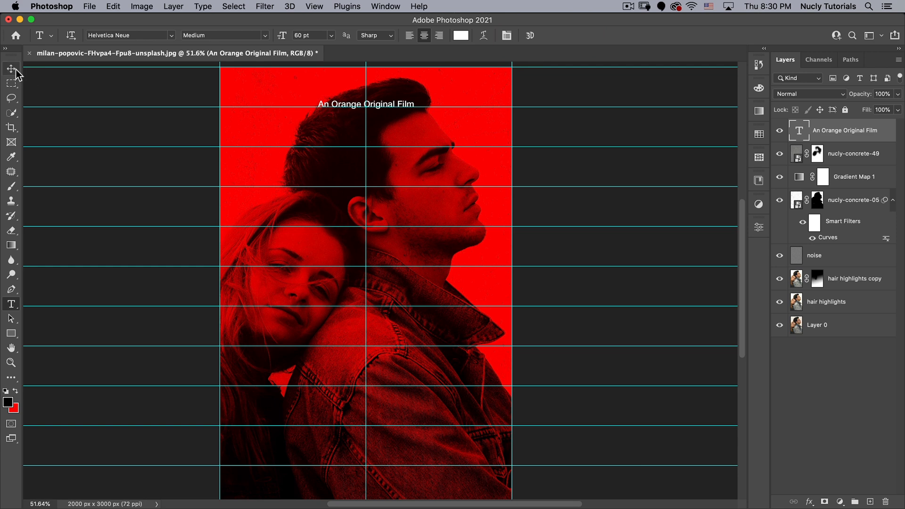
left_click(11, 69)
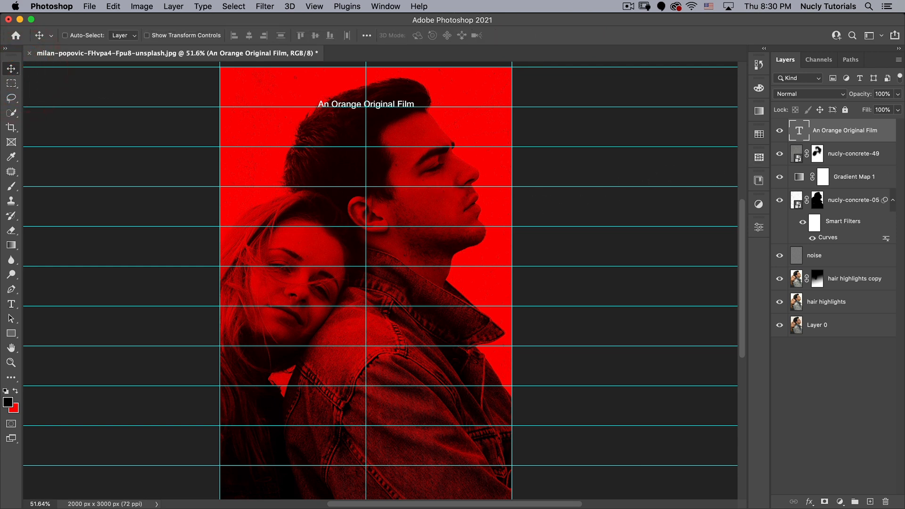
mouse_move(364, 111)
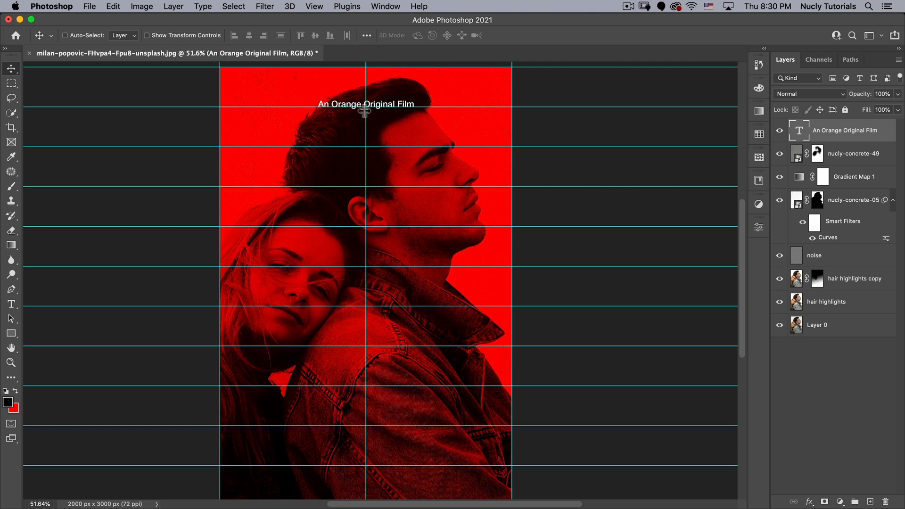
mouse_move(399, 98)
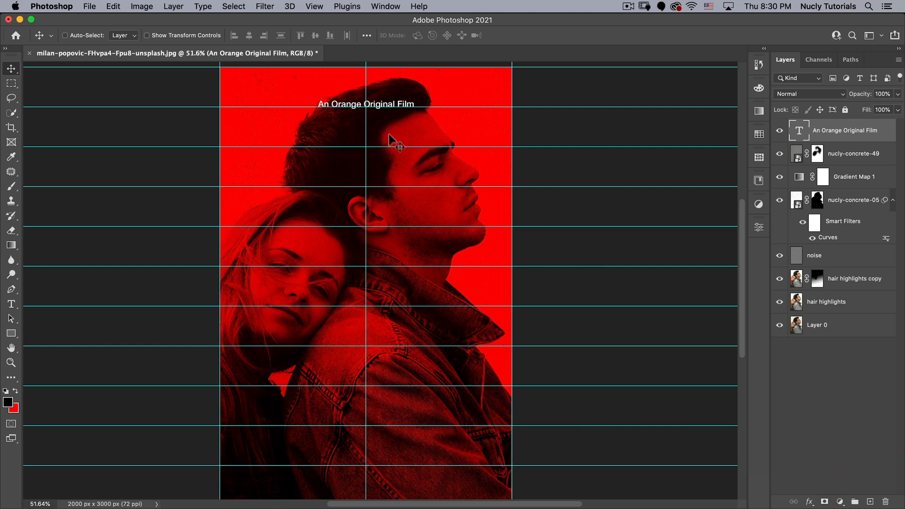
mouse_move(391, 115)
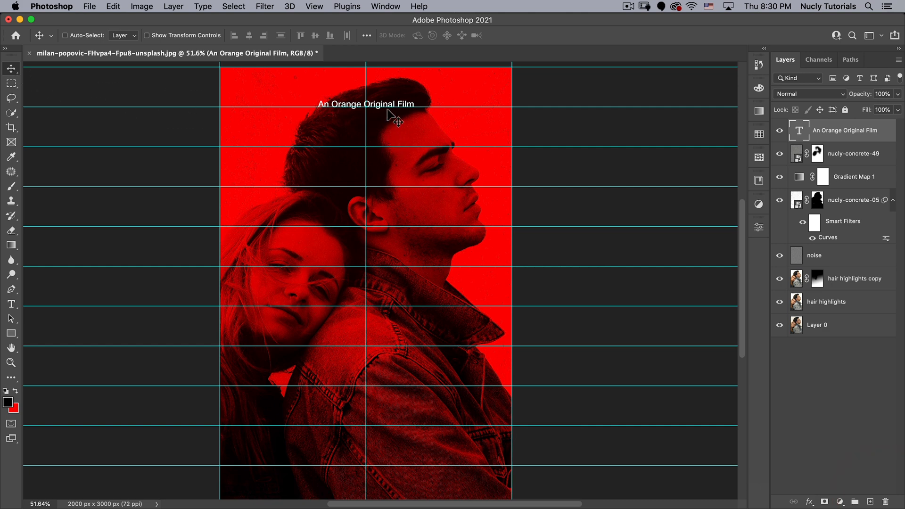
mouse_move(391, 112)
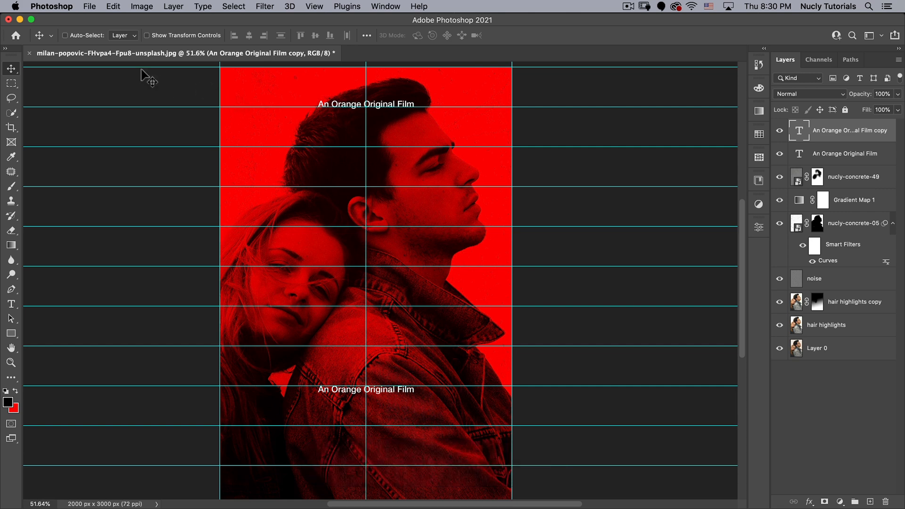
mouse_move(10, 316)
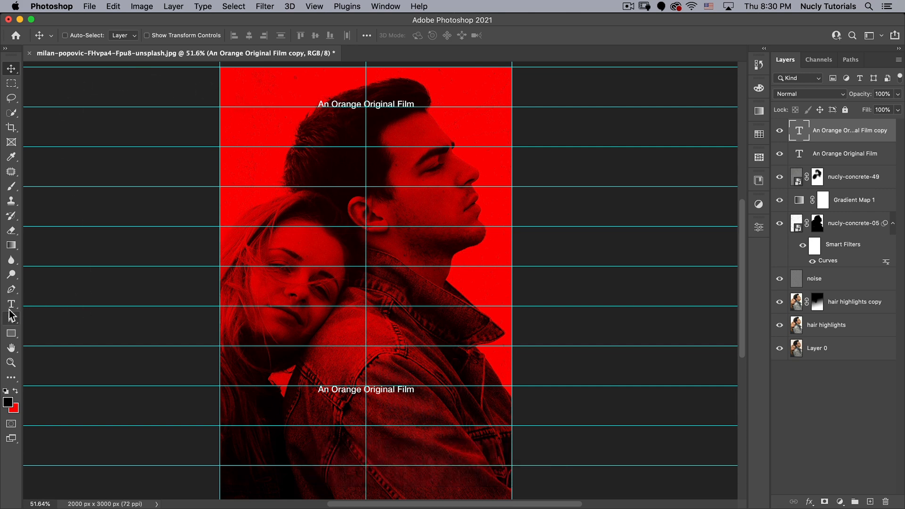
- Make the lower tagline copy bold and replace its text with 'JIM SWEDEN'
left_click(10, 304)
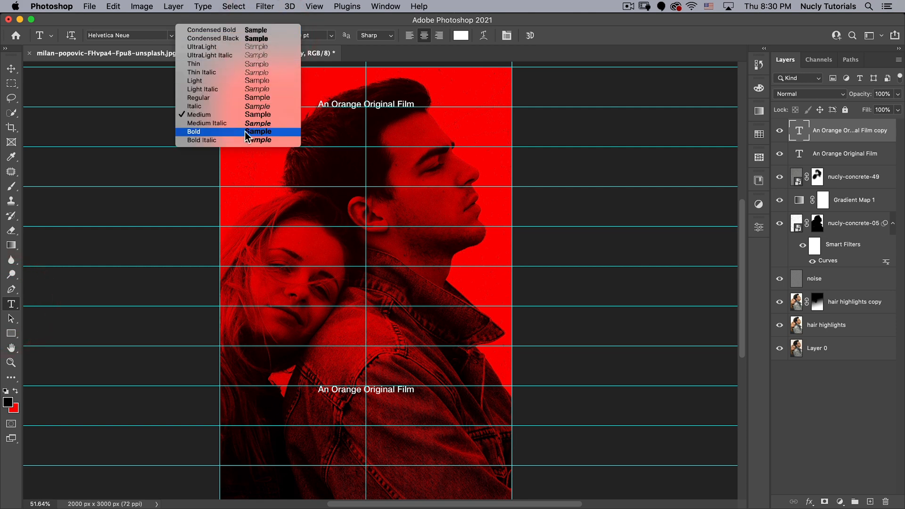
left_click(194, 131)
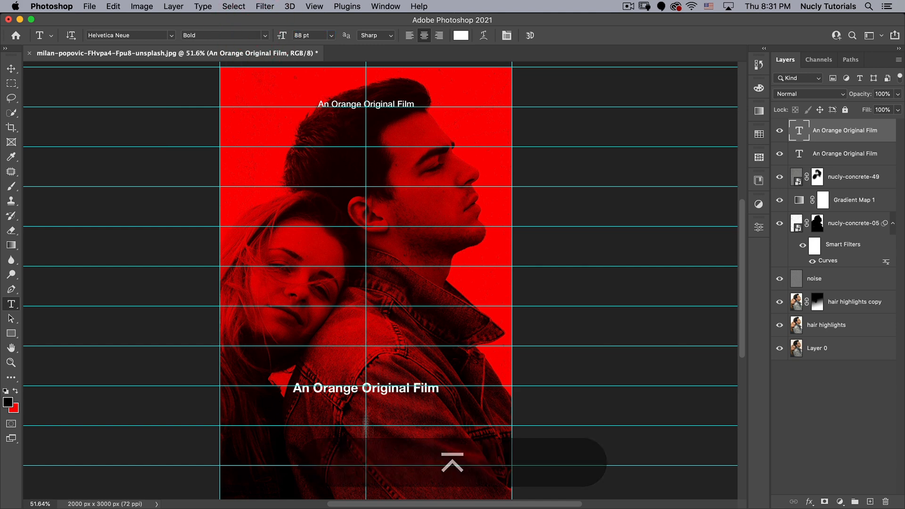
key("cmd+a")
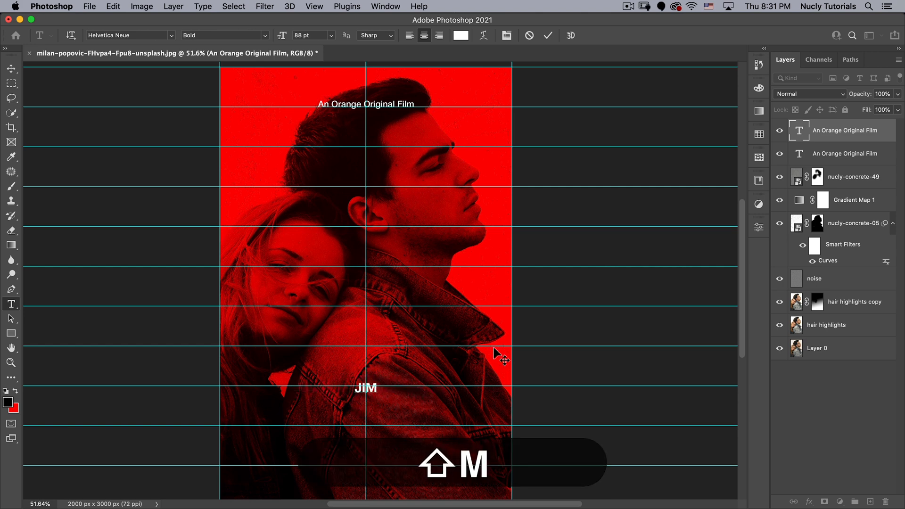
type("SWEDEN")
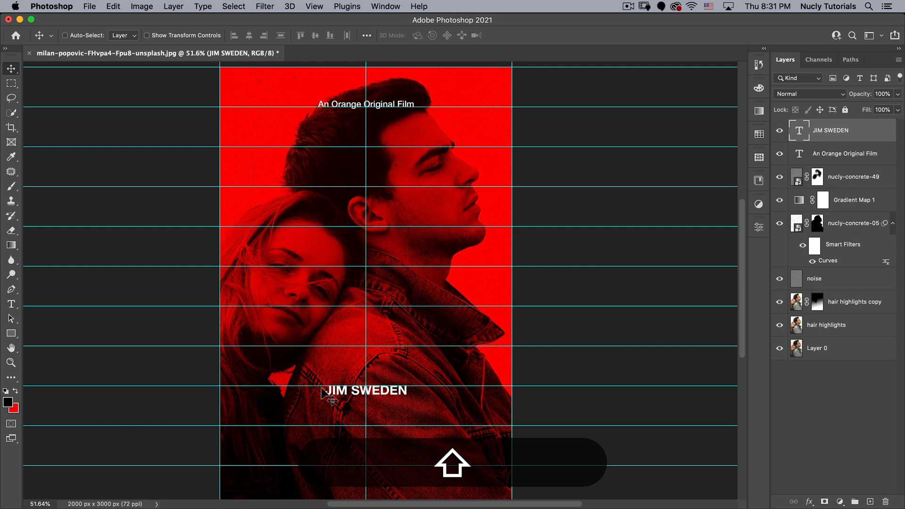
mouse_move(439, 387)
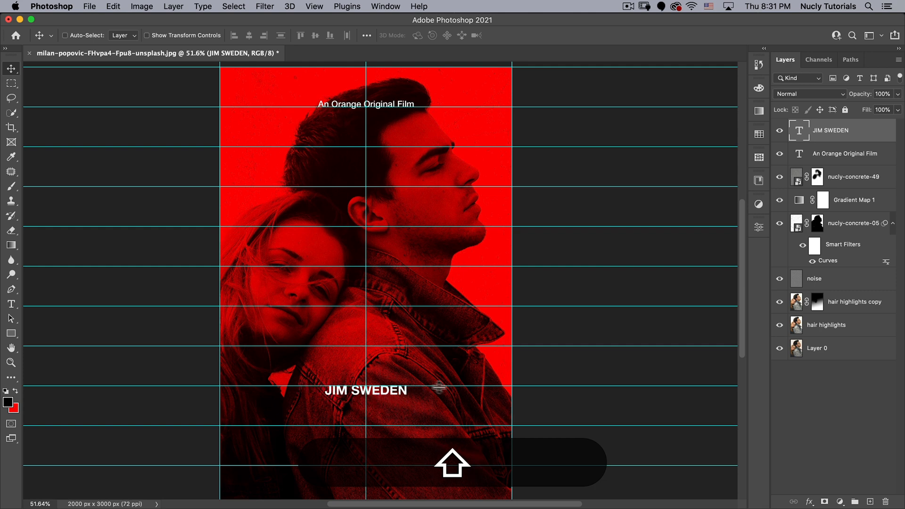
mouse_move(453, 388)
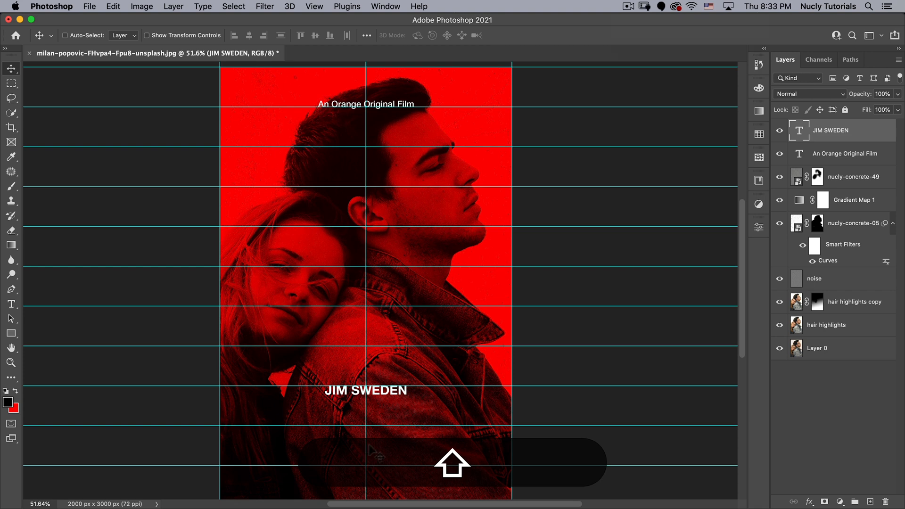
mouse_move(385, 404)
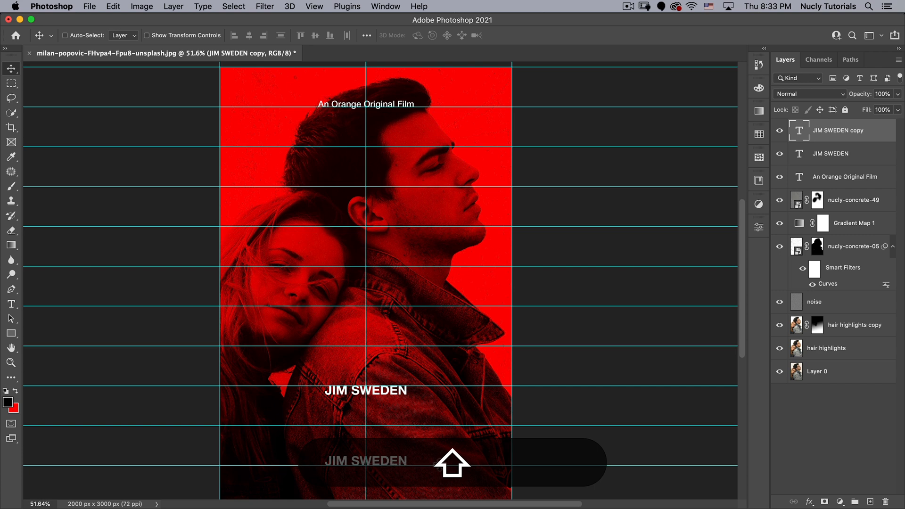
- Restyle the duplicated actor-name text in Compacta Light for the GERALD title
left_click(11, 304)
type("COMP")
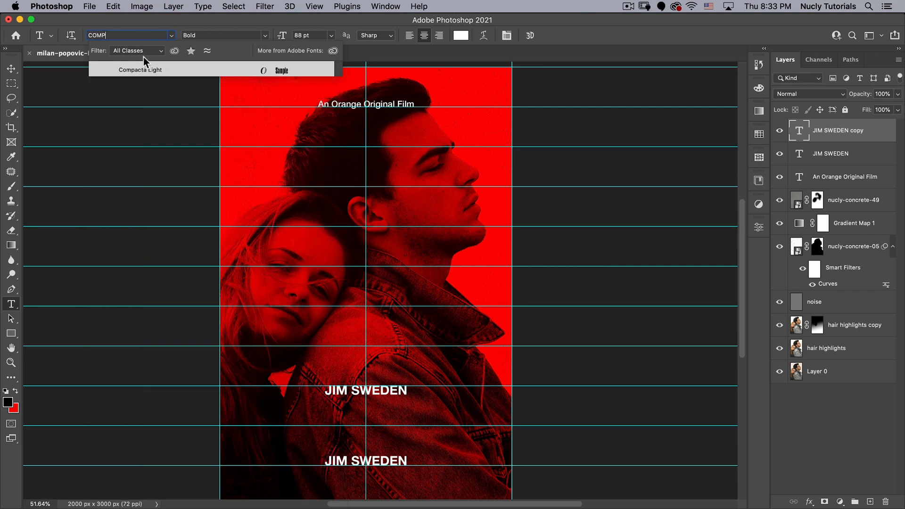
left_click(140, 70)
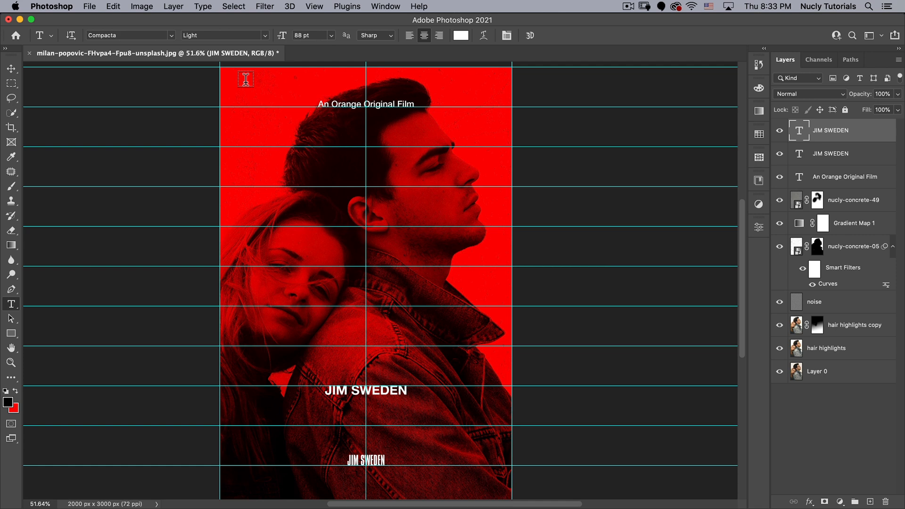
mouse_move(121, 43)
type("GERALD")
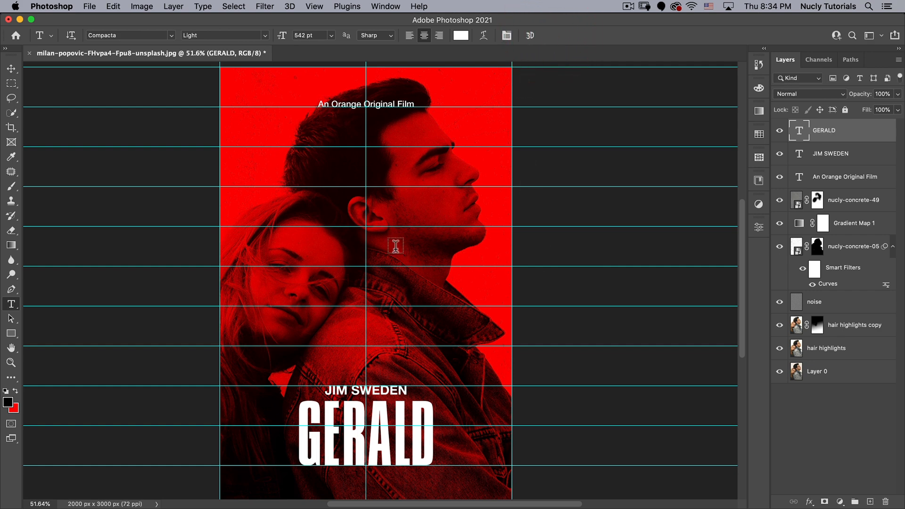
- Duplicate the nucly-concrete-05 texture layer to the top of the stack
left_click(10, 68)
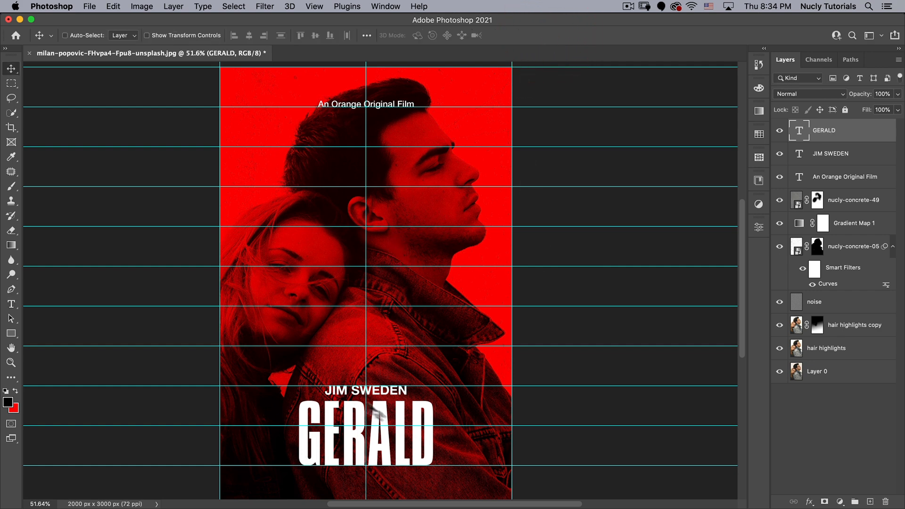
mouse_move(768, 257)
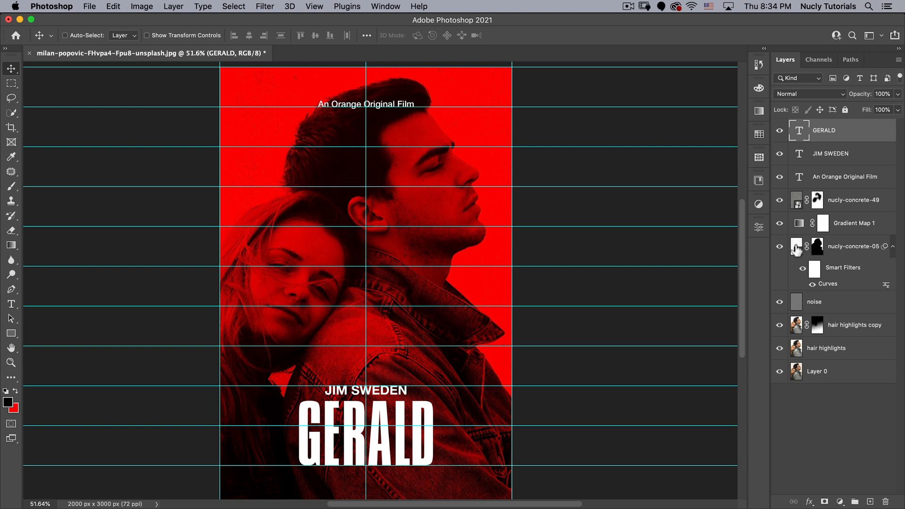
left_click(854, 246)
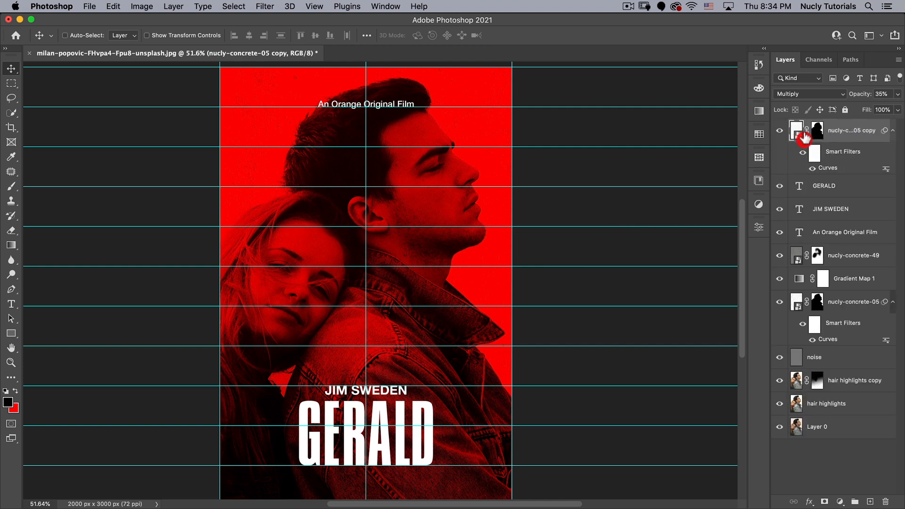
right_click(797, 130)
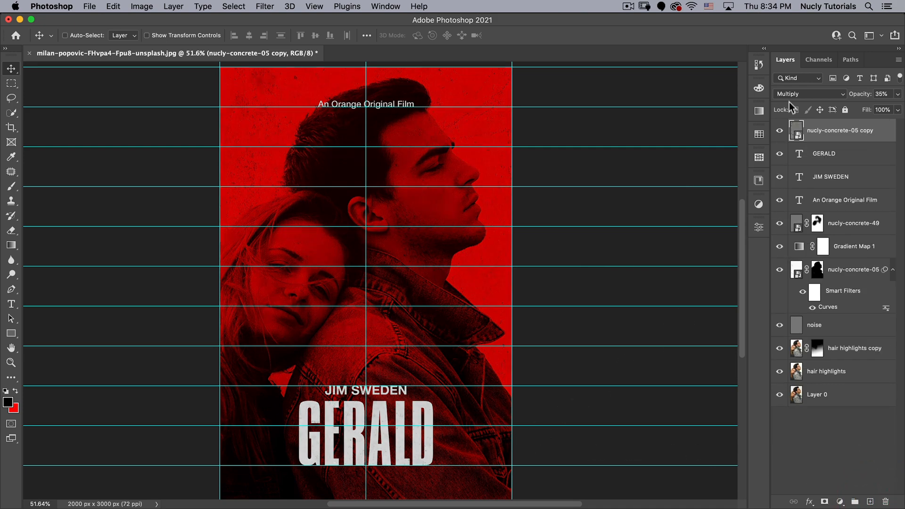
- Set the texture copy to Normal blending and commit it resized over the title
left_click(808, 94)
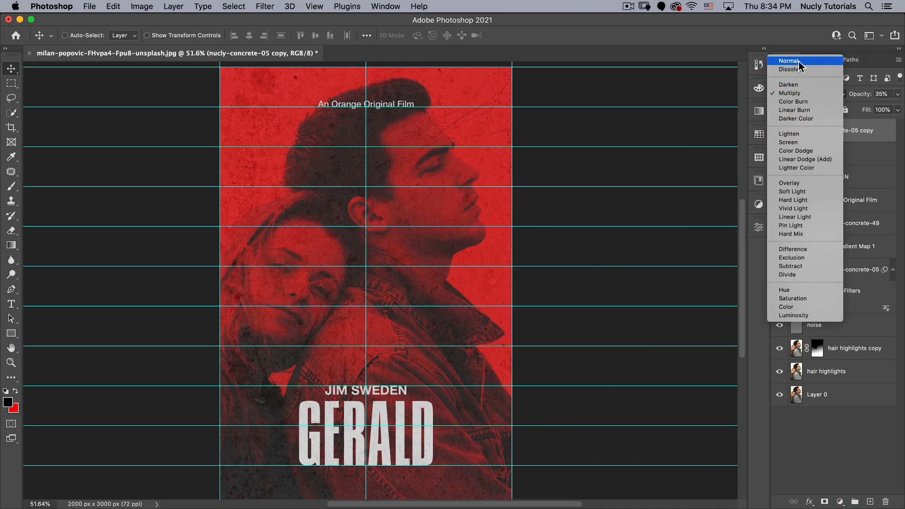
left_click(789, 61)
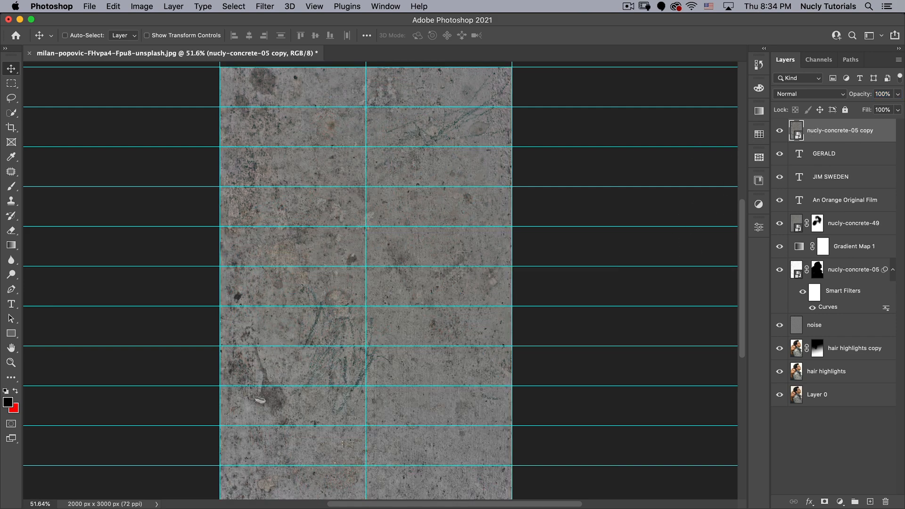
mouse_move(402, 263)
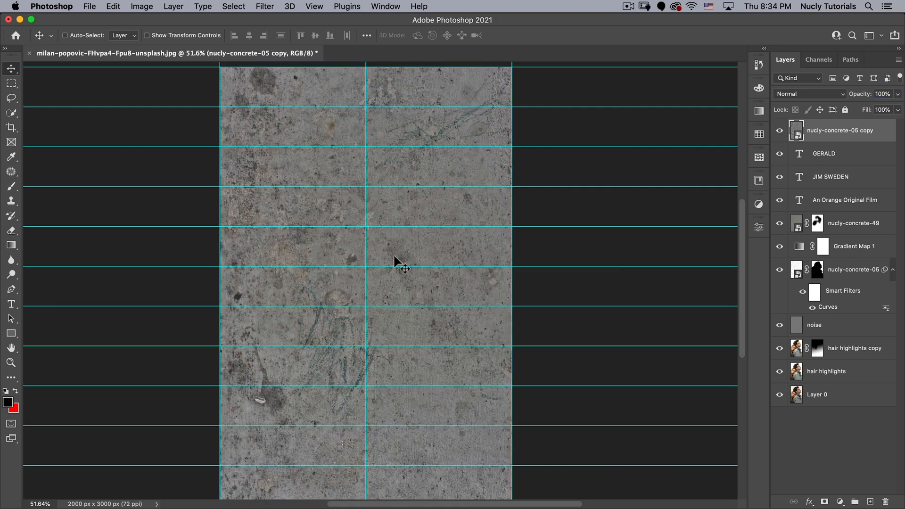
mouse_move(283, 263)
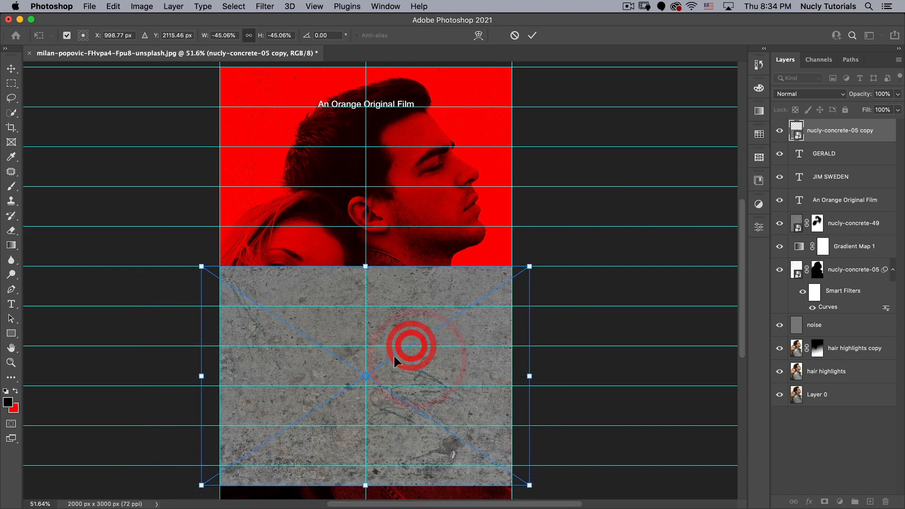
left_click(532, 35)
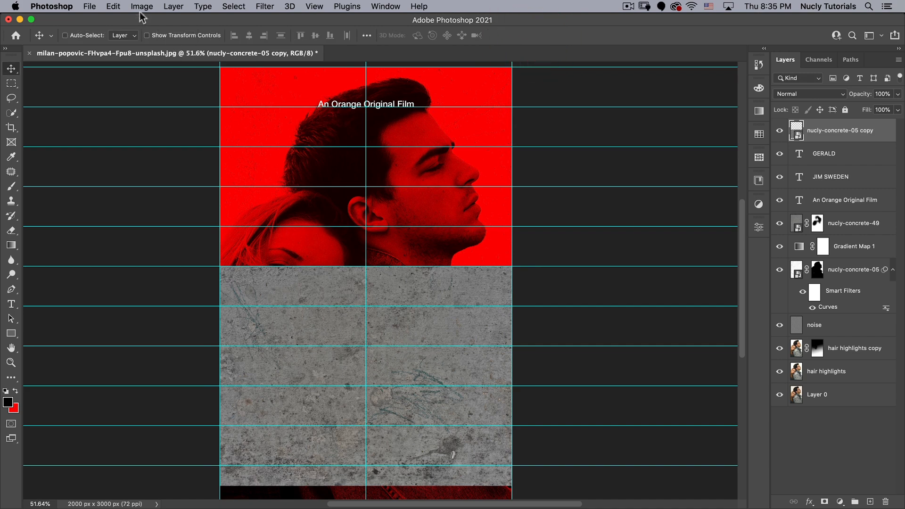
- Apply a Curves adjustment lifting the texture's midtones so light areas go whiter
left_click(141, 6)
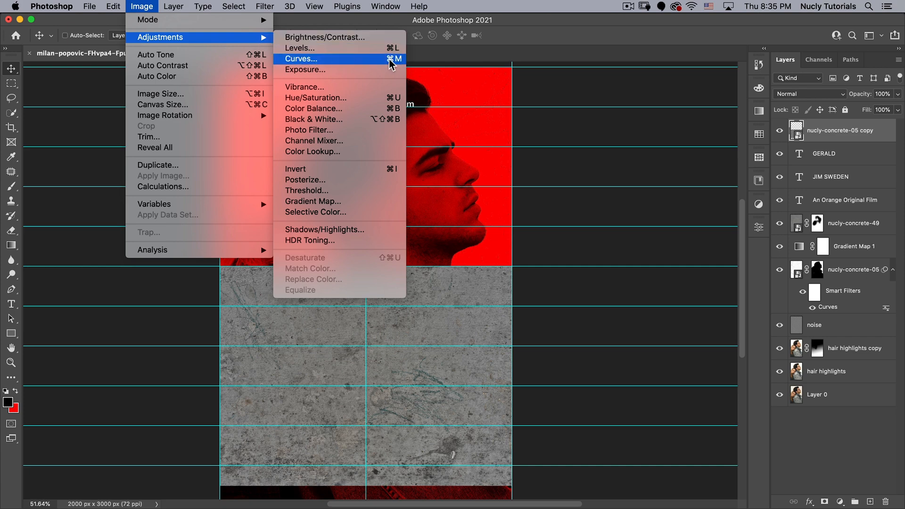
left_click(300, 58)
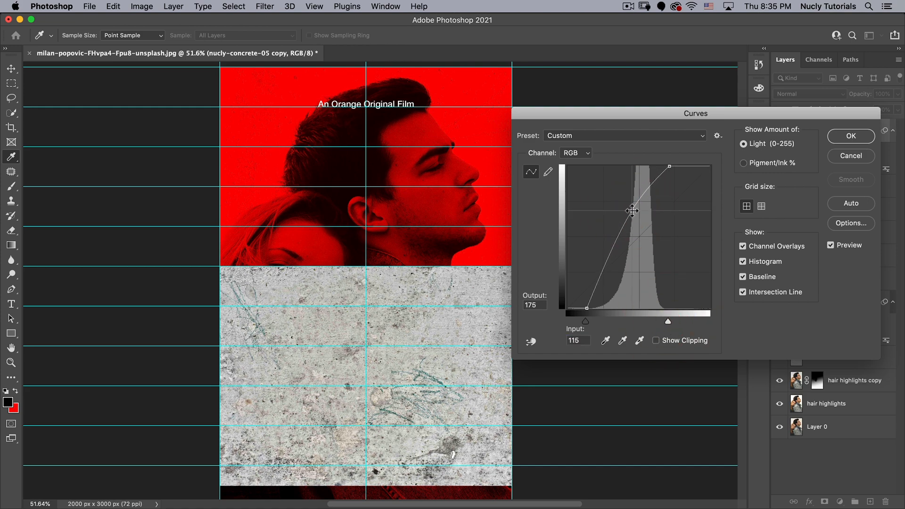
left_click(851, 136)
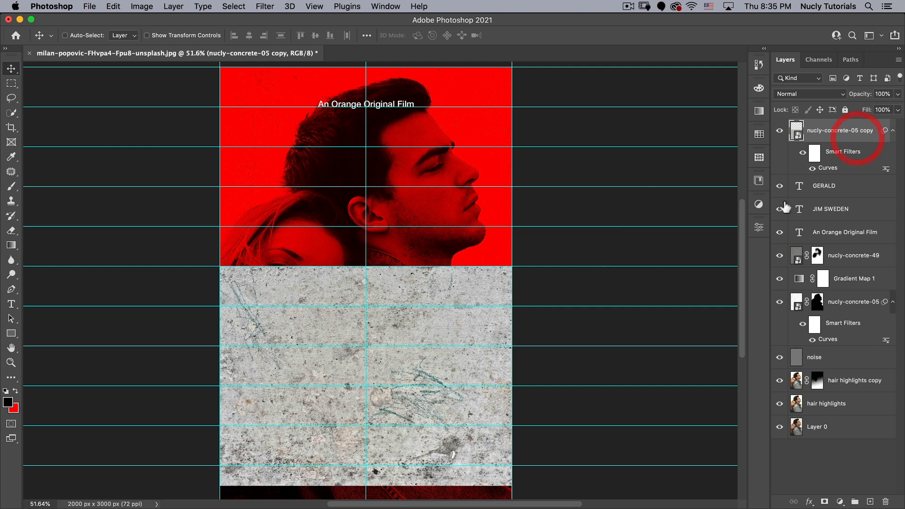
- Load the RGB channel's brightness as a selection and hide the texture copy
left_click(818, 59)
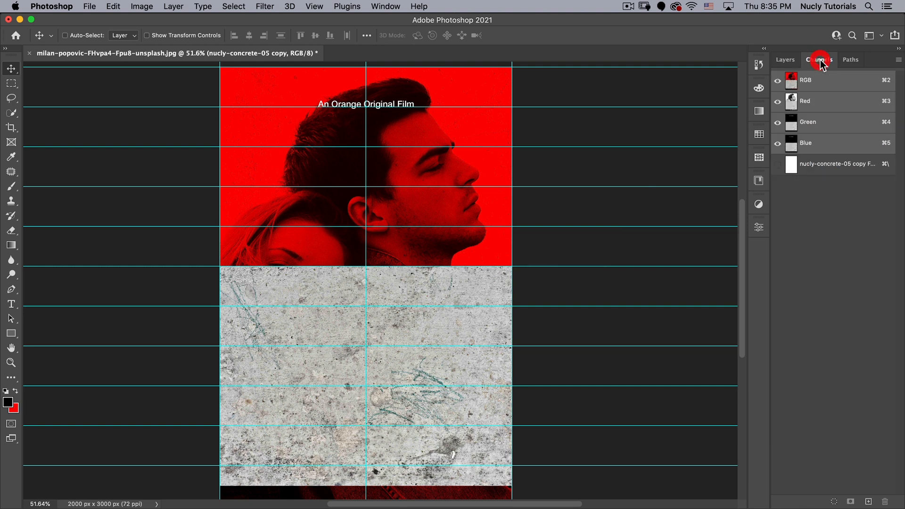
left_click(820, 60)
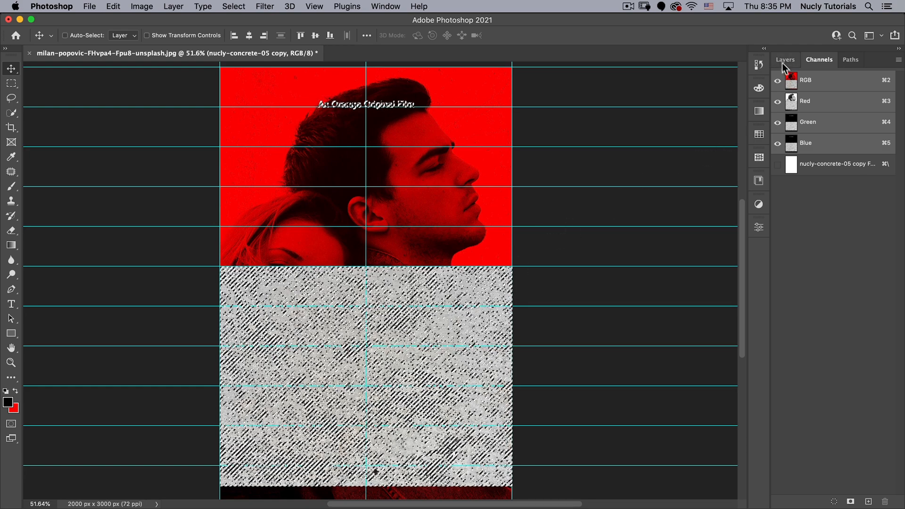
left_click(785, 59)
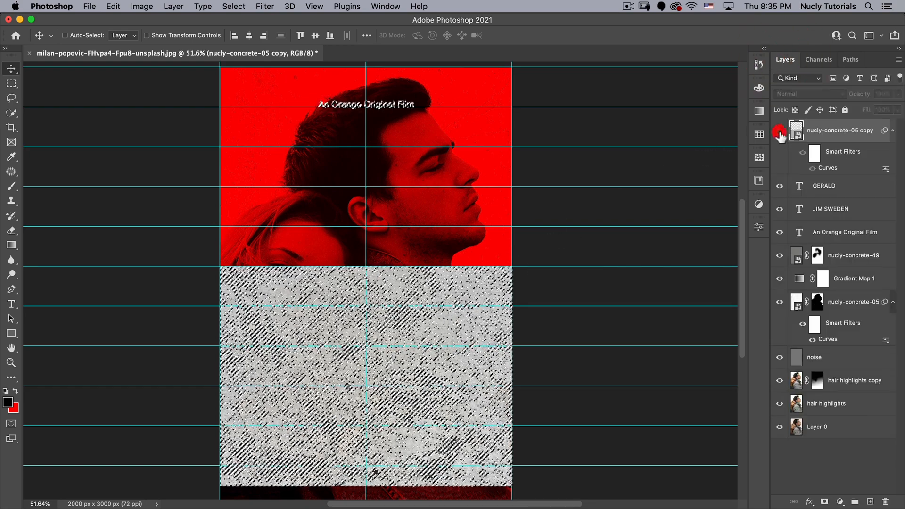
left_click(825, 185)
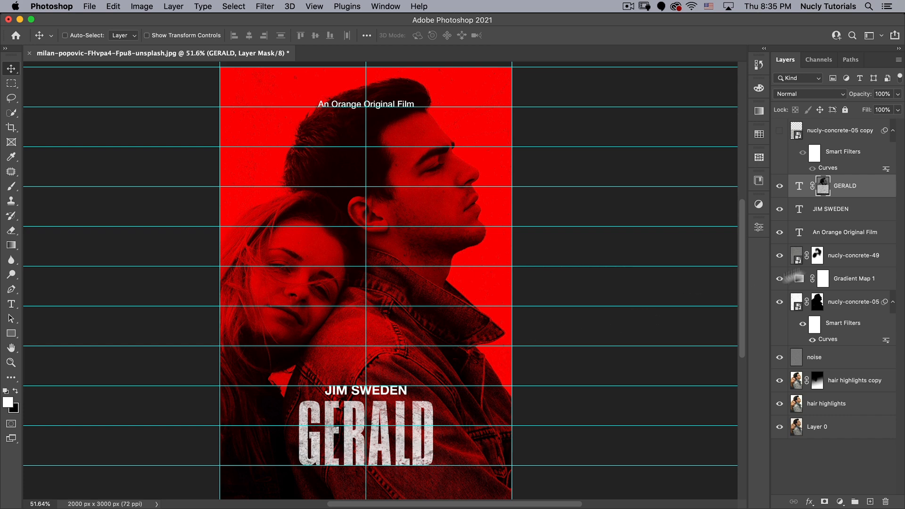
- Apply a contrast-boosting Curves adjustment to the GERALD layer mask
left_click(822, 186)
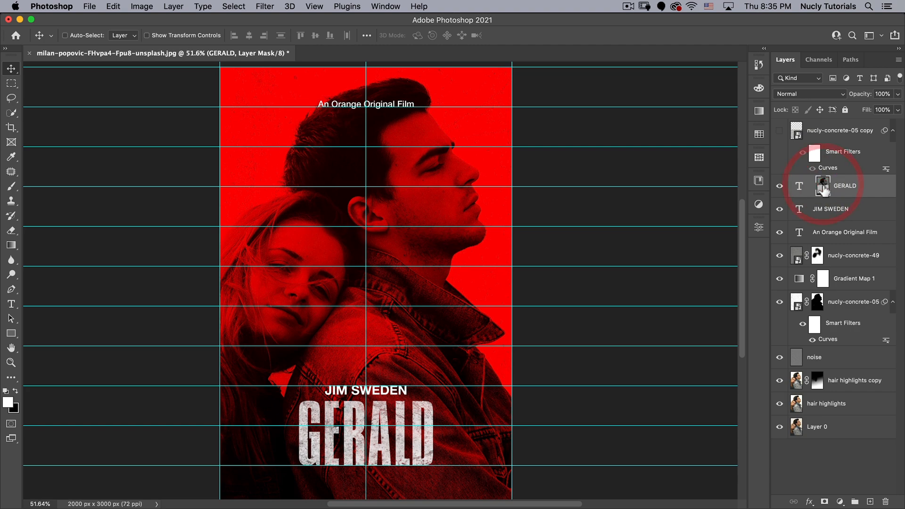
double_click(828, 168)
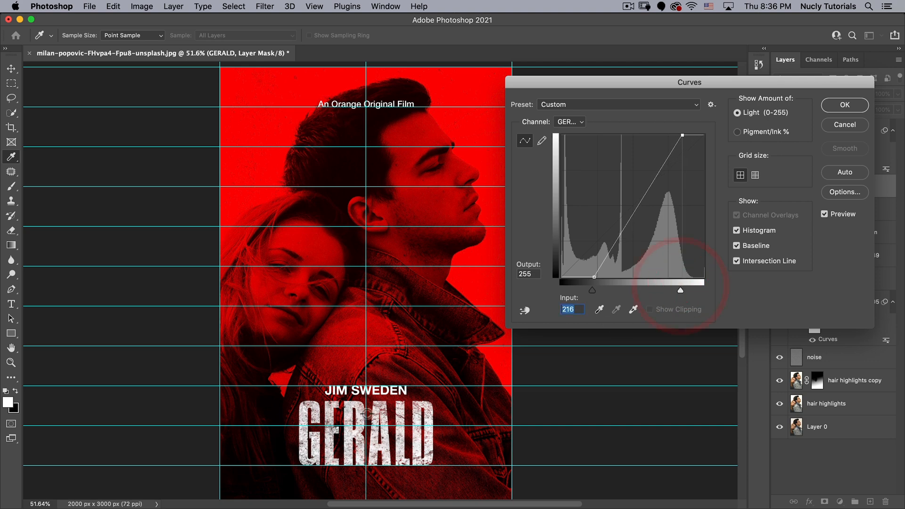
mouse_move(684, 186)
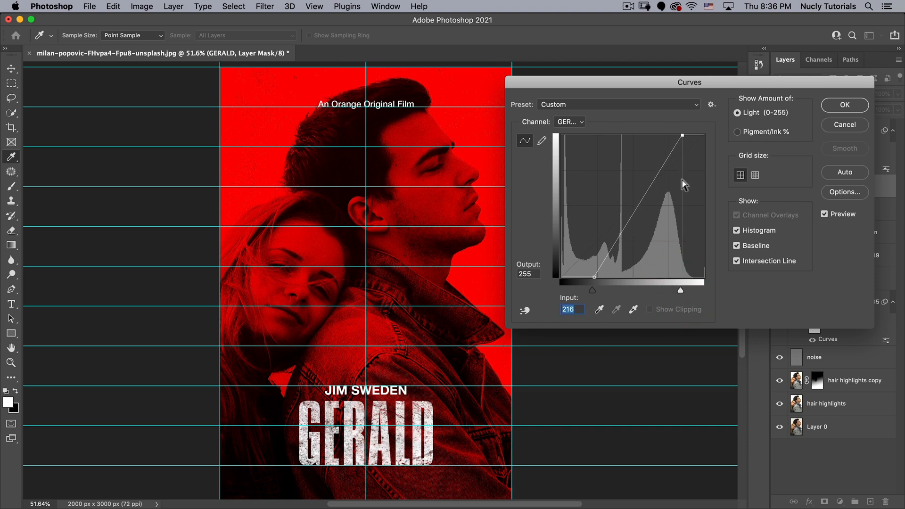
left_click(844, 104)
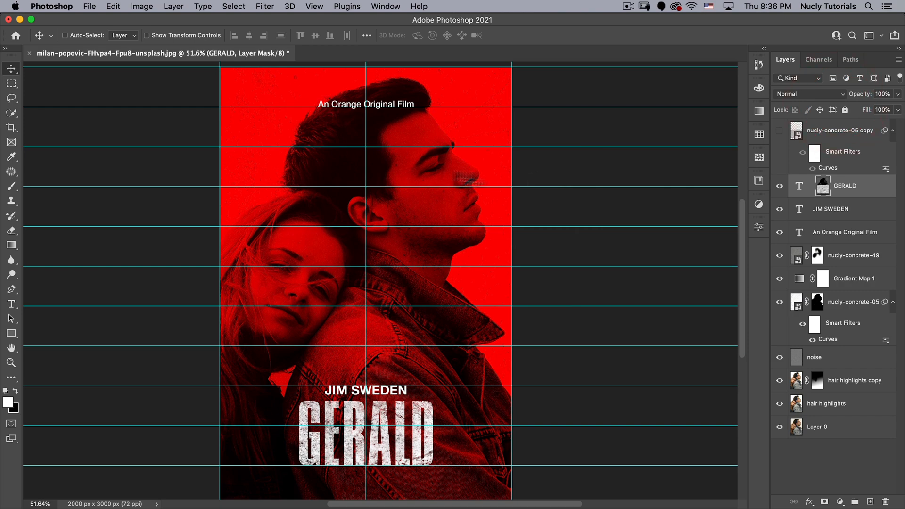
- Turn off Extras from the View menu so guides and overlays vanish from the poster
left_click(314, 6)
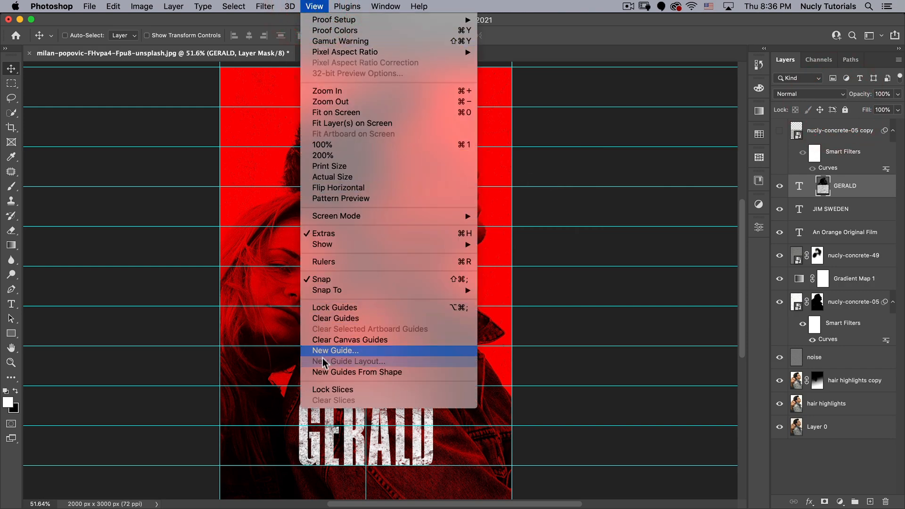
mouse_move(349, 238)
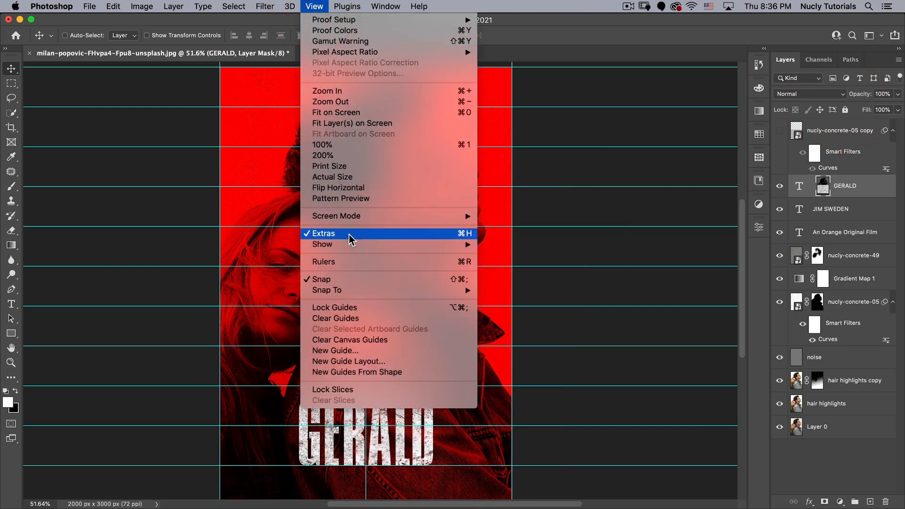
left_click(323, 234)
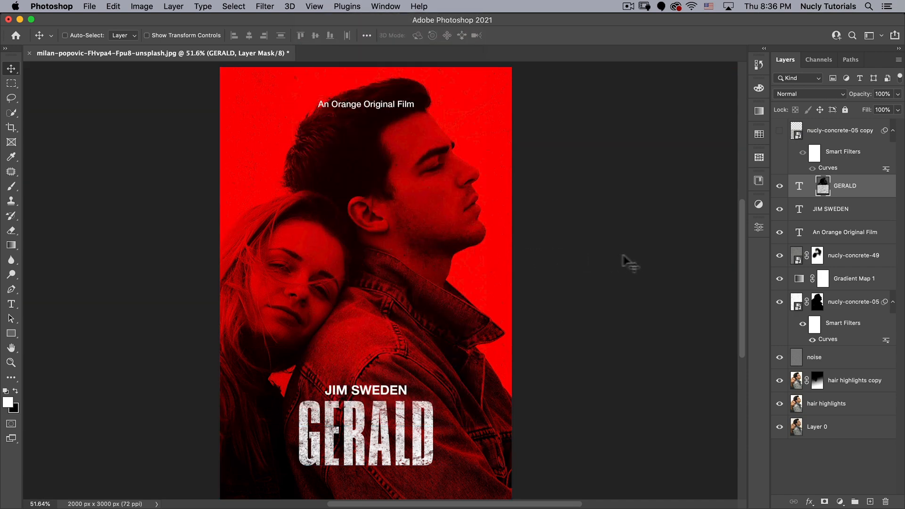